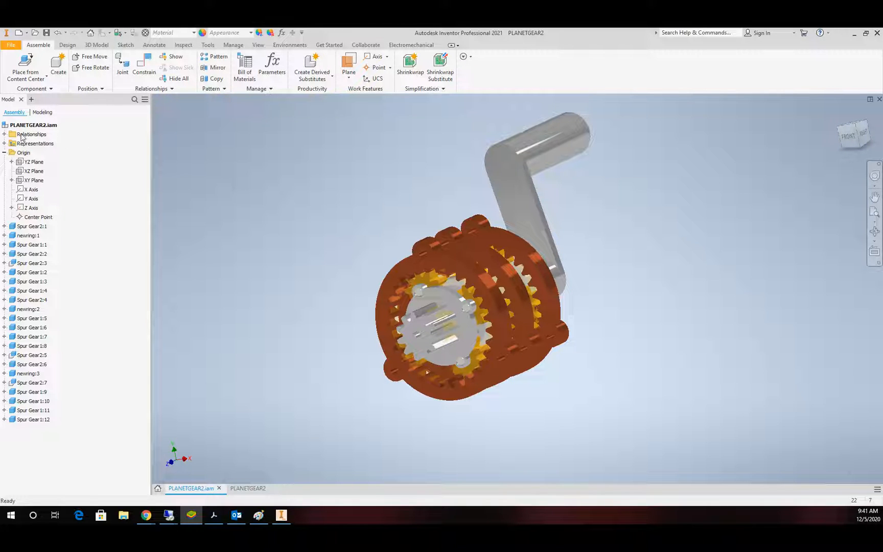
# - Create a new presentation file from the Standard.ipn template
pyautogui.click(12, 45)
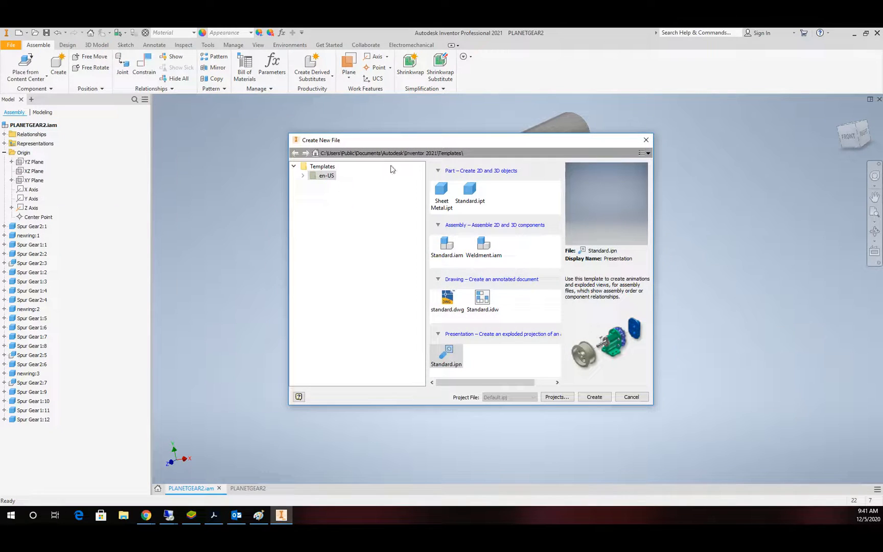
pyautogui.click(446, 352)
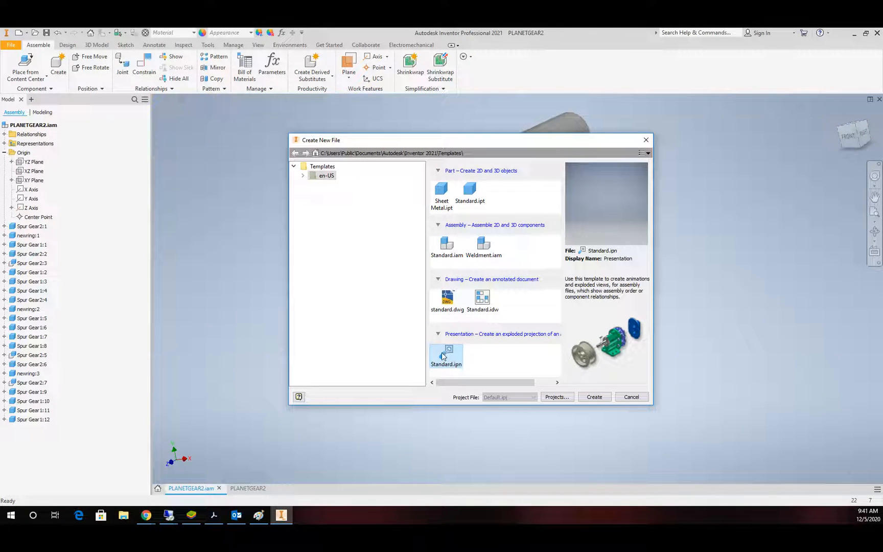
pyautogui.moveTo(595, 396)
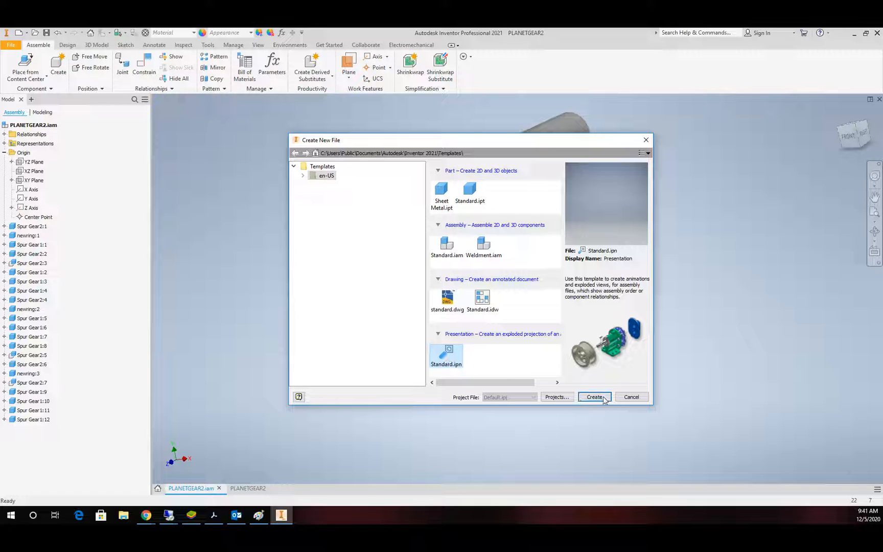
pyautogui.click(595, 396)
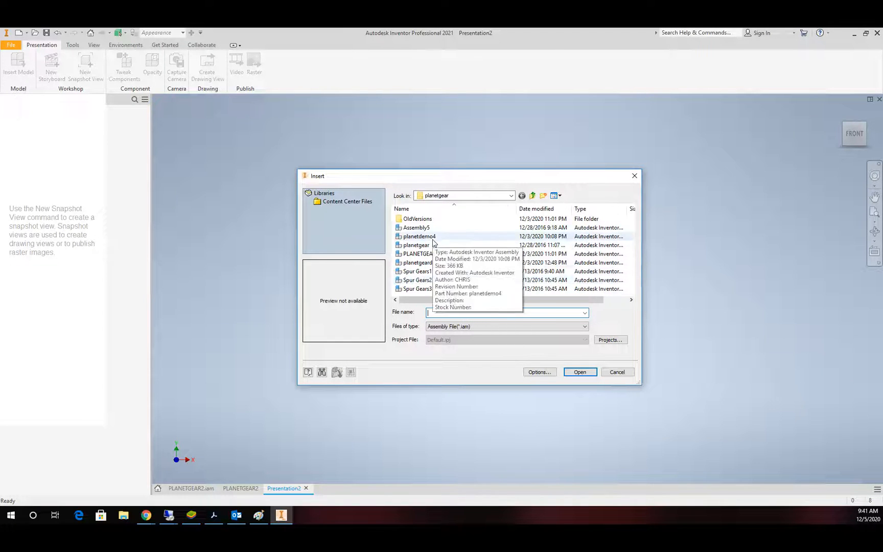
# - Insert the PLANETGEAR2.iam assembly into the presentation as Scene1
pyautogui.click(421, 253)
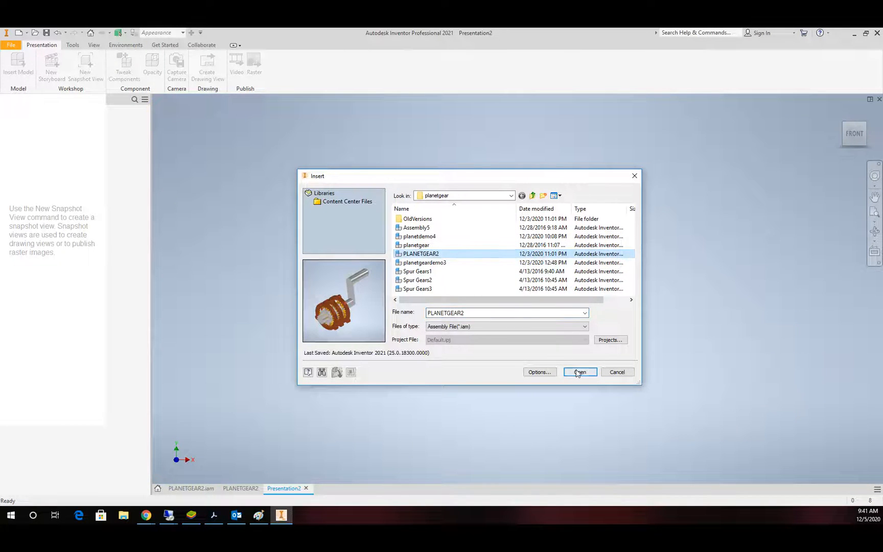
pyautogui.click(581, 372)
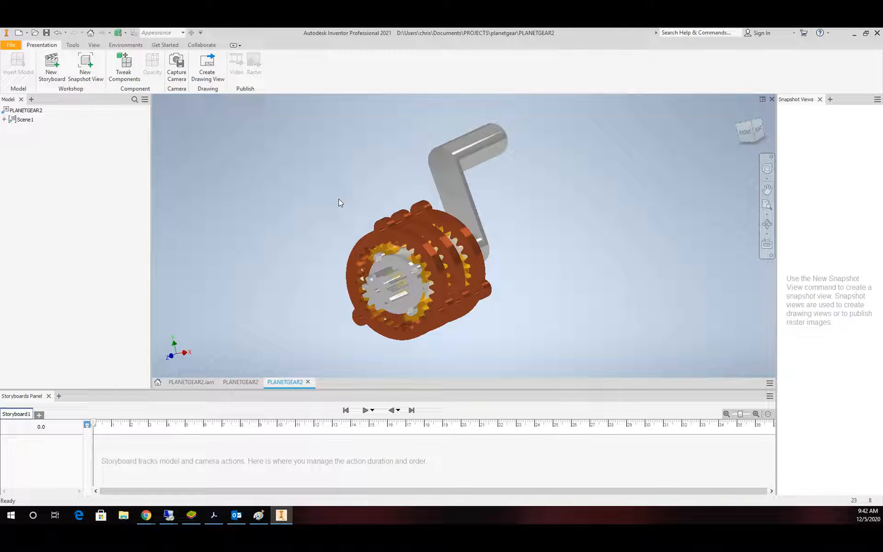
pyautogui.moveTo(614, 168)
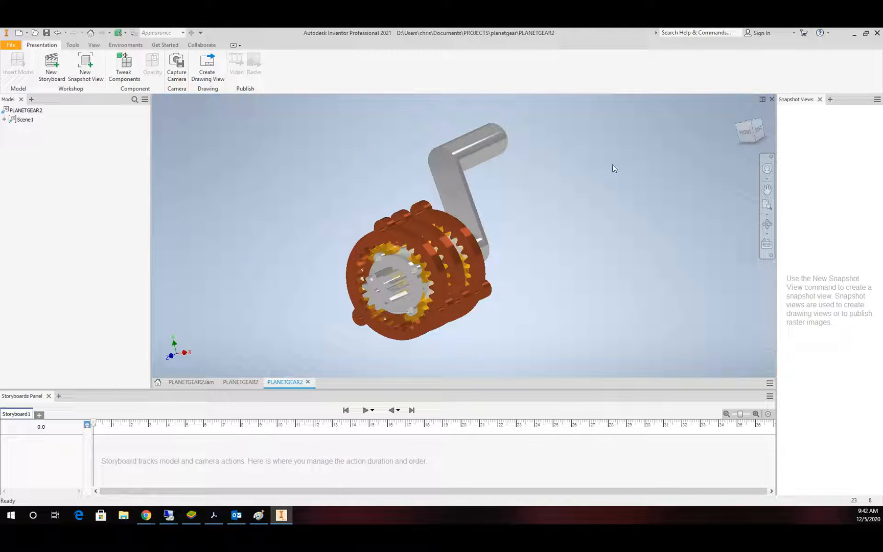
# - Orient the model to the ViewCube RIGHT view showing the crank and three gear stages
pyautogui.click(767, 223)
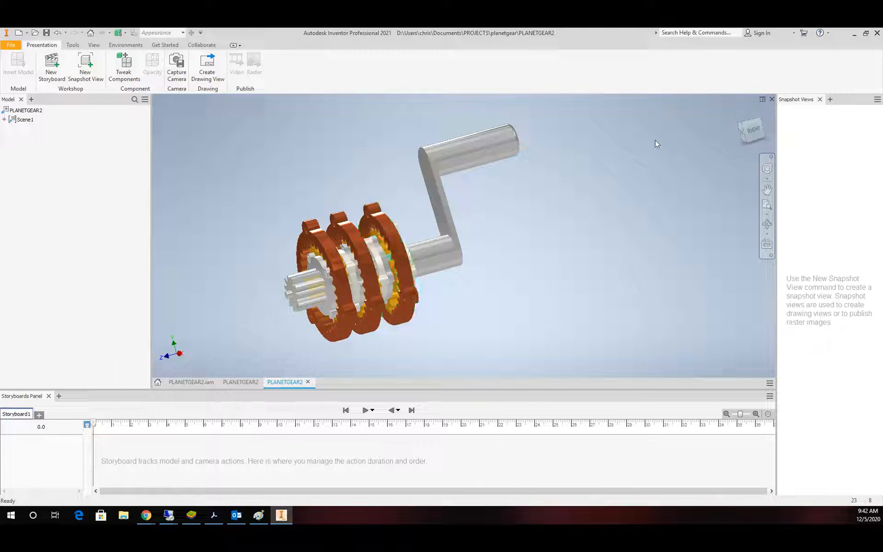
pyautogui.click(337, 286)
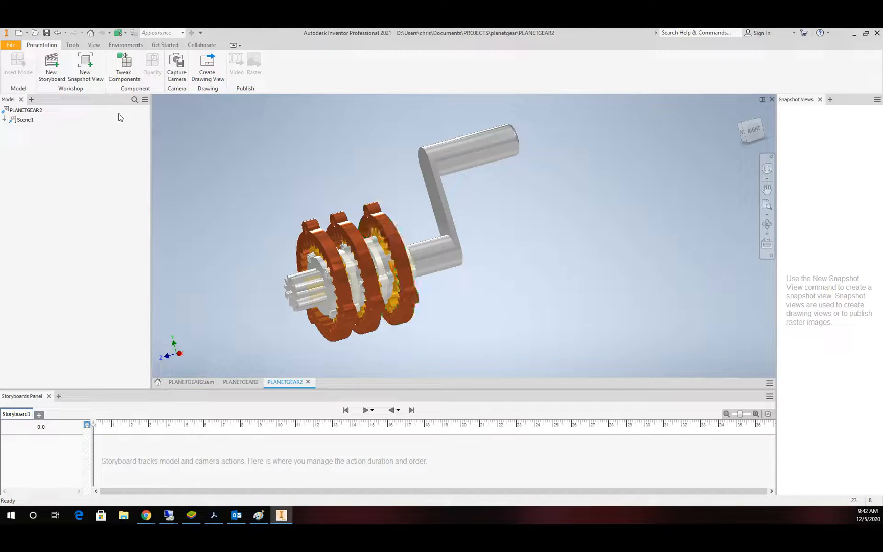
pyautogui.moveTo(123, 65)
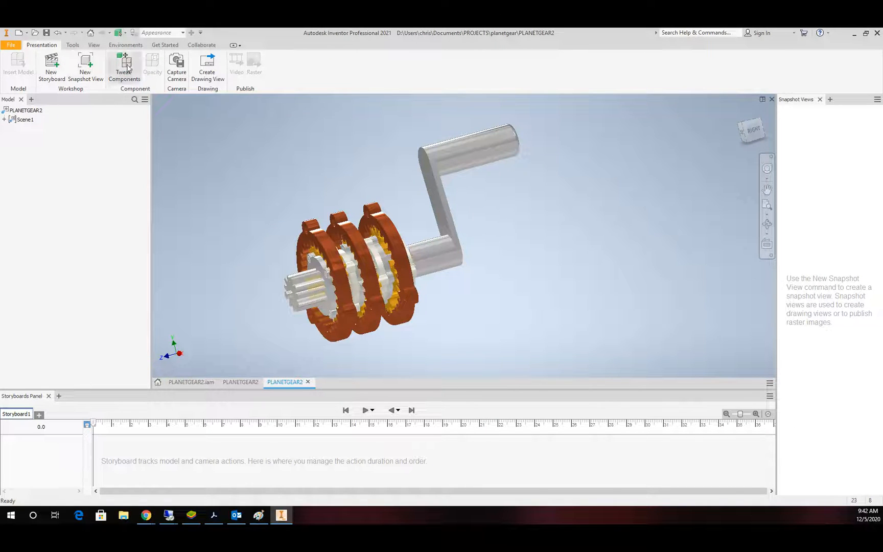
# - Record a 2.5-second move tweak of the crank by -15 along Z with no trail
pyautogui.click(124, 64)
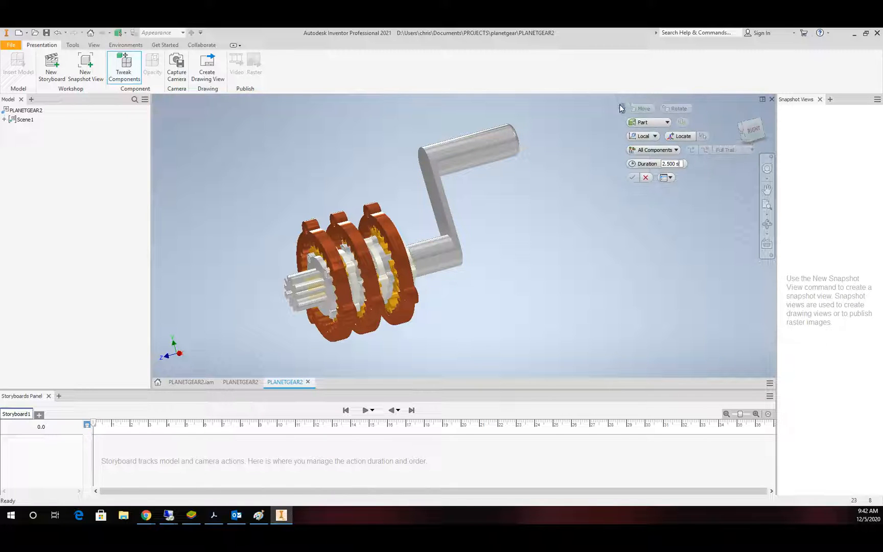
pyautogui.click(452, 238)
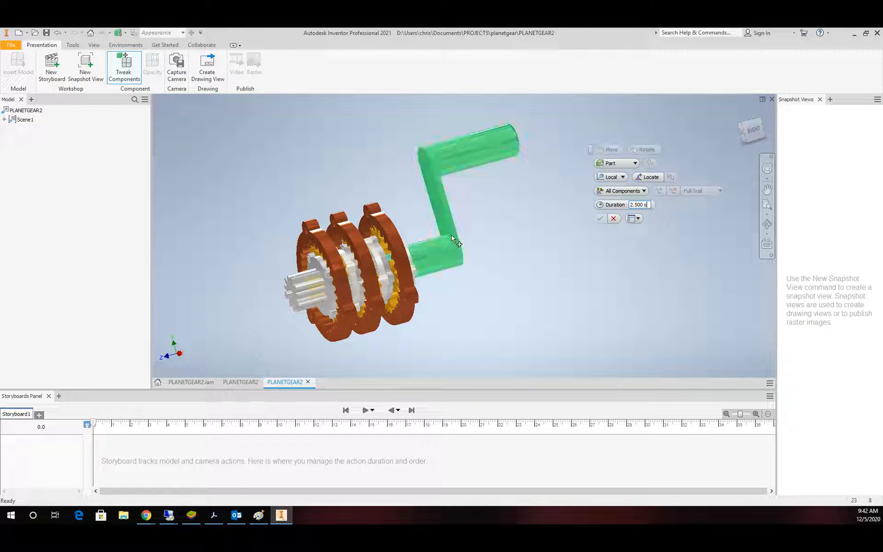
pyautogui.click(609, 149)
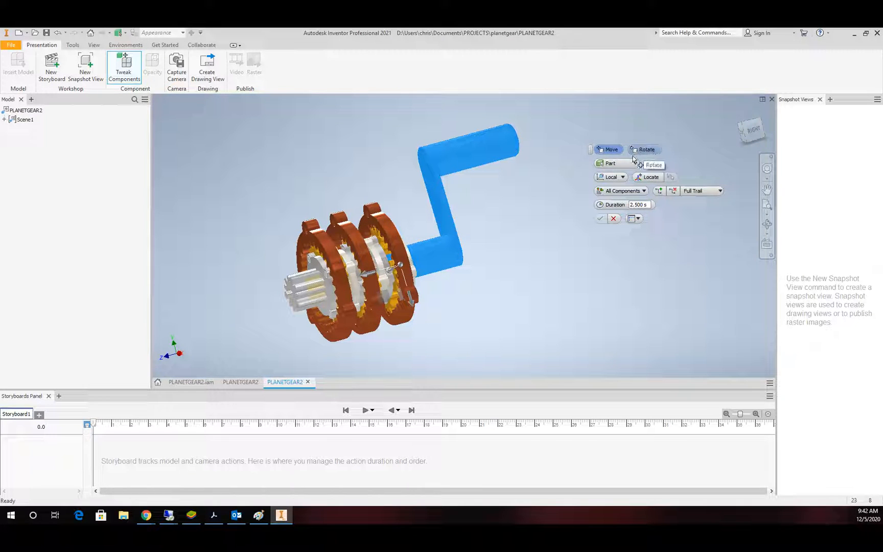
pyautogui.moveTo(472, 236)
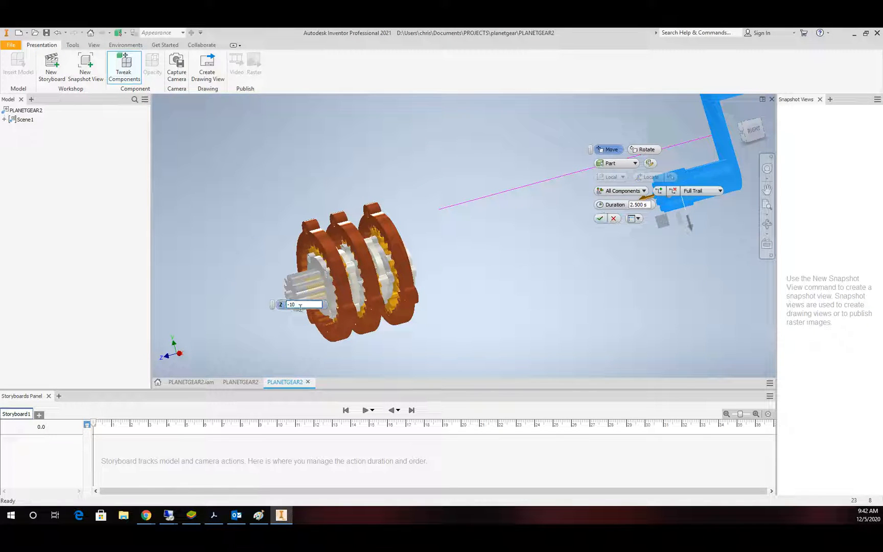
pyautogui.write('-15')
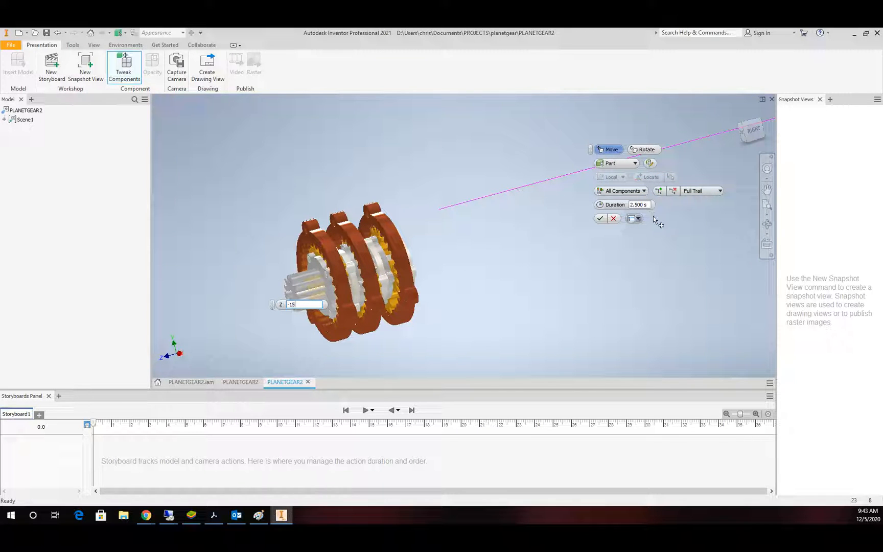
pyautogui.click(719, 190)
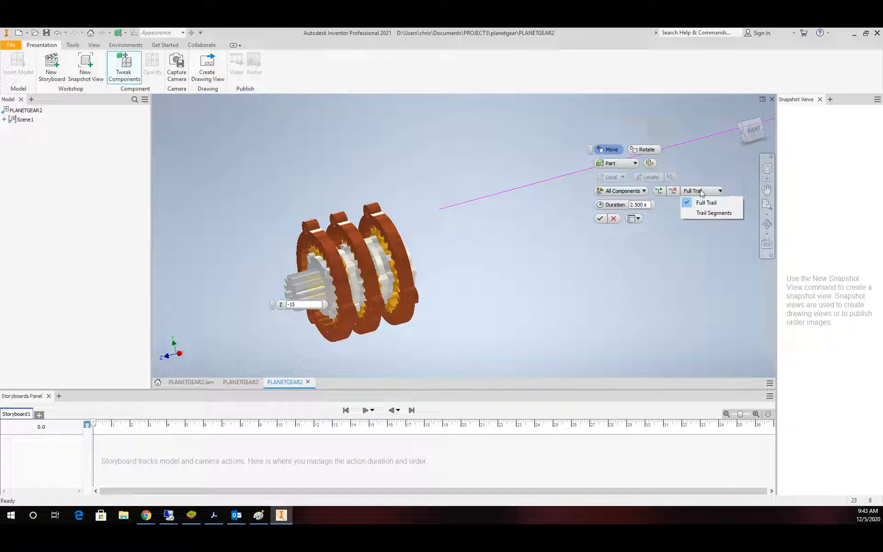
pyautogui.click(706, 203)
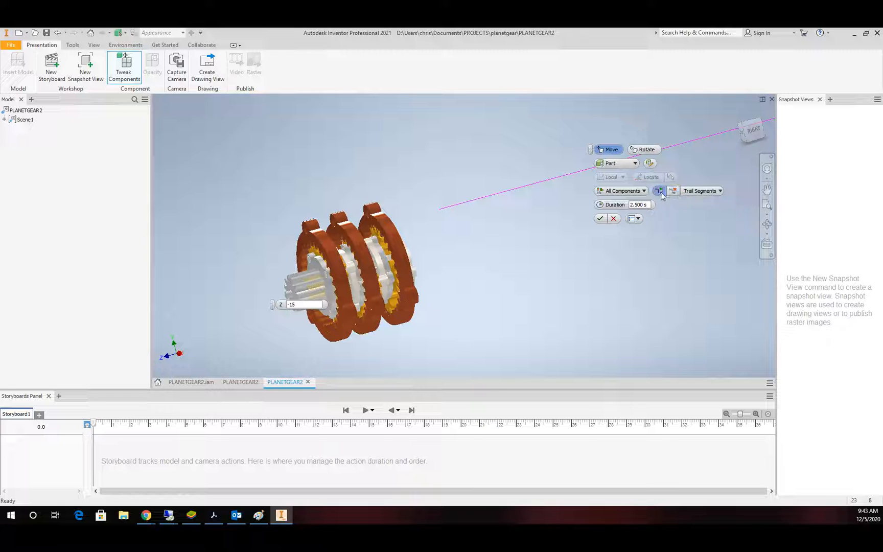
pyautogui.click(719, 190)
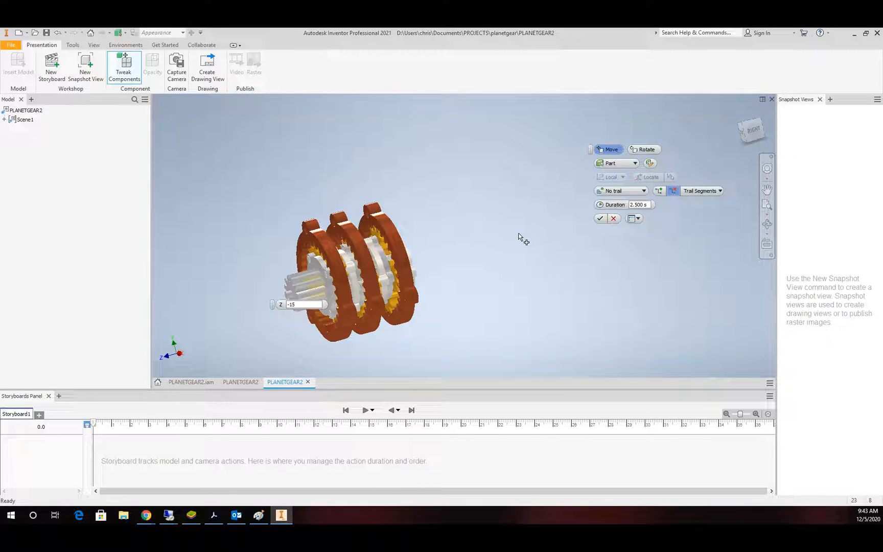
pyautogui.moveTo(517, 249)
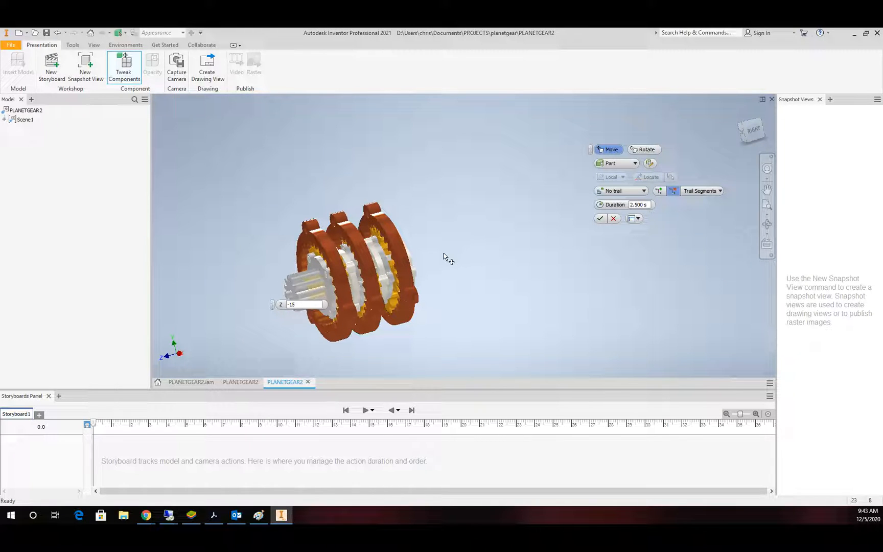
pyautogui.moveTo(446, 263)
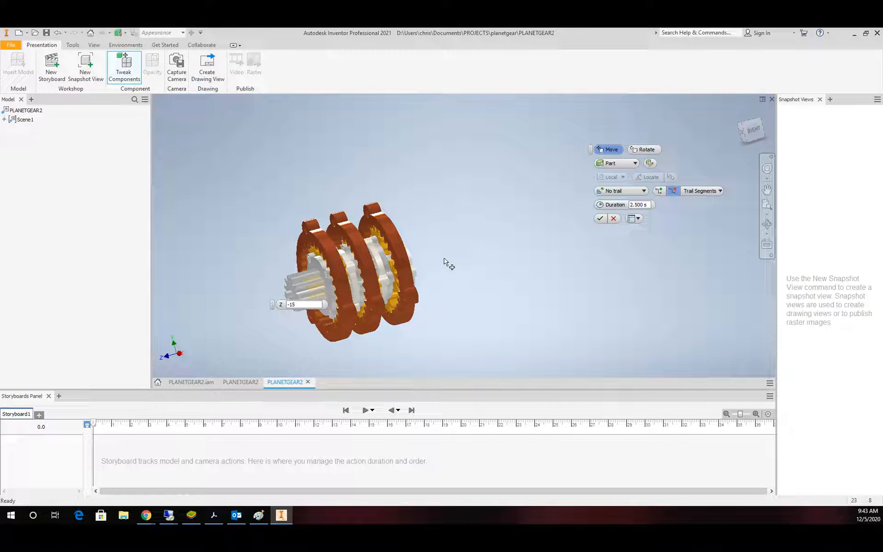
pyautogui.moveTo(450, 287)
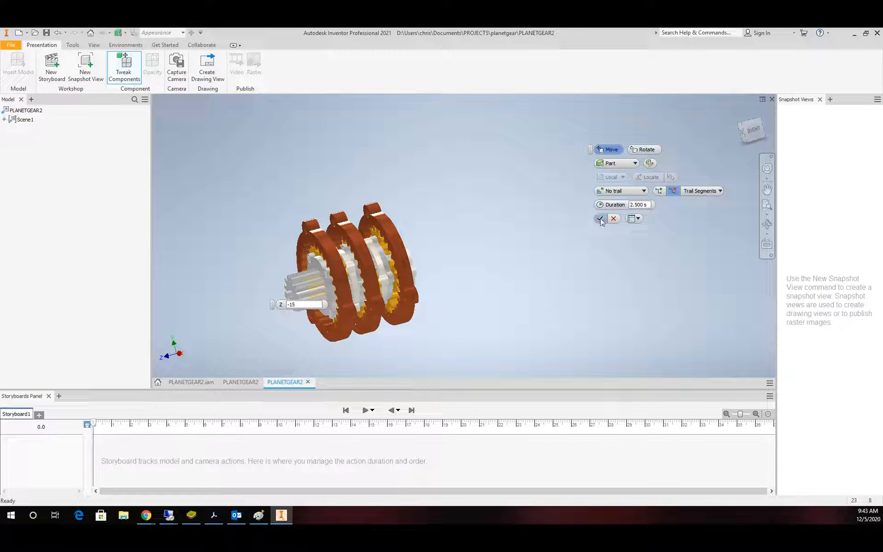
pyautogui.click(600, 219)
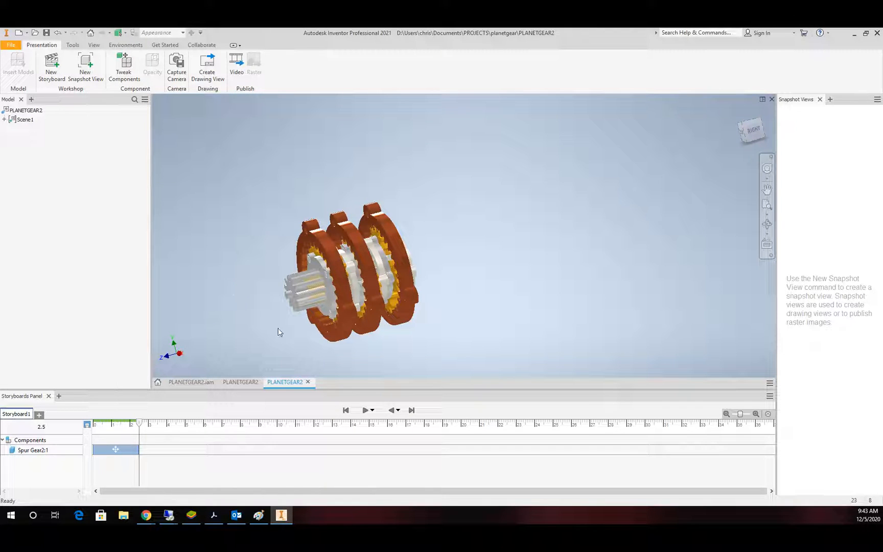
# - Add 2.5-second move-out tweaks for the shaft and both ring gears, reaching 10 seconds
pyautogui.click(302, 286)
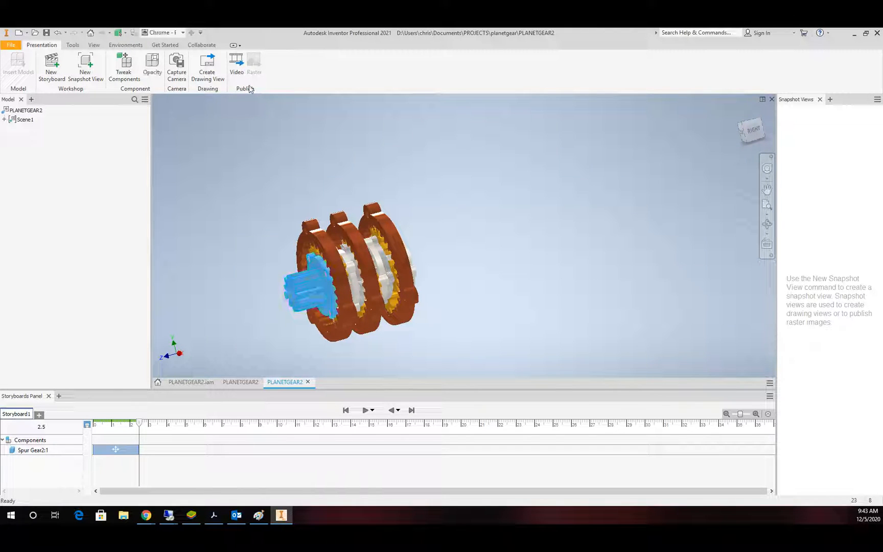
pyautogui.click(124, 64)
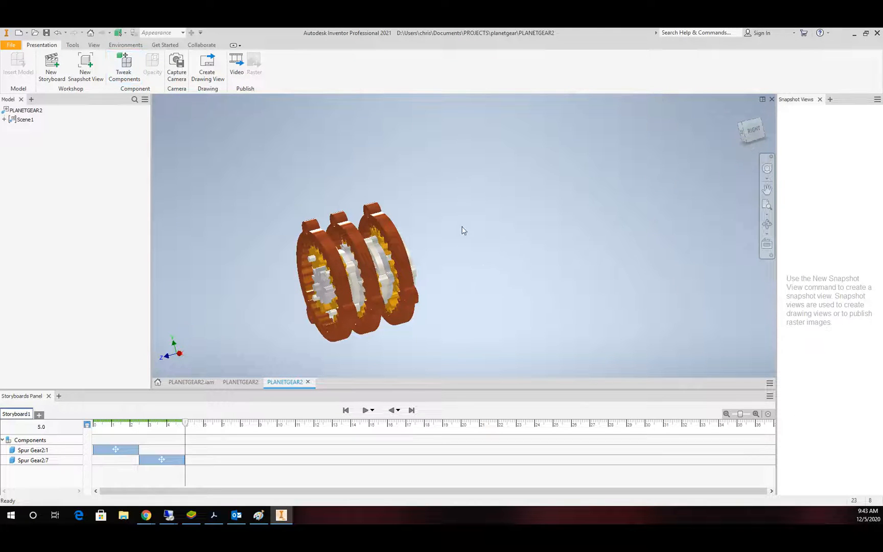
pyautogui.click(125, 64)
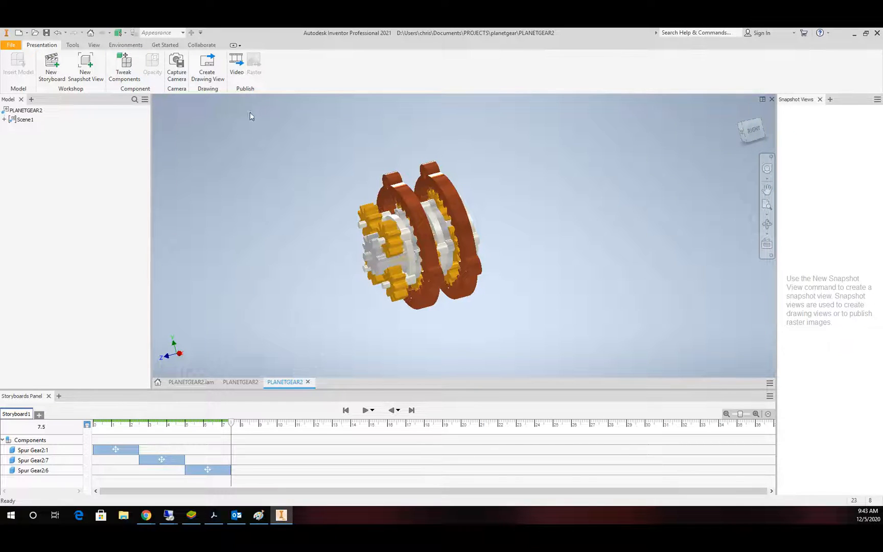
pyautogui.click(124, 65)
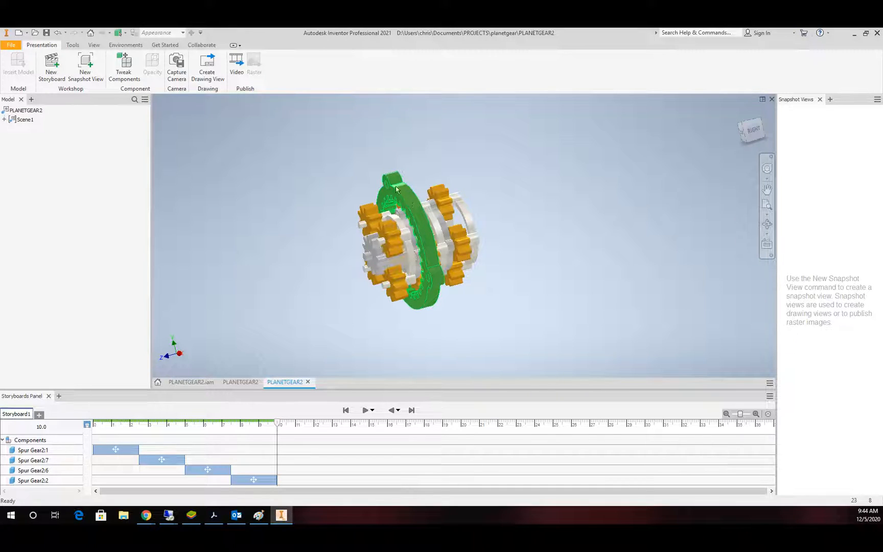
pyautogui.click(125, 61)
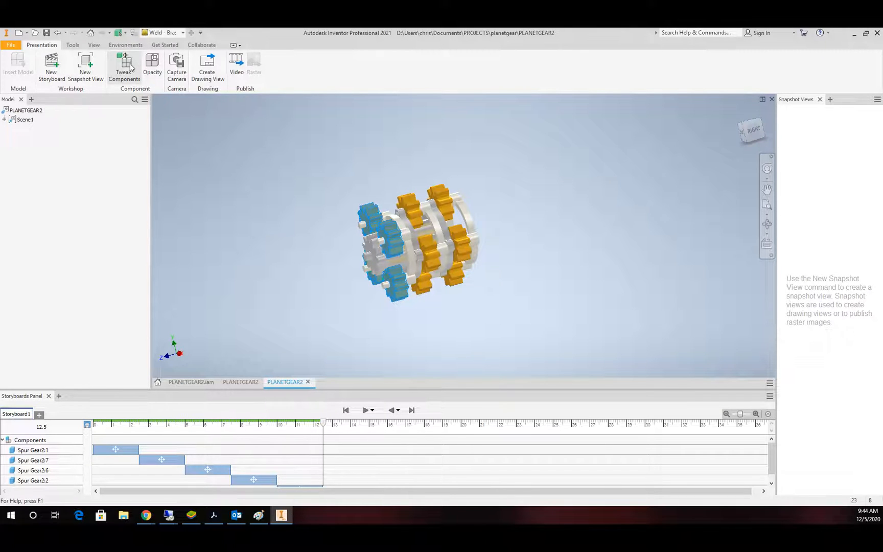
# - Add further move tweaks pulling successive planet gears and shafts out through 27.5 seconds
pyautogui.click(125, 64)
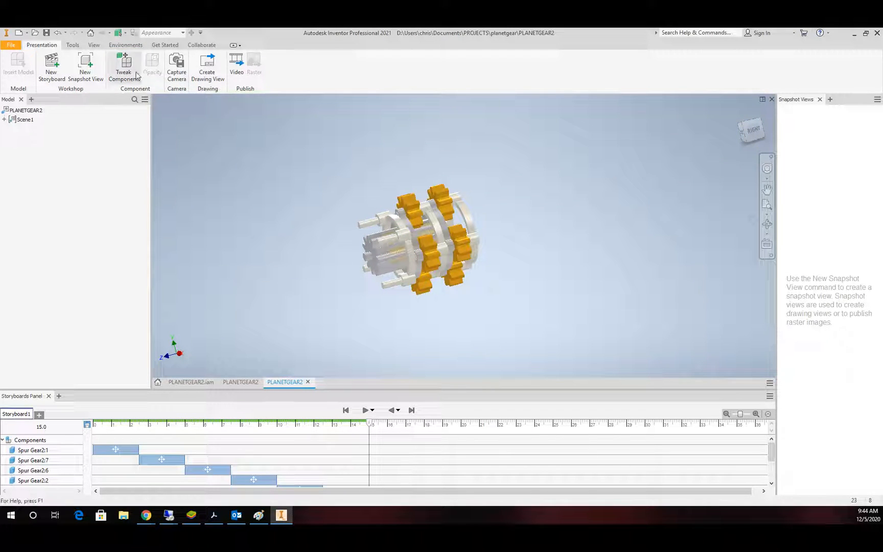
pyautogui.click(124, 61)
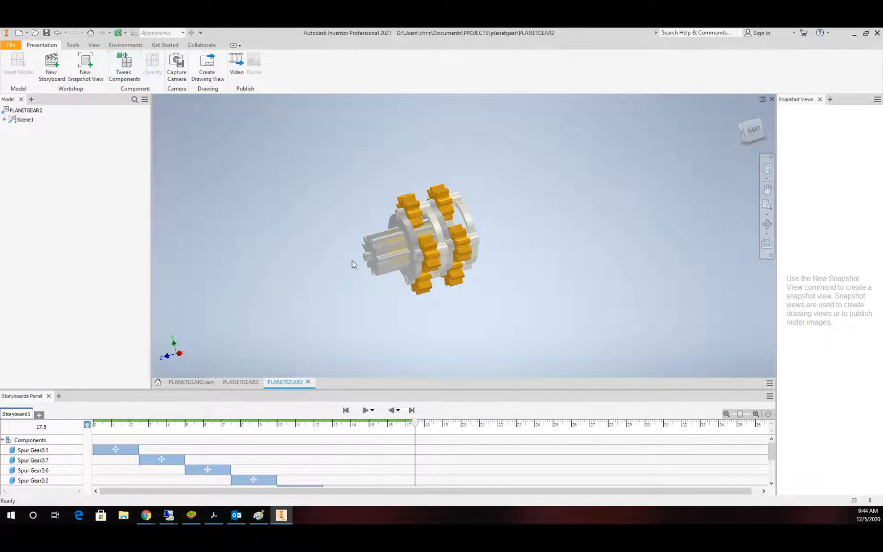
pyautogui.click(381, 256)
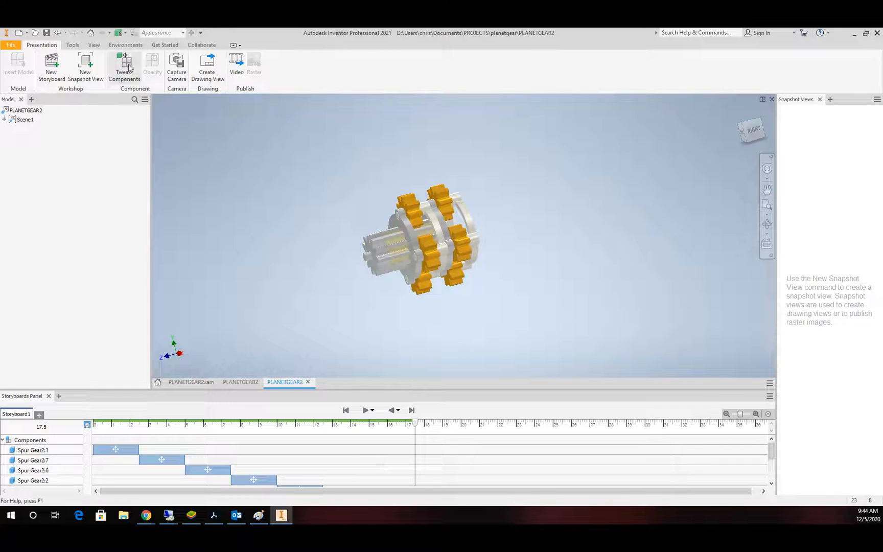
pyautogui.click(125, 64)
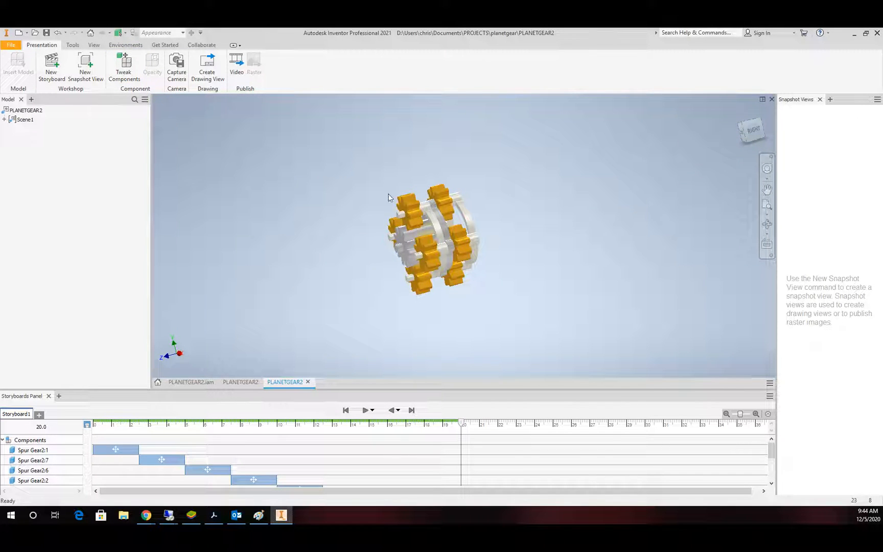
pyautogui.click(407, 210)
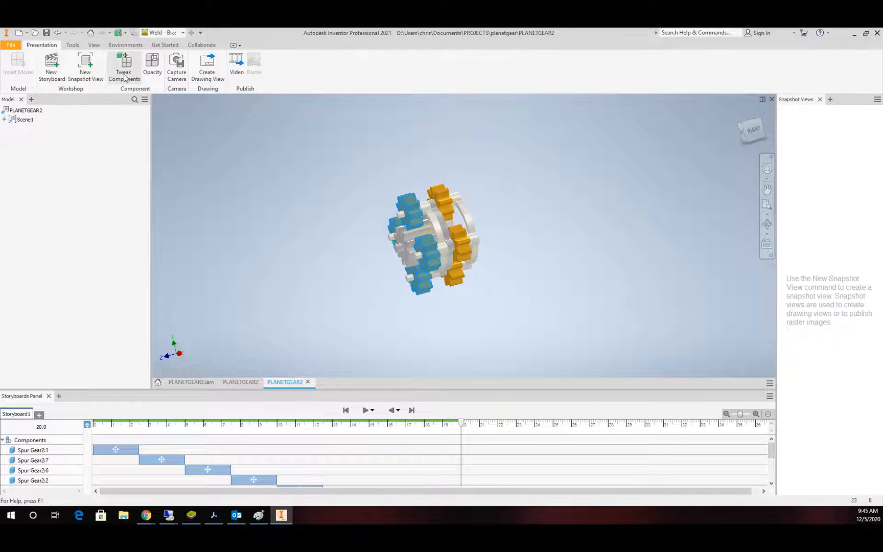
pyautogui.click(123, 65)
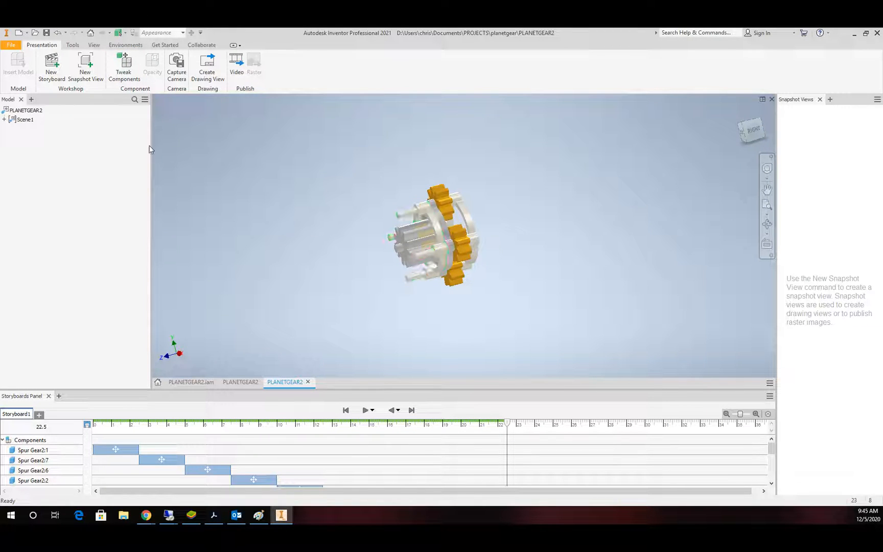
pyautogui.click(124, 65)
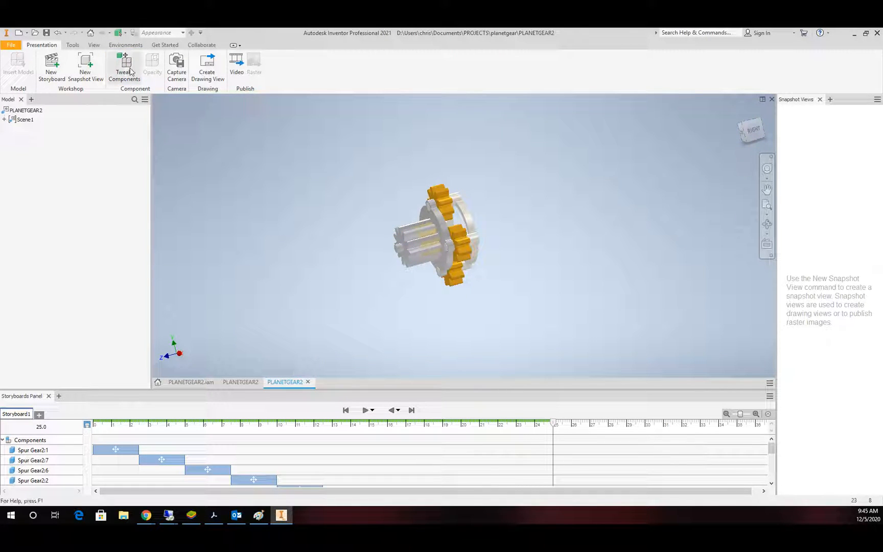
pyautogui.click(124, 65)
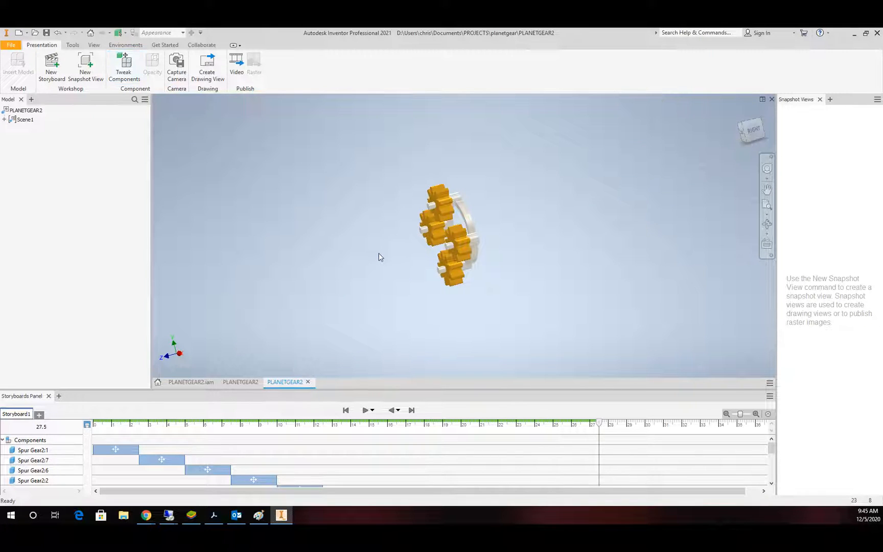
# - Move the remaining orange gears out with a 2.500 s tweak at the 30-second point
pyautogui.click(125, 65)
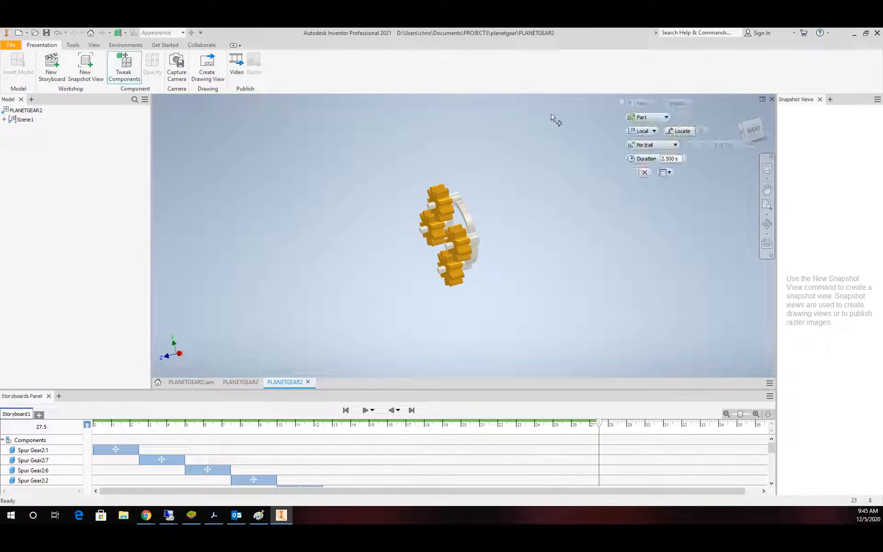
pyautogui.click(444, 202)
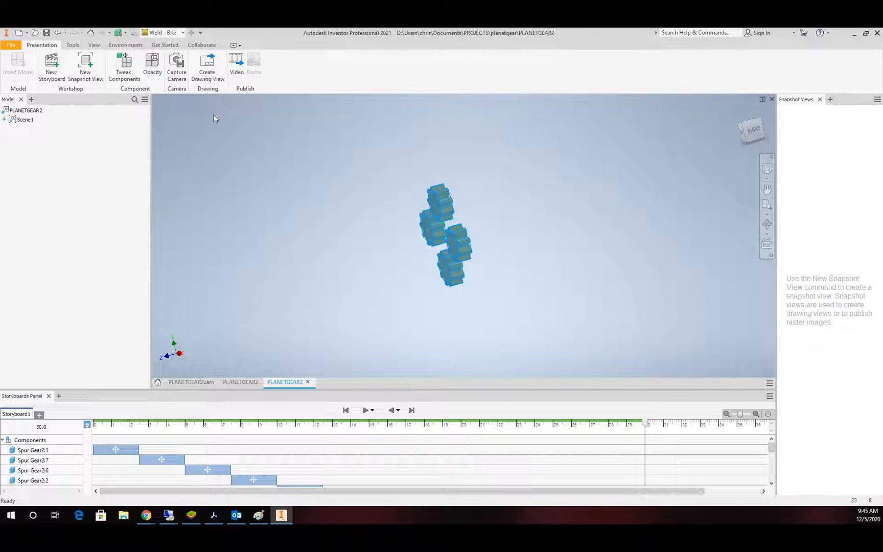
pyautogui.click(125, 62)
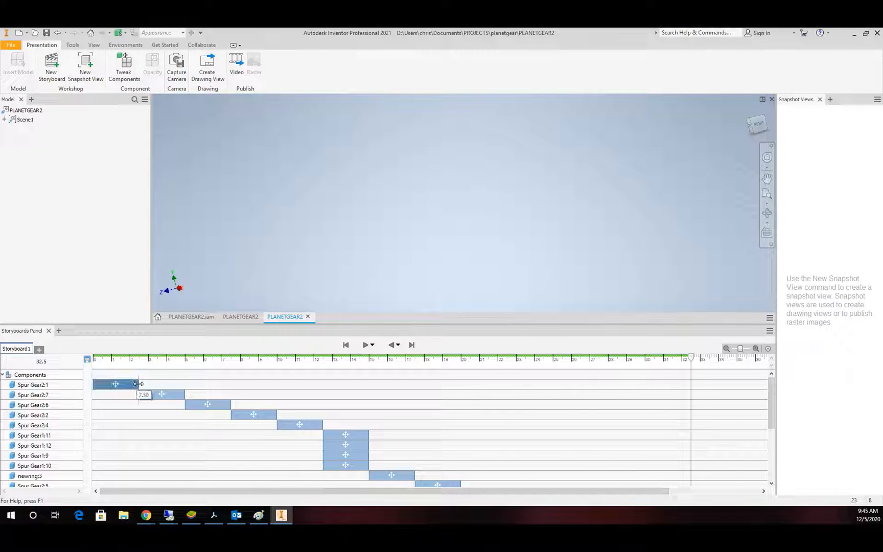
# - Shorten and shift the Spur Gear2:1, 2:7, 2:6 and 2:2 actions so they follow each other
pyautogui.moveTo(140, 385); pyautogui.dragTo(108, 384)
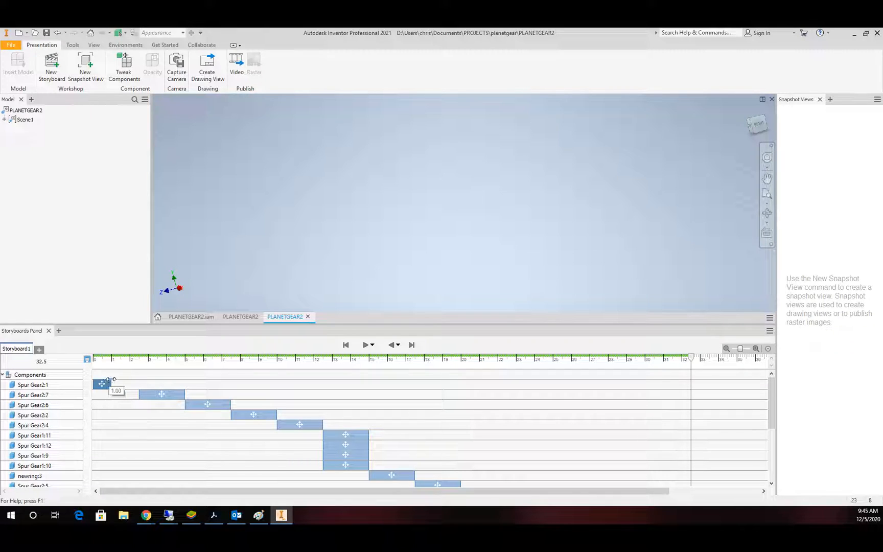
pyautogui.moveTo(112, 384); pyautogui.dragTo(169, 384)
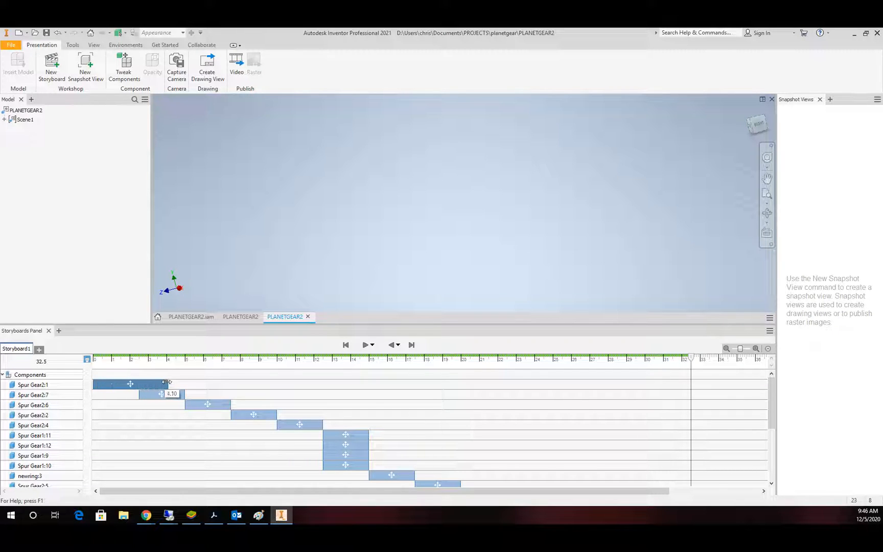
pyautogui.moveTo(168, 385); pyautogui.dragTo(104, 384)
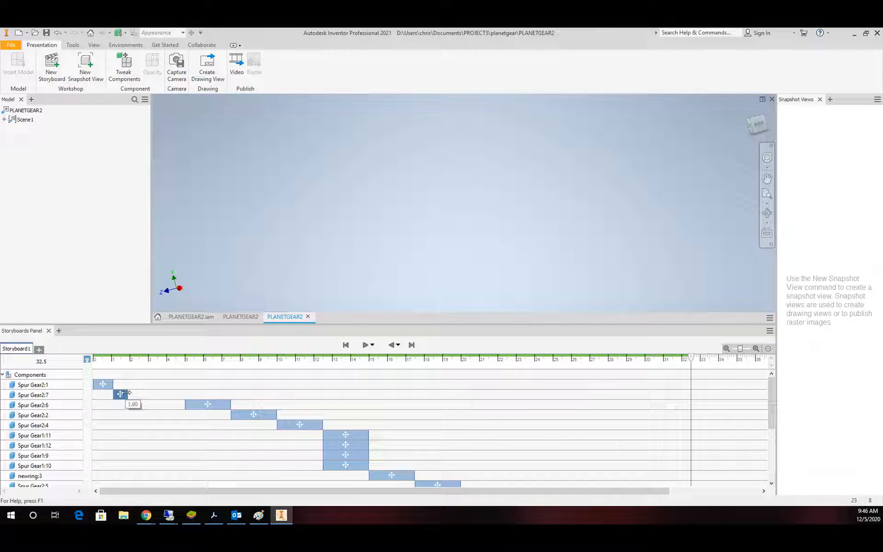
pyautogui.moveTo(130, 395); pyautogui.dragTo(120, 395)
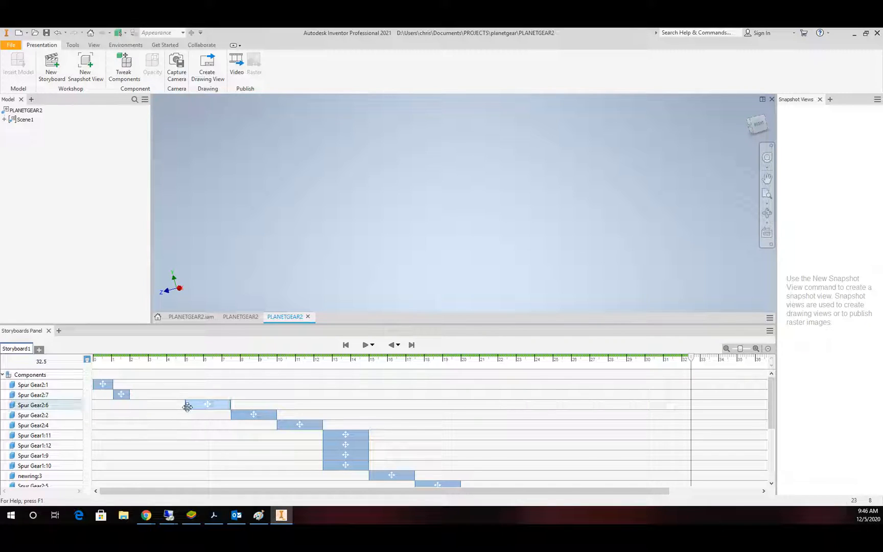
pyautogui.moveTo(208, 405); pyautogui.dragTo(151, 405)
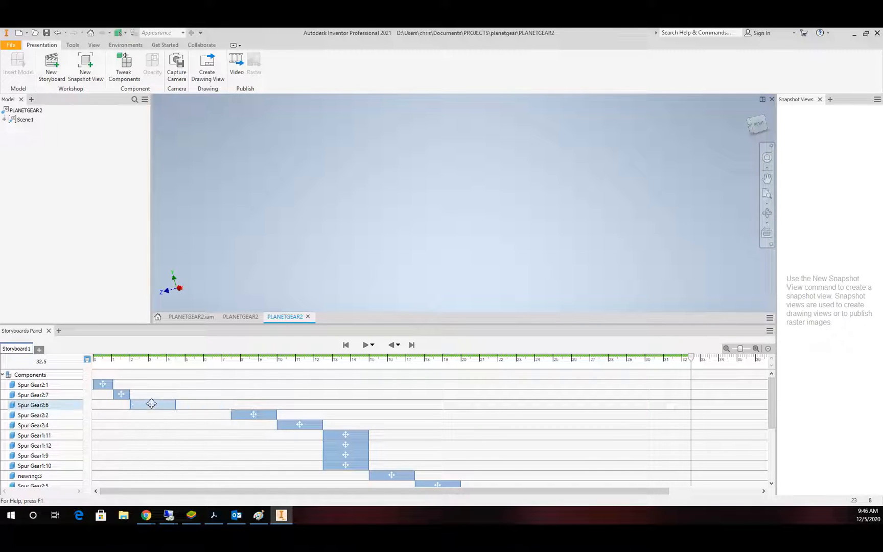
pyautogui.moveTo(151, 403); pyautogui.dragTo(142, 404)
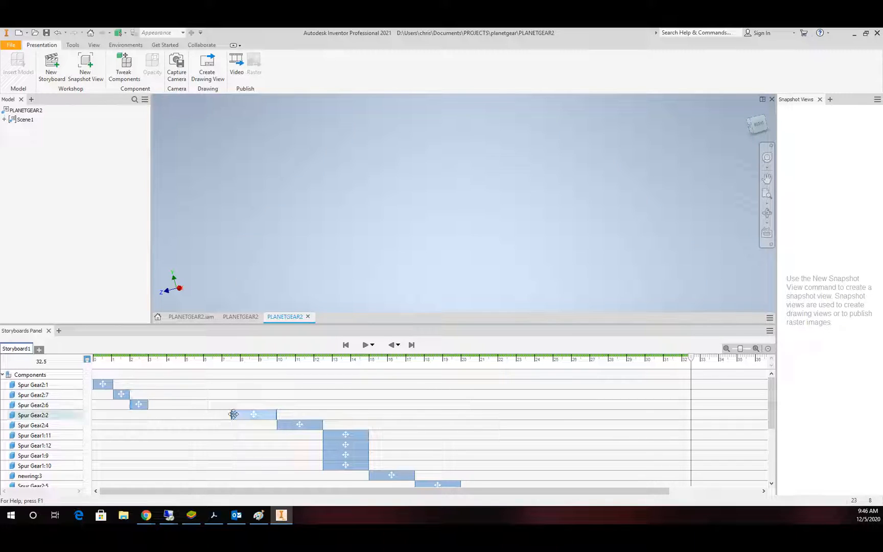
pyautogui.moveTo(234, 415); pyautogui.dragTo(165, 415)
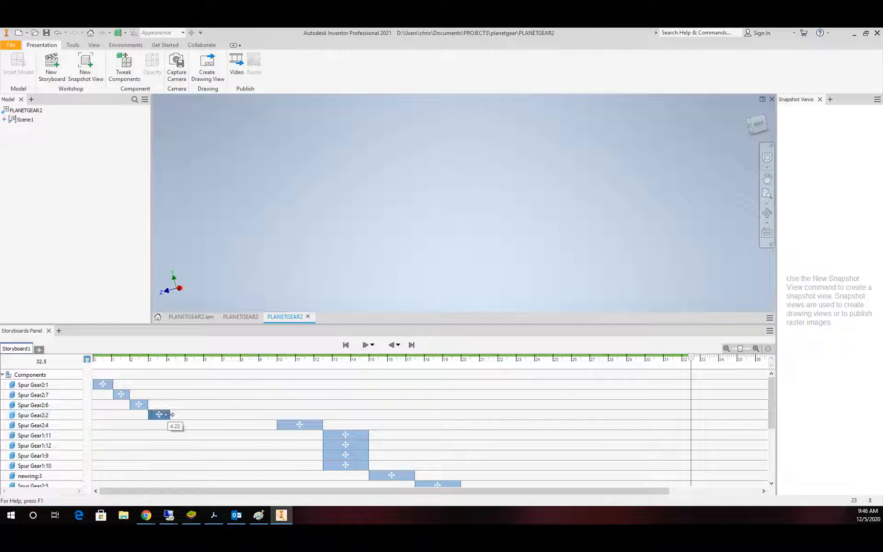
# - Drag the Spur Gear2:4, Spur Gear1:11 and Spur Gear1:10 actions earlier and shorten them
pyautogui.scroll(-3)
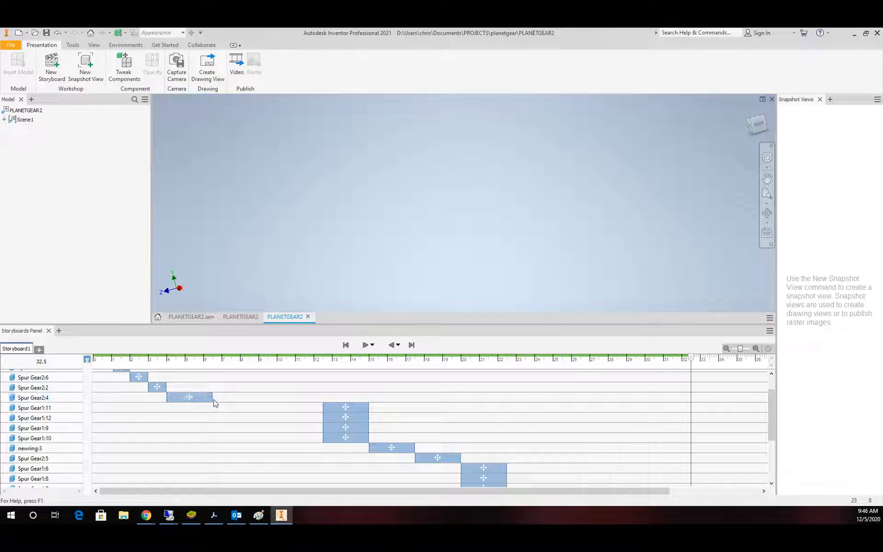
pyautogui.moveTo(213, 397); pyautogui.dragTo(189, 396)
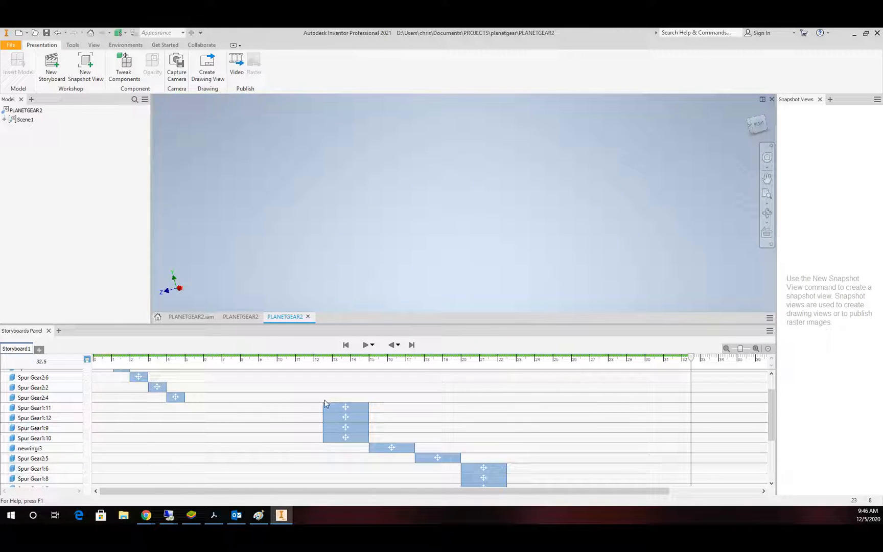
pyautogui.click(337, 408)
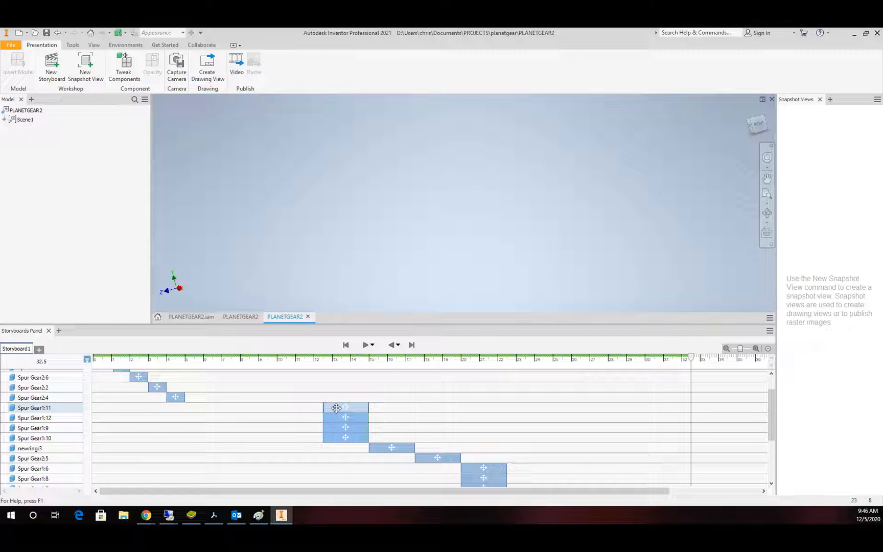
pyautogui.moveTo(337, 407); pyautogui.dragTo(208, 407)
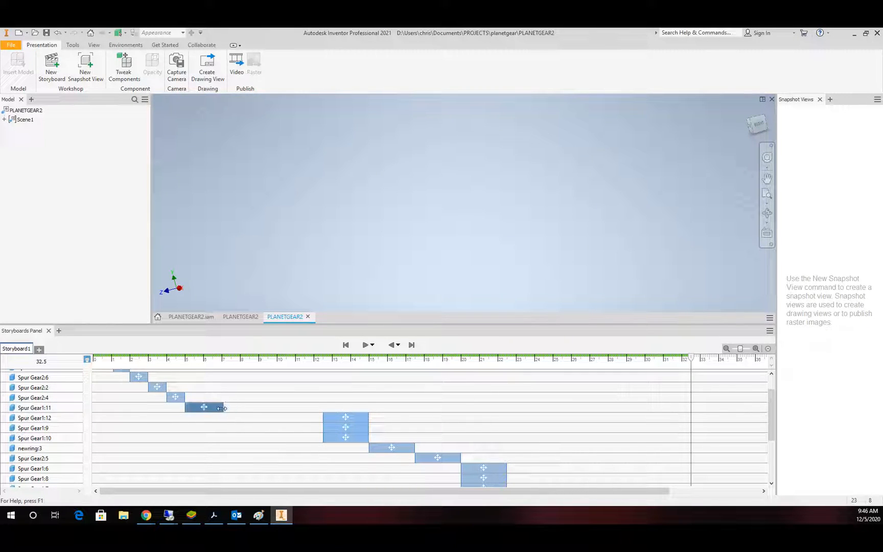
pyautogui.moveTo(222, 407); pyautogui.dragTo(202, 407)
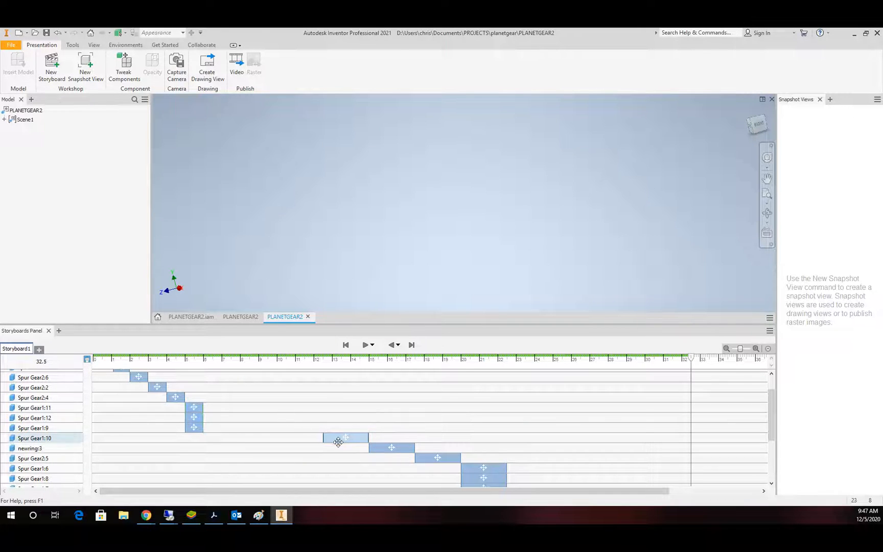
pyautogui.moveTo(339, 437); pyautogui.dragTo(206, 437)
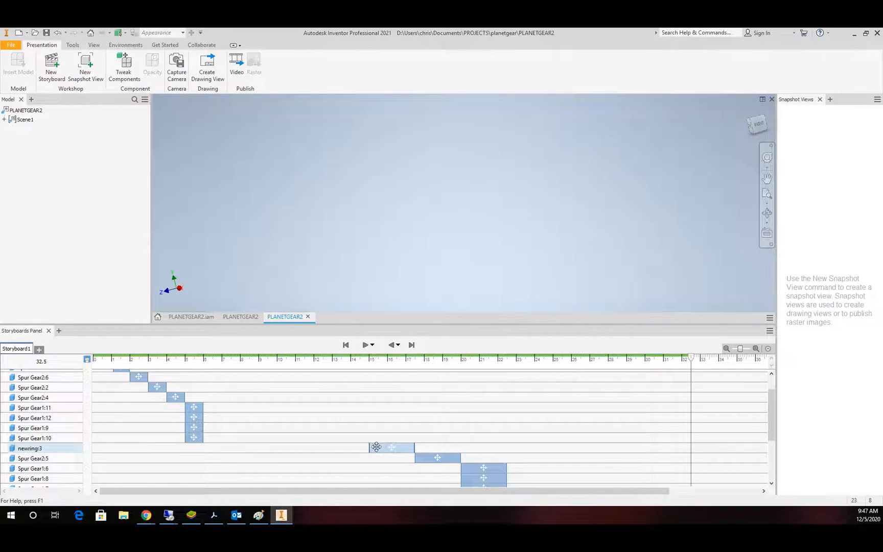
# - Move the newring:3, newring:2, newring:1 and Spur Gear2:5 actions earlier to close the remaining gaps
pyautogui.moveTo(392, 447); pyautogui.dragTo(234, 449)
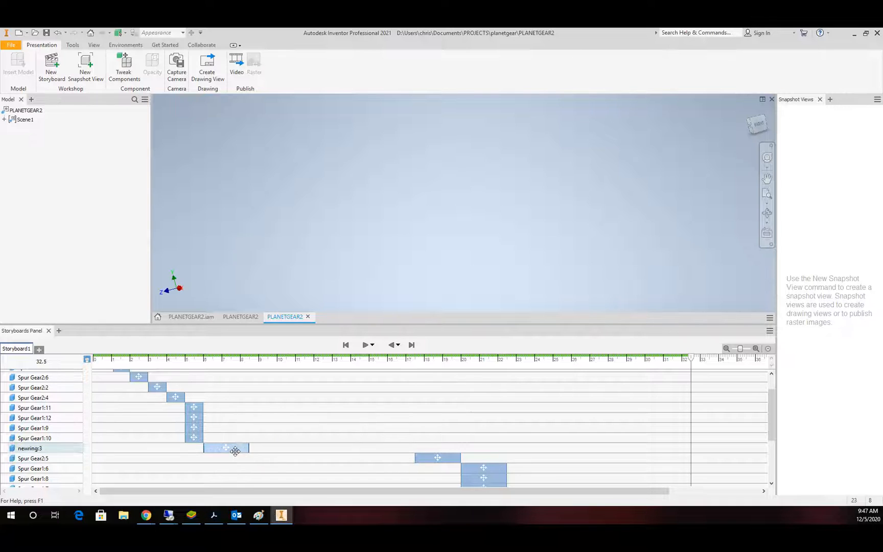
pyautogui.moveTo(247, 448); pyautogui.dragTo(225, 448)
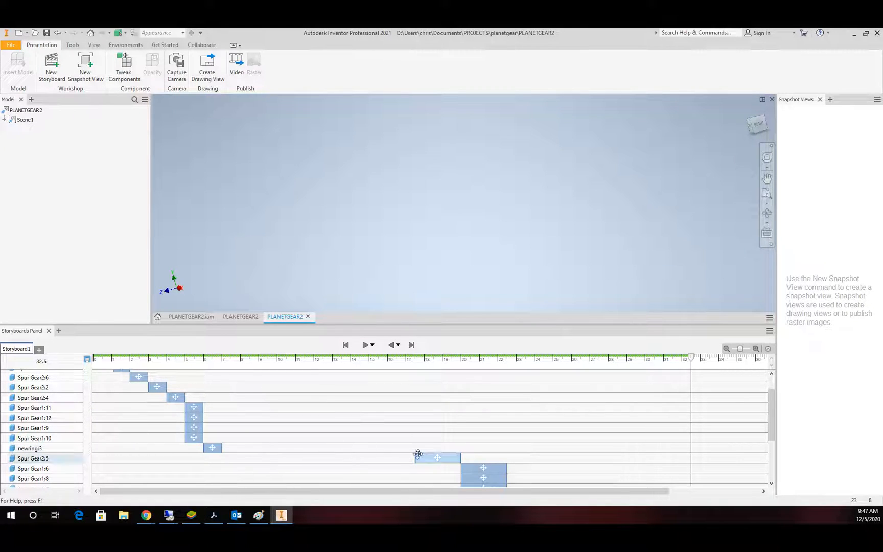
pyautogui.moveTo(436, 457); pyautogui.dragTo(236, 457)
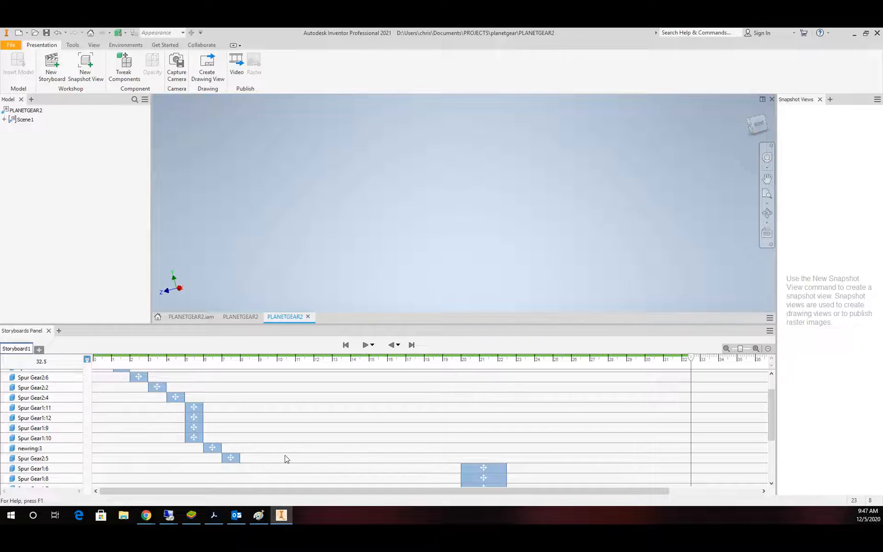
pyautogui.scroll(-3)
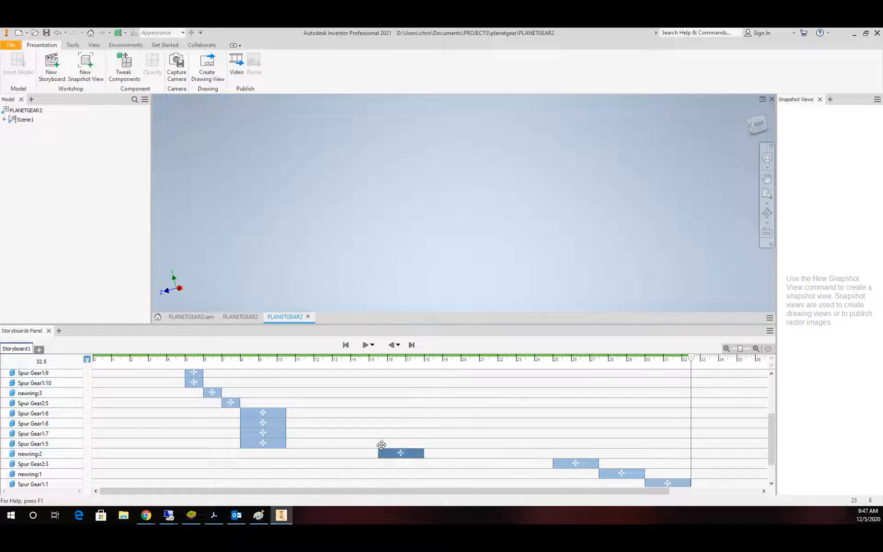
pyautogui.moveTo(400, 453); pyautogui.dragTo(309, 453)
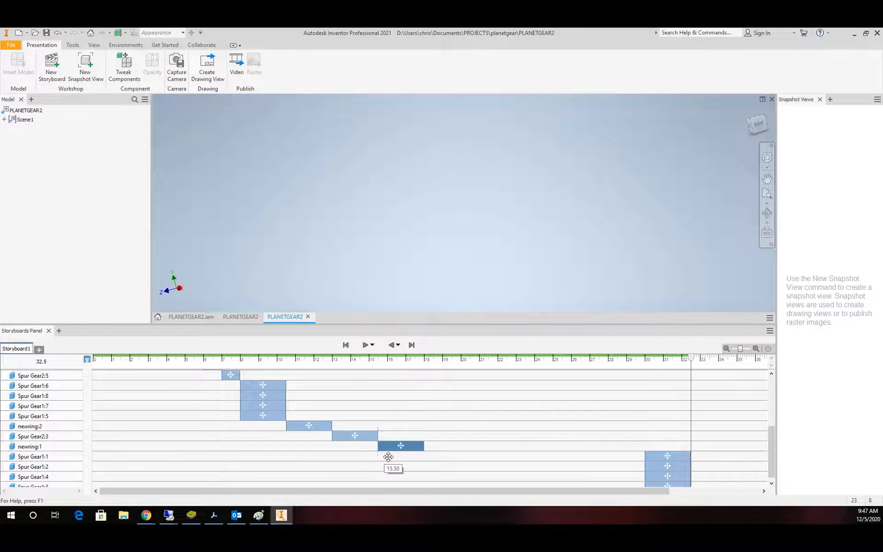
pyautogui.moveTo(401, 446); pyautogui.dragTo(463, 456)
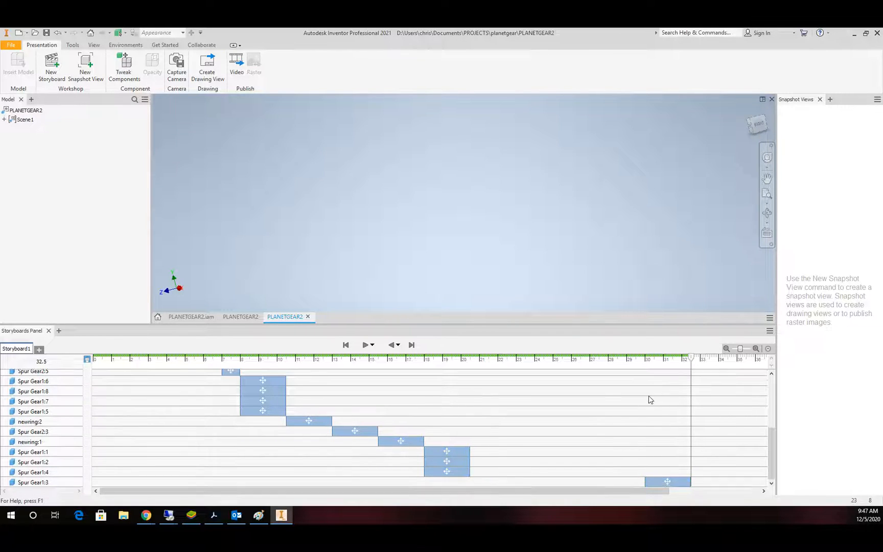
pyautogui.moveTo(667, 481); pyautogui.dragTo(465, 481)
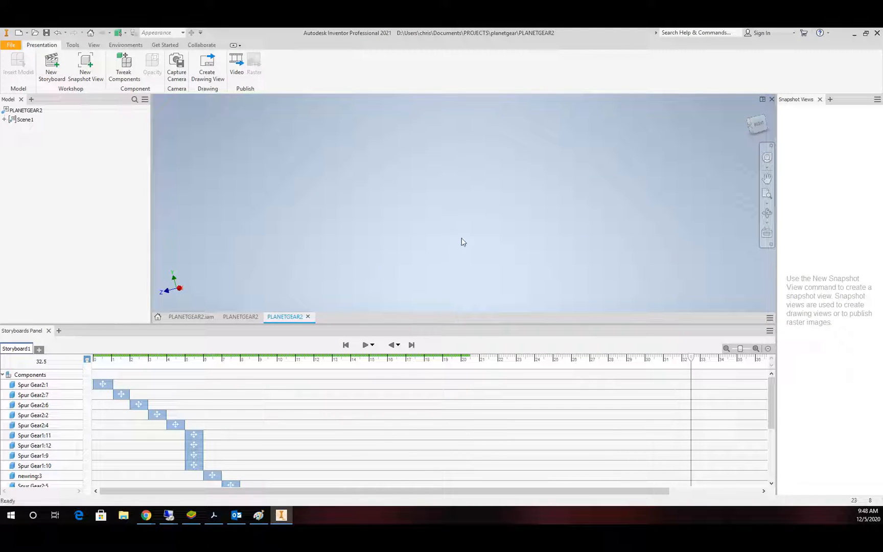
pyautogui.moveTo(456, 259)
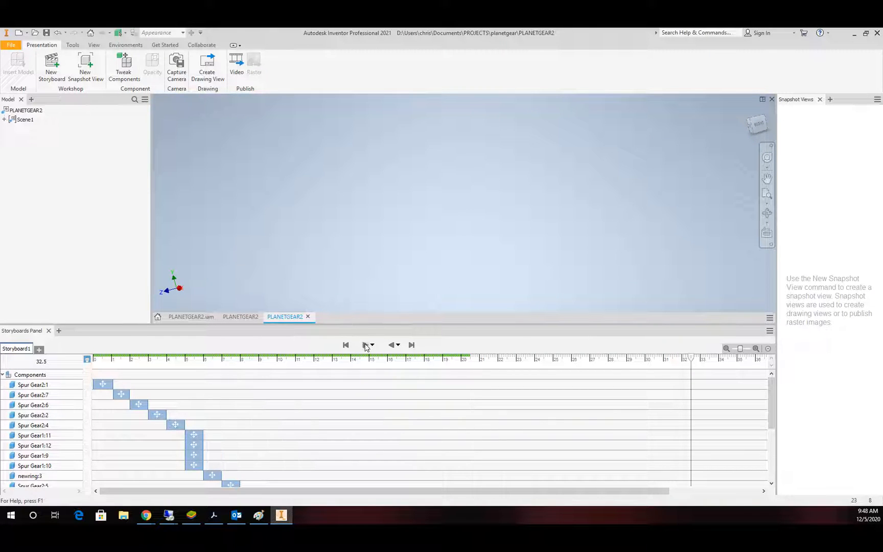
pyautogui.moveTo(366, 346)
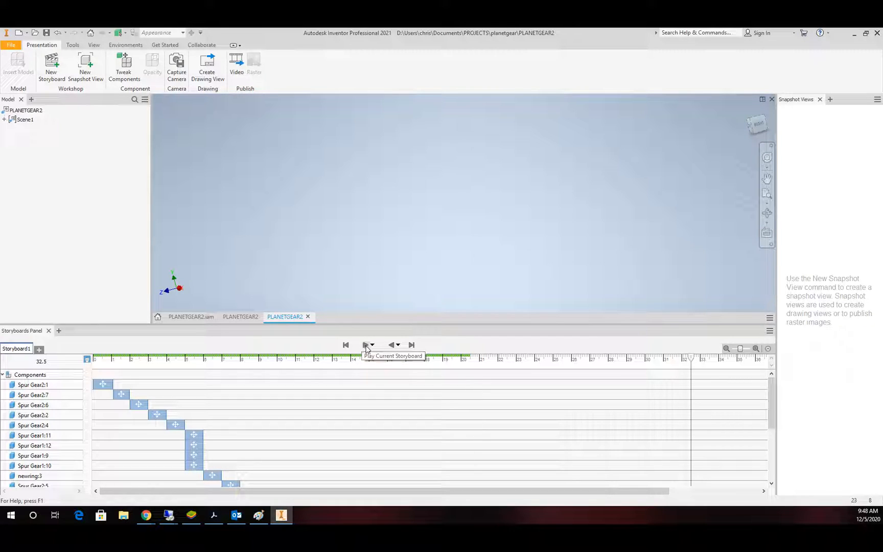
pyautogui.click(366, 346)
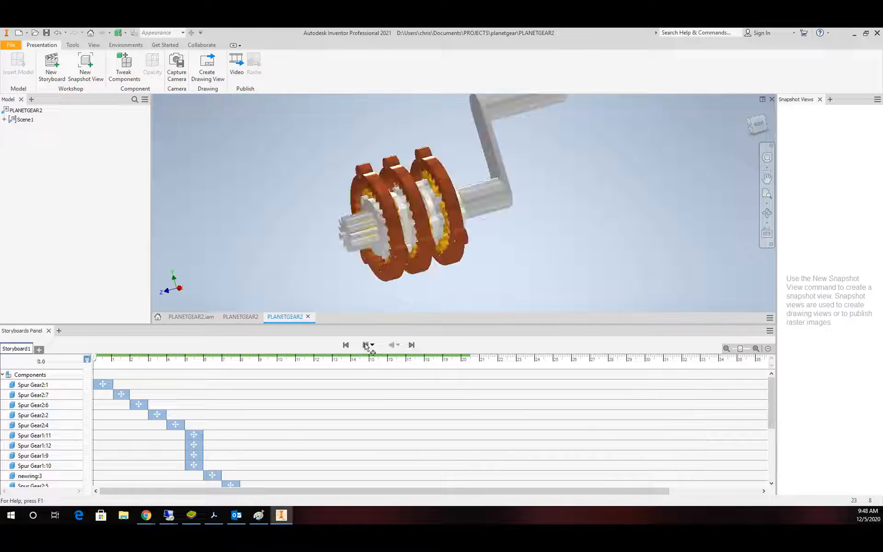
pyautogui.click(364, 345)
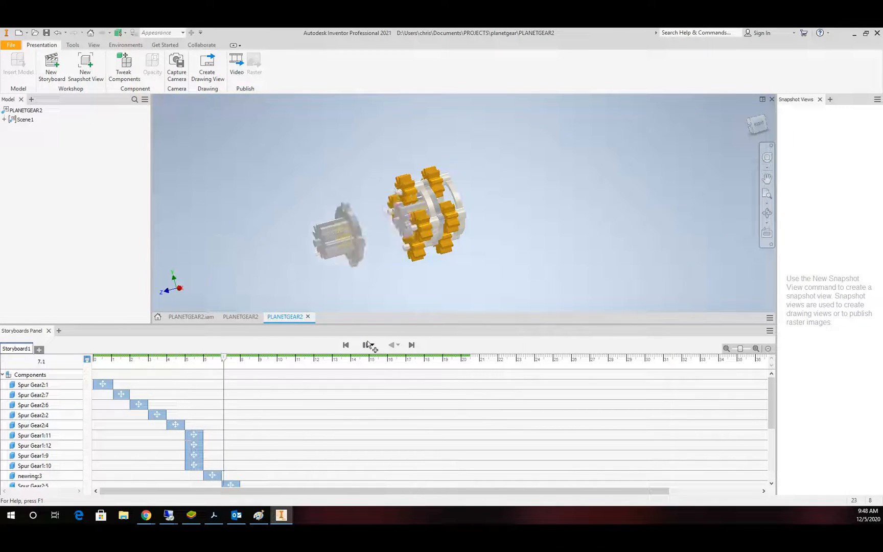
pyautogui.click(365, 346)
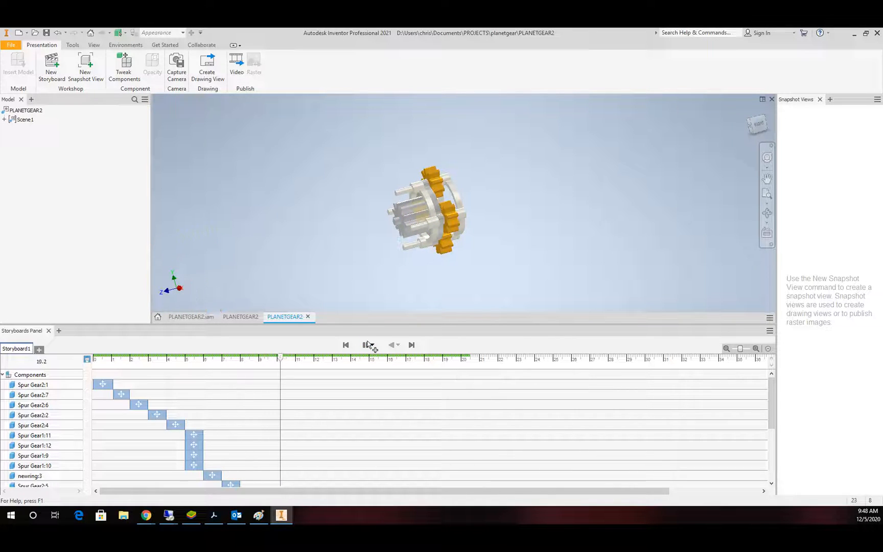
pyautogui.click(367, 345)
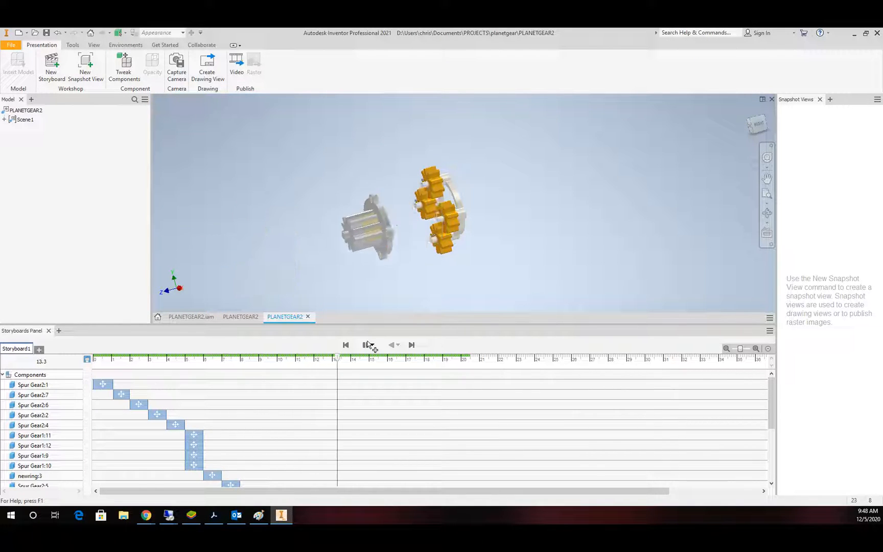
pyautogui.click(367, 345)
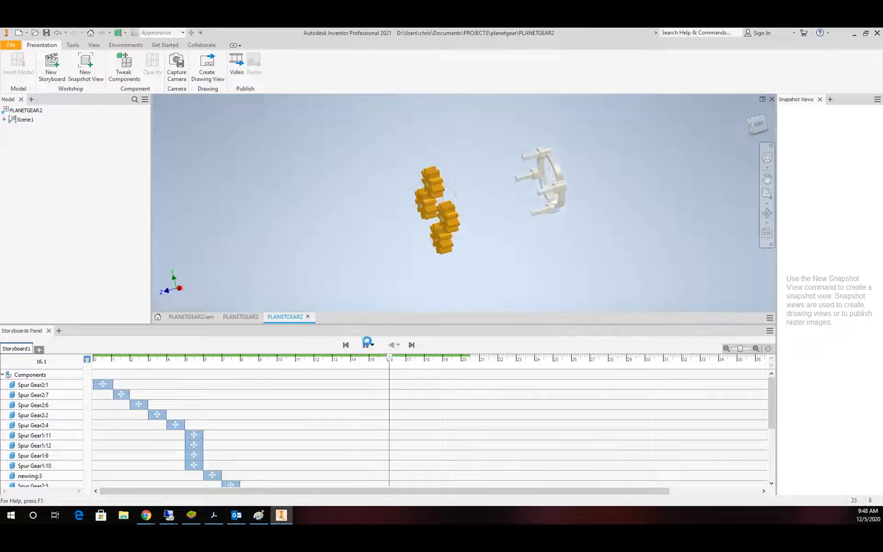
pyautogui.click(365, 345)
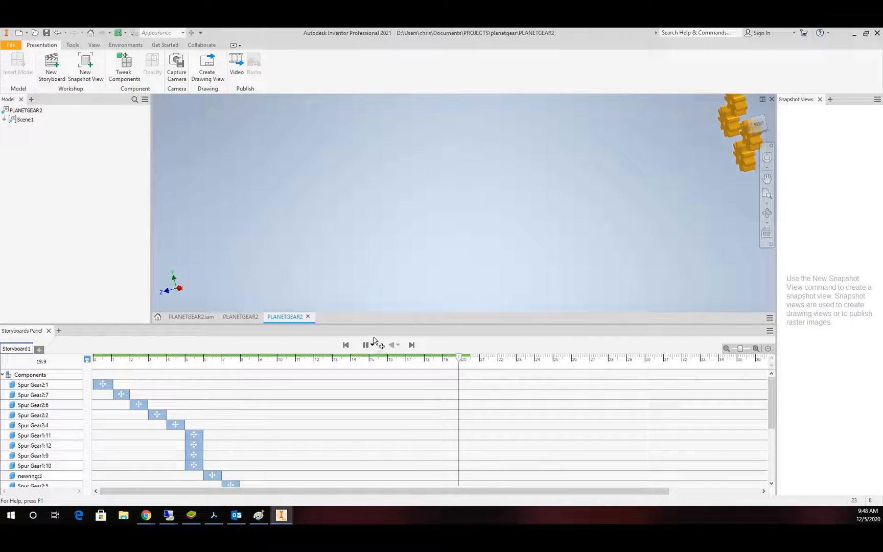
pyautogui.click(365, 346)
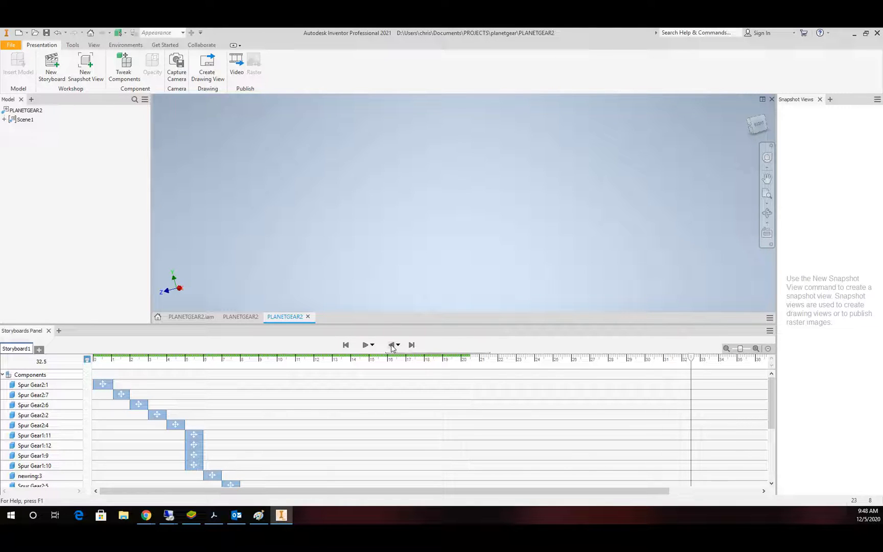
pyautogui.moveTo(391, 346)
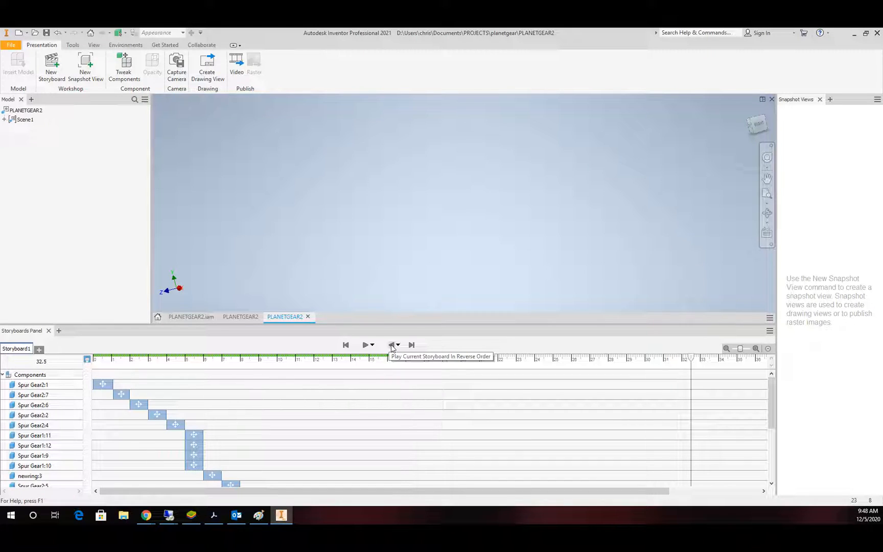
# - Play the storyboard in reverse, jump to its end, then rewind to the assembled gearbox at time zero
pyautogui.click(391, 345)
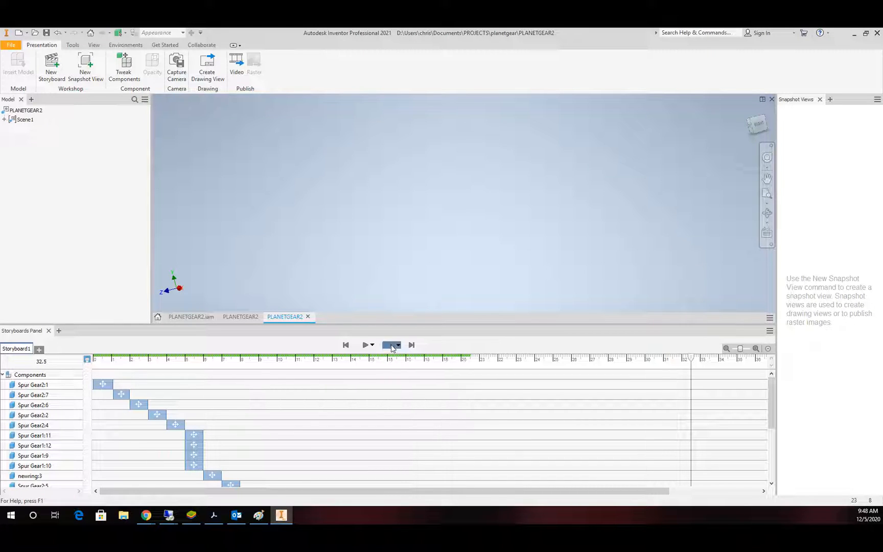
pyautogui.click(365, 345)
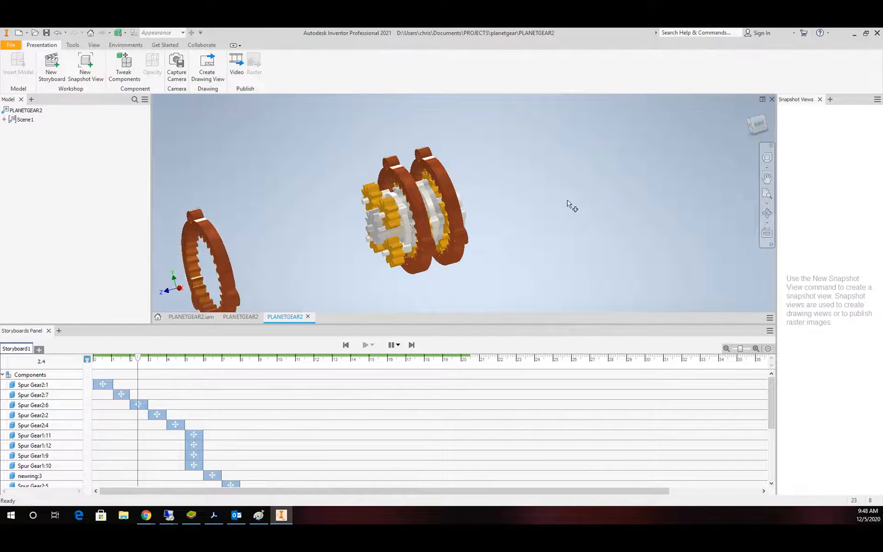
pyautogui.moveTo(136, 357); pyautogui.dragTo(107, 357)
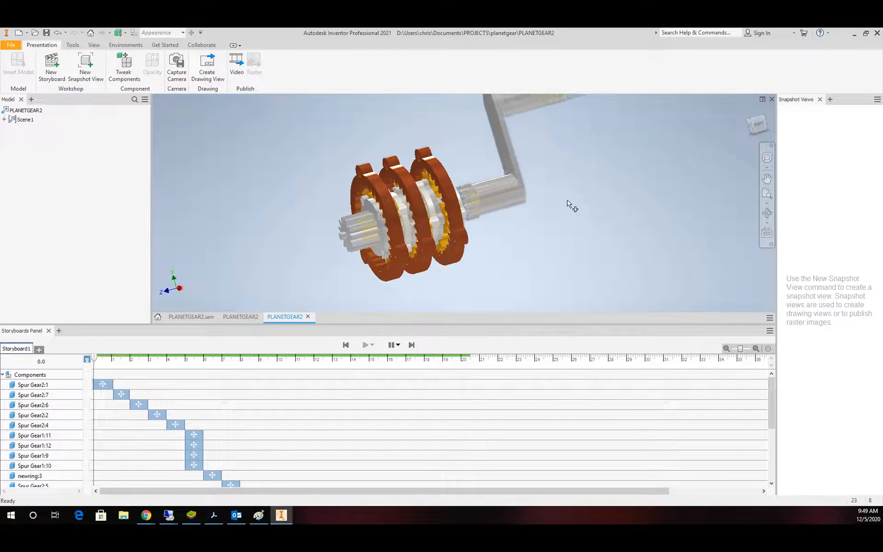
pyautogui.click(365, 345)
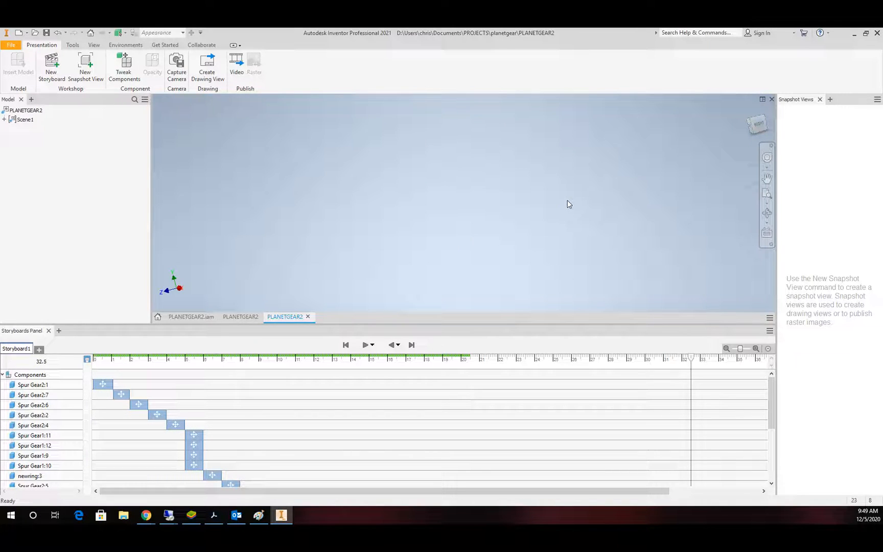
pyautogui.moveTo(364, 307)
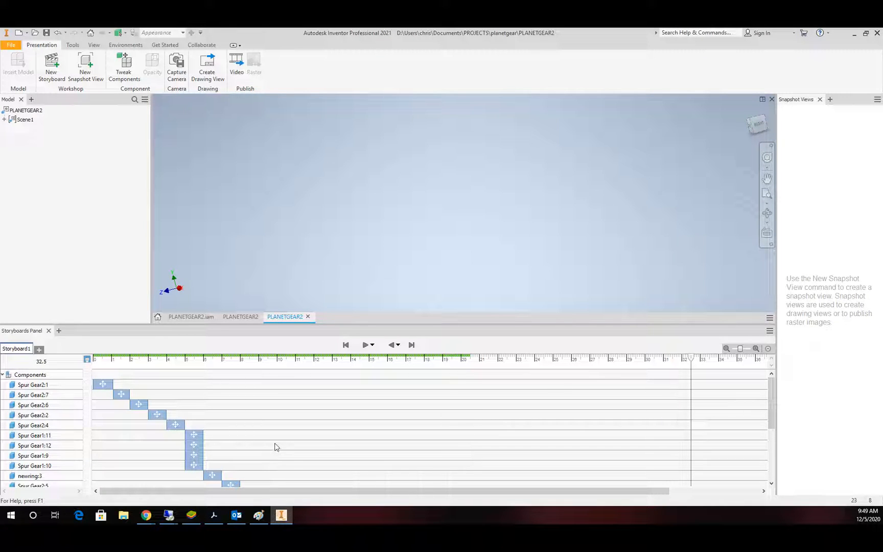
pyautogui.moveTo(281, 443)
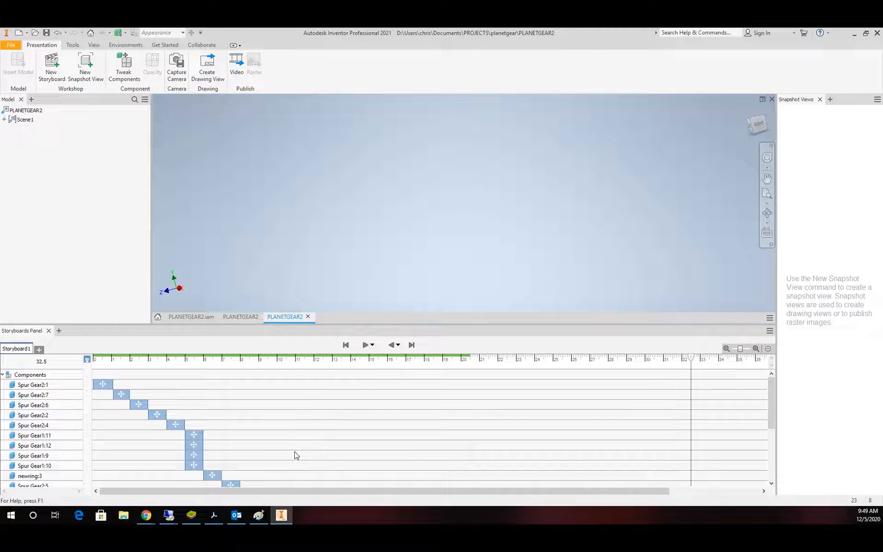
pyautogui.moveTo(537, 383)
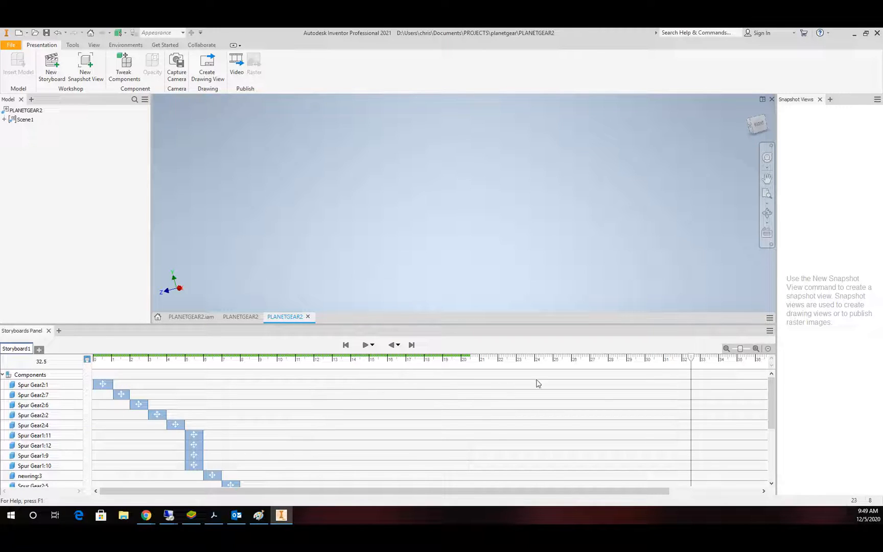
pyautogui.click(346, 345)
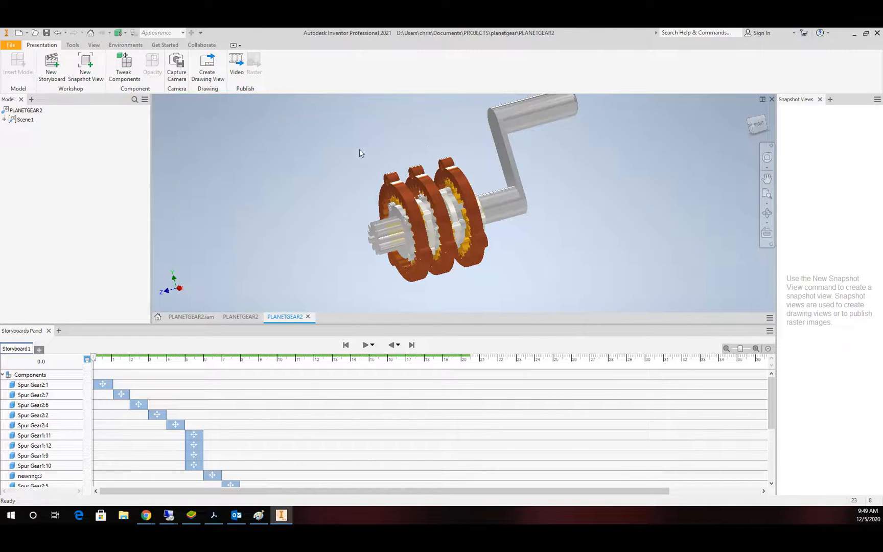
# - Add a 720-degree rotation tweak to the crank handle
pyautogui.click(507, 202)
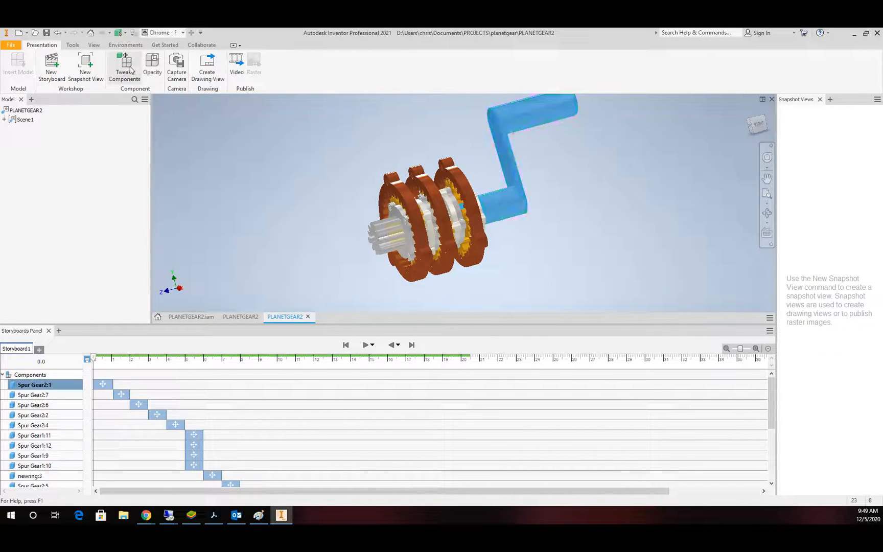
pyautogui.click(124, 66)
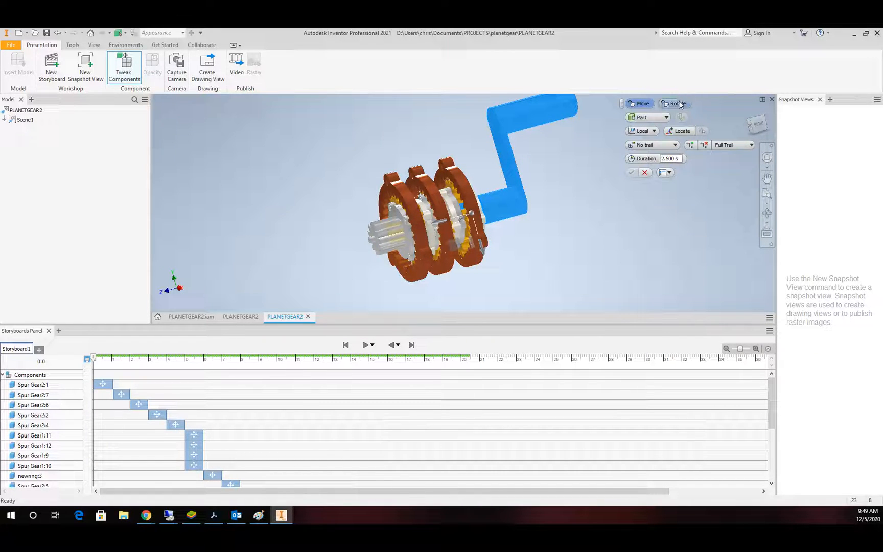
pyautogui.click(674, 103)
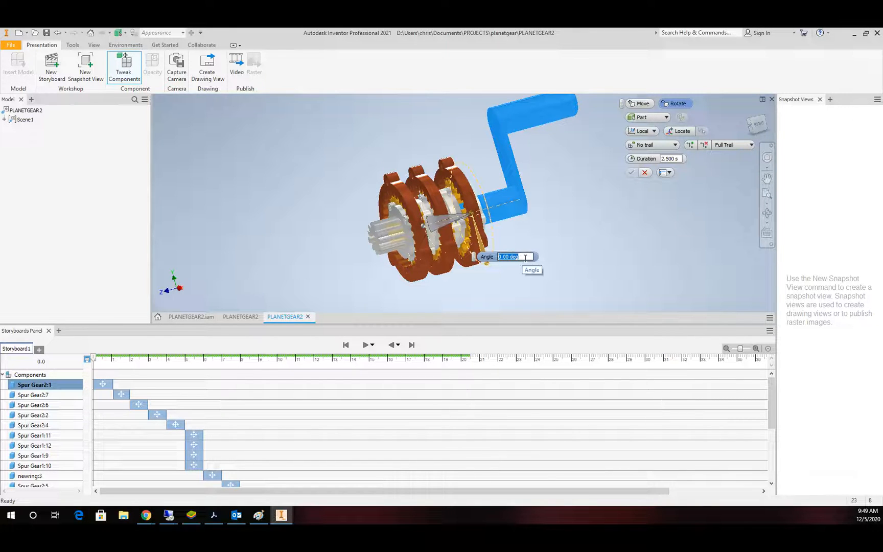
pyautogui.write('720')
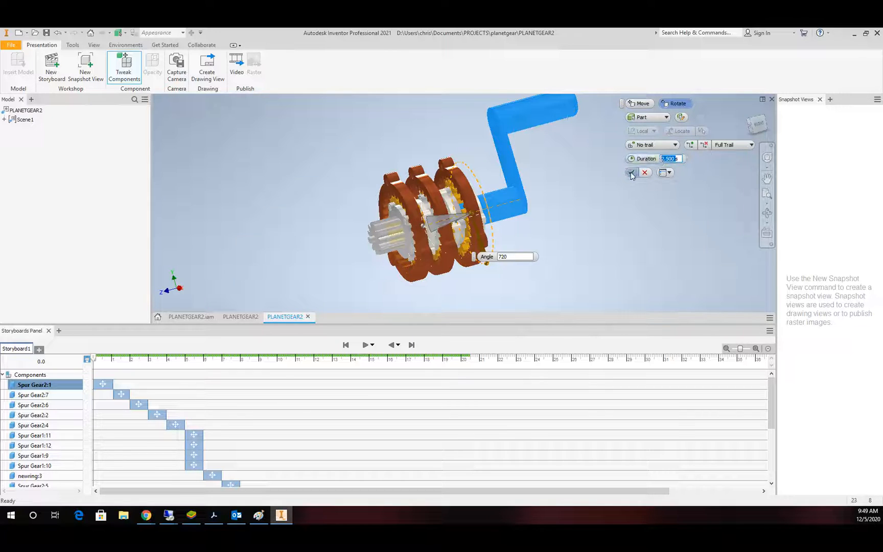
pyautogui.click(630, 172)
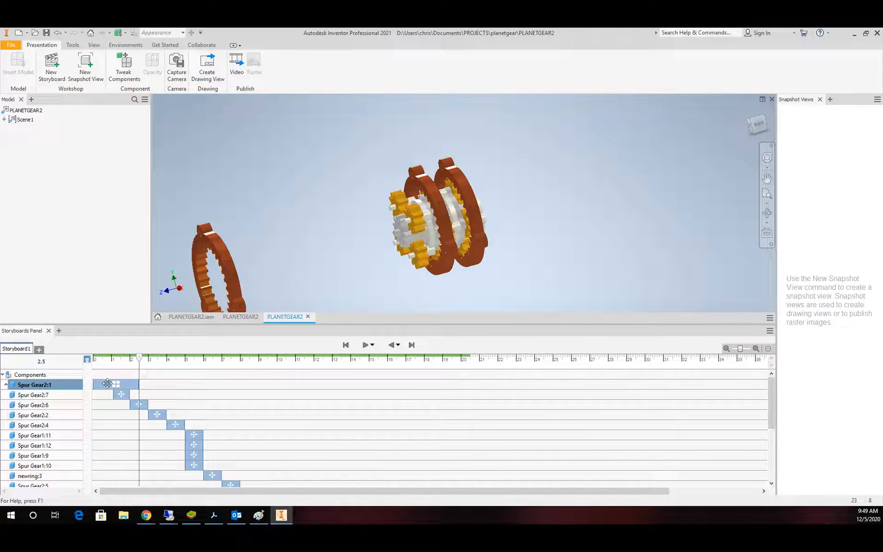
# - Drag the Spur Gear2:1 move and rotate actions to the storyboard start at time 0
pyautogui.click(32, 395)
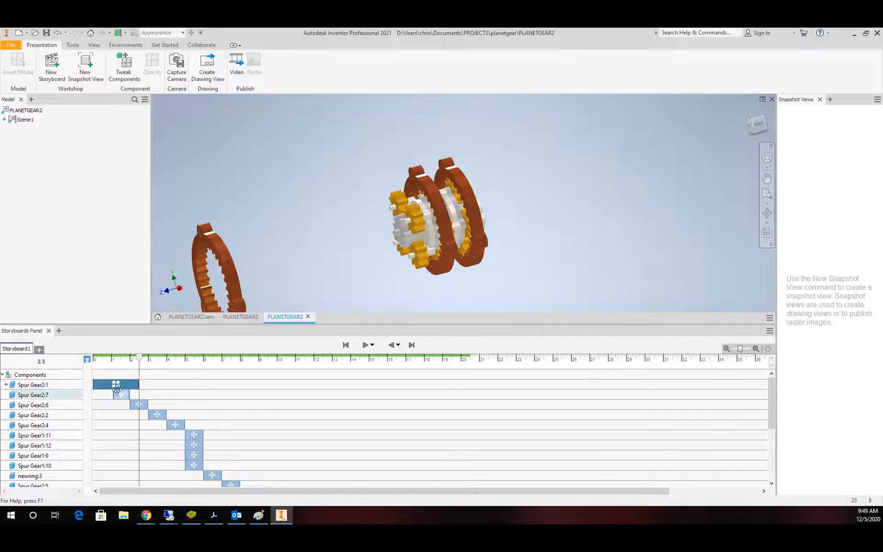
pyautogui.scroll(-3)
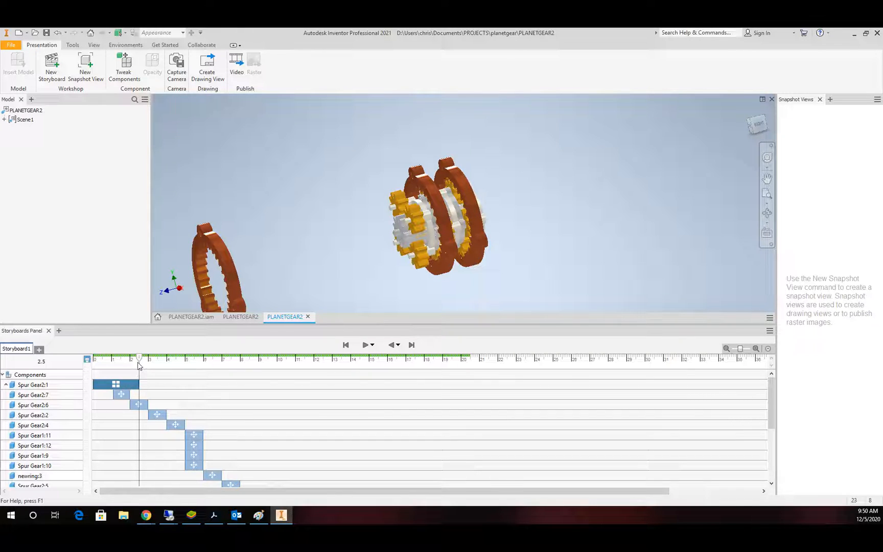
pyautogui.click(345, 345)
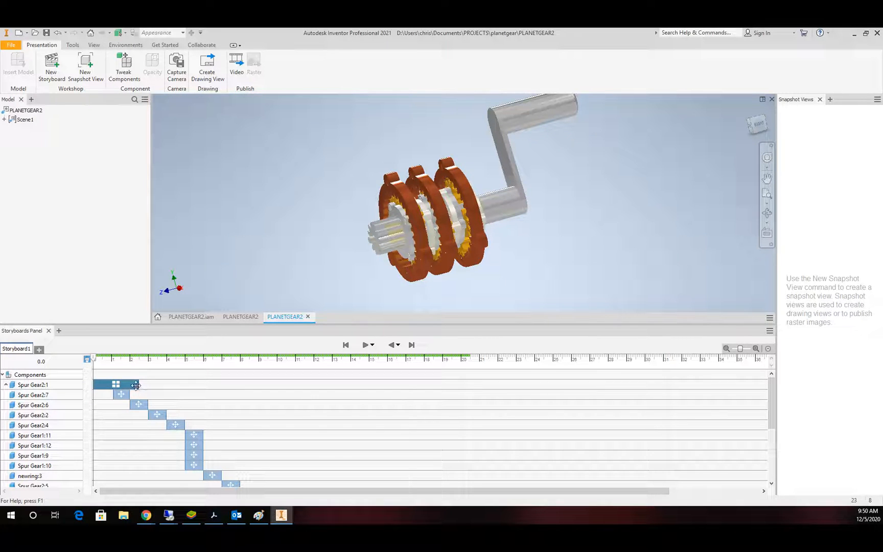
pyautogui.moveTo(135, 384); pyautogui.dragTo(129, 385)
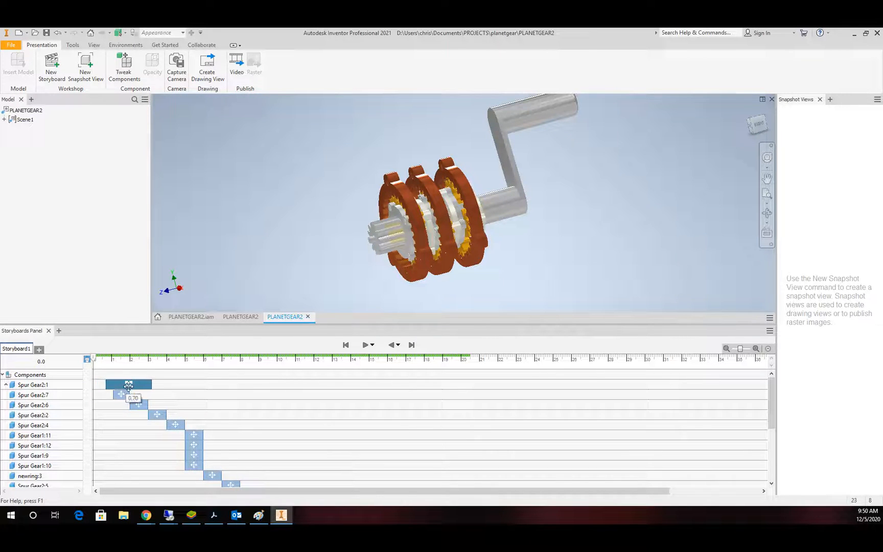
pyautogui.moveTo(142, 384); pyautogui.dragTo(121, 385)
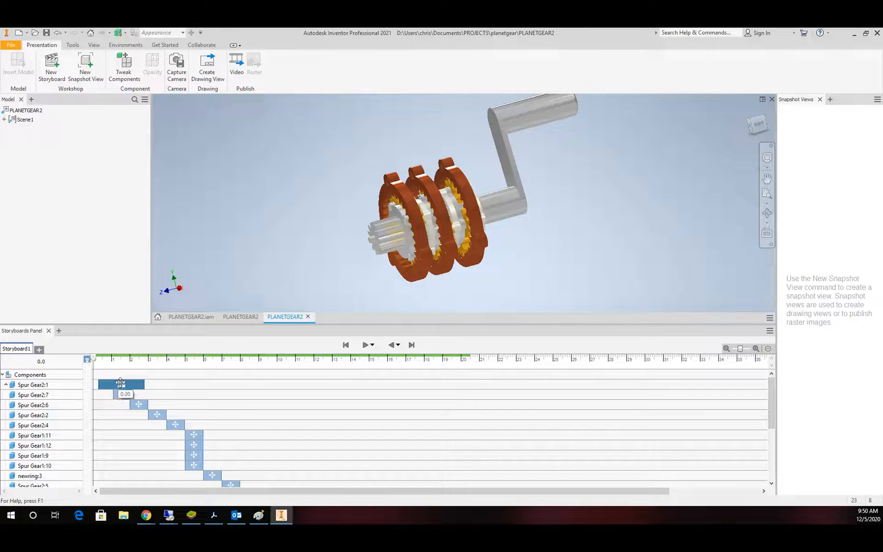
pyautogui.scroll(-3)
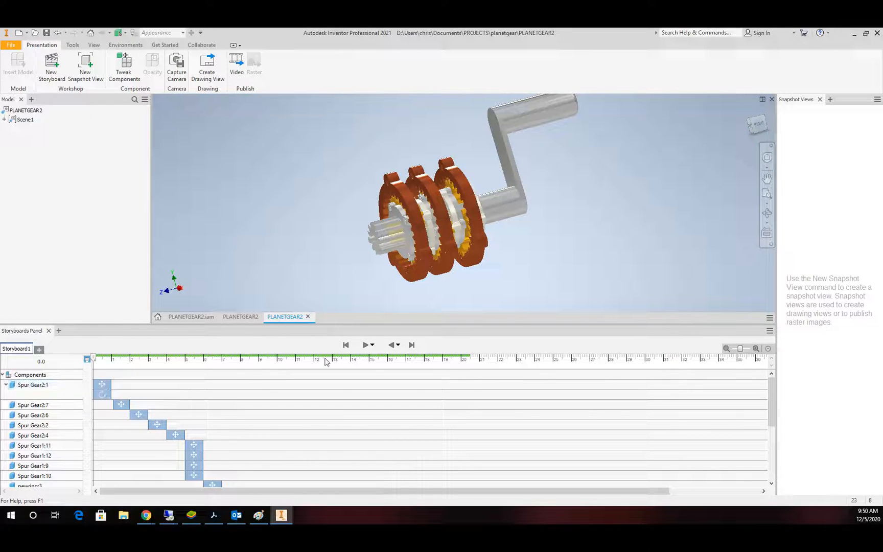
pyautogui.moveTo(347, 357)
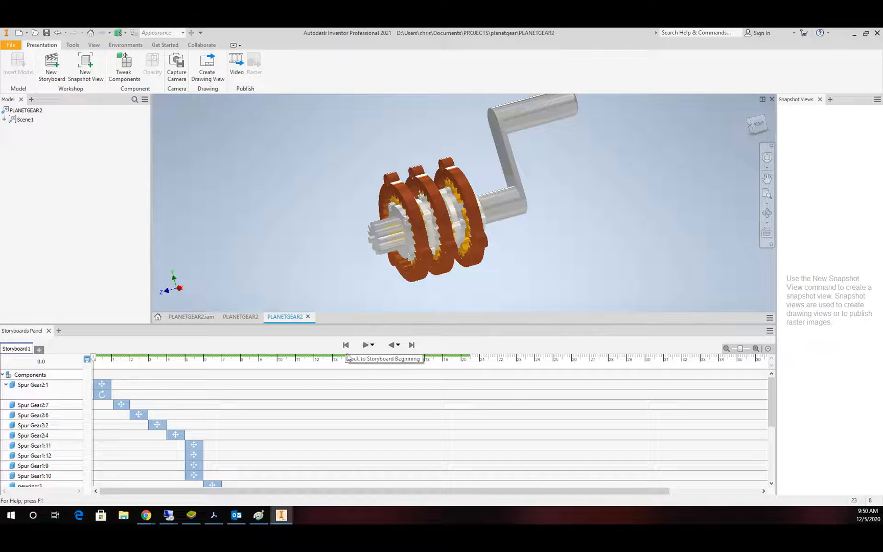
pyautogui.moveTo(364, 345)
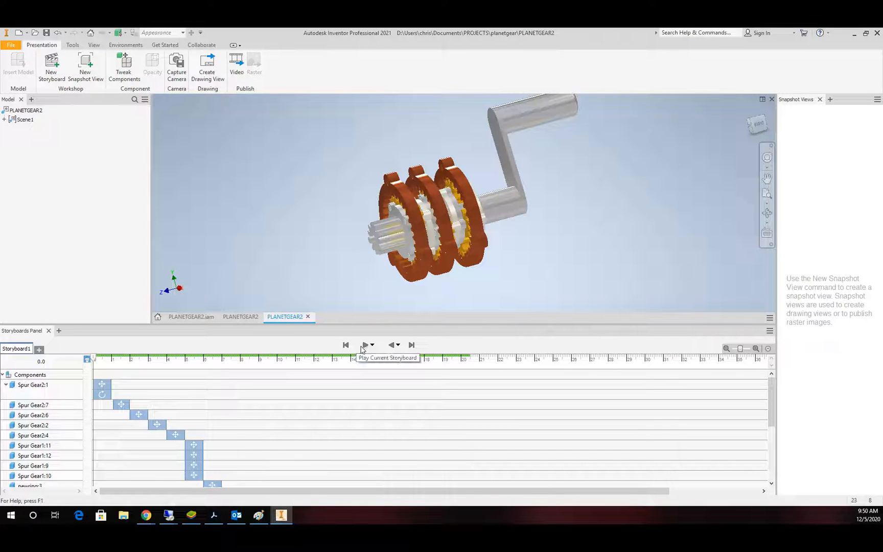
# - Rewind the storyboard to its beginning and play a short preview of the animation
pyautogui.click(366, 346)
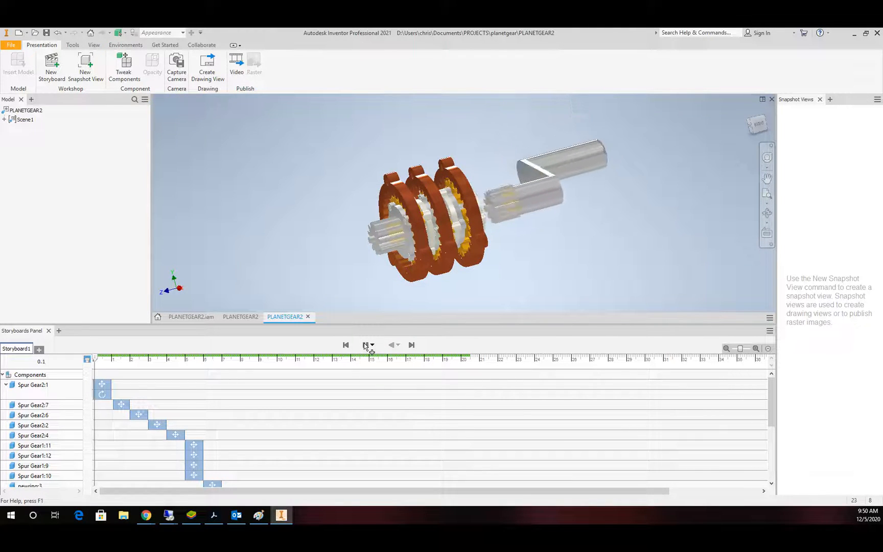
pyautogui.click(364, 345)
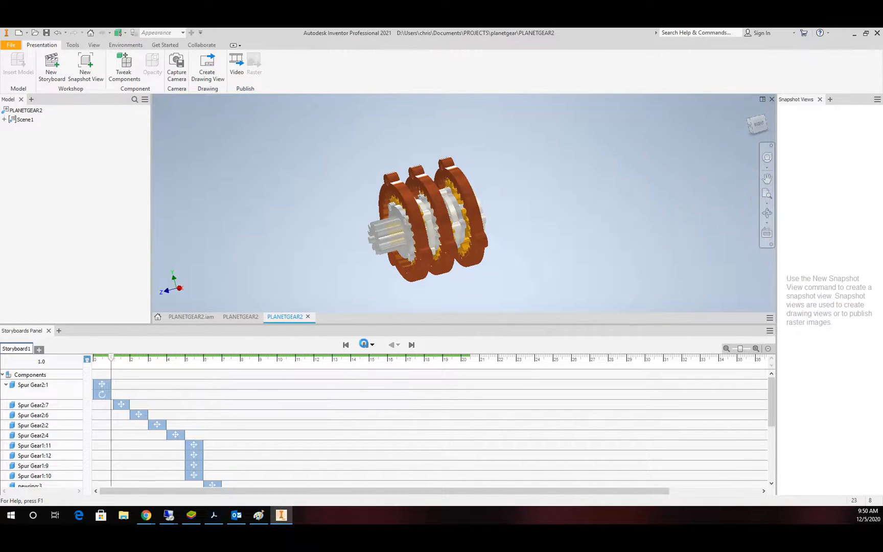
pyautogui.click(364, 346)
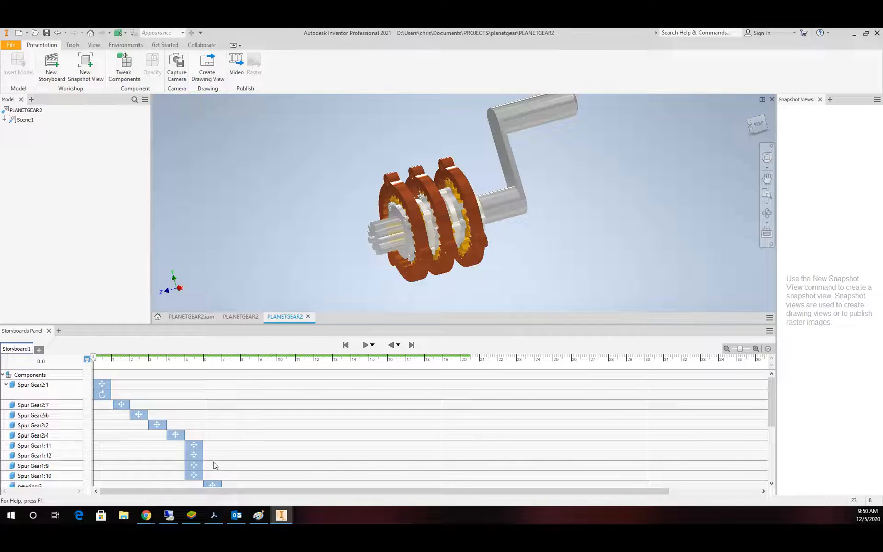
# - Jump to the Spur Gear1 move actions at 5 seconds, where the planet gears stand alone
pyautogui.click(194, 455)
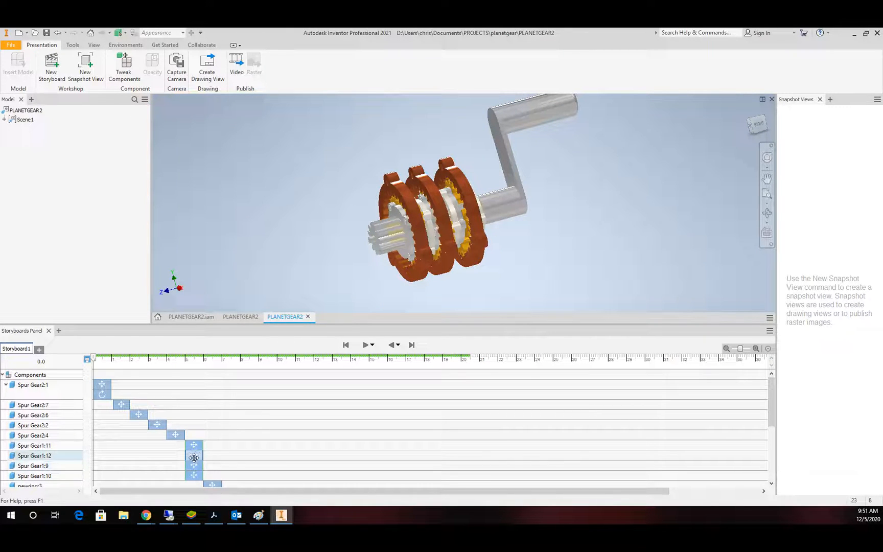
pyautogui.click(31, 445)
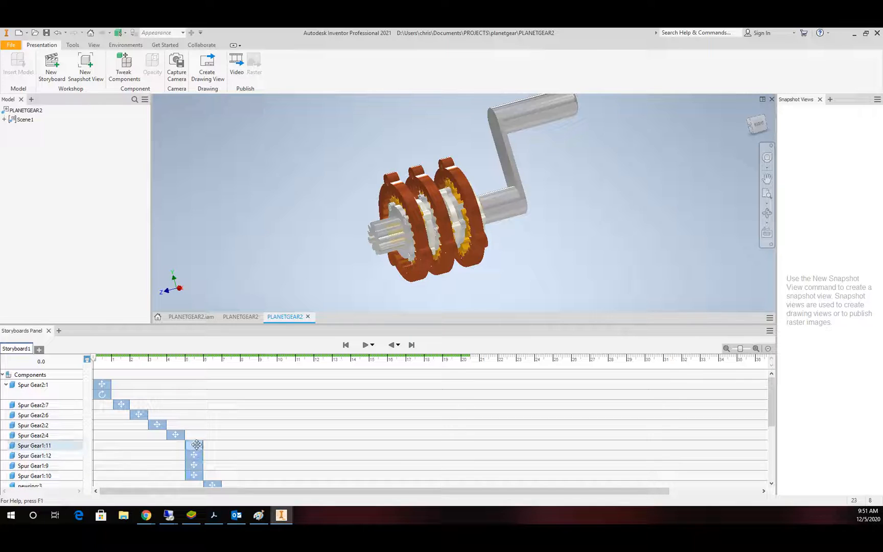
pyautogui.click(34, 456)
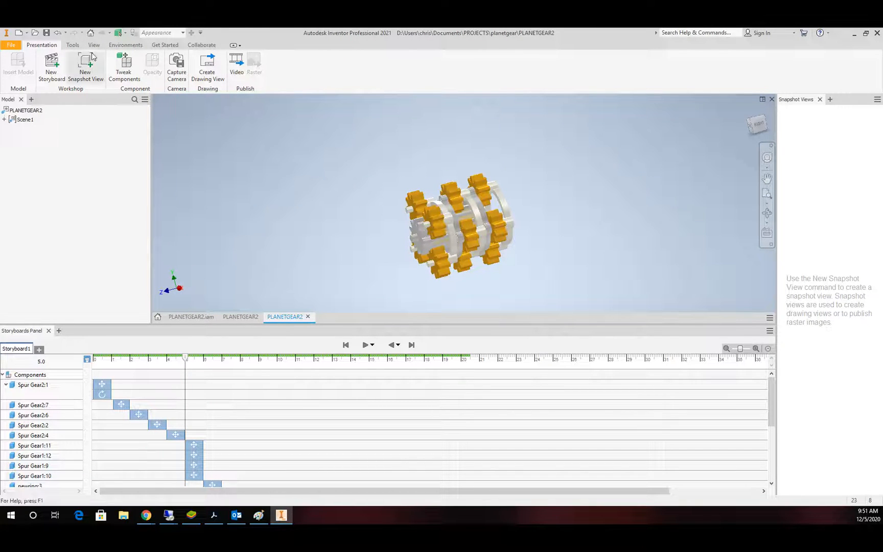
# - Add a 720-degree rotate tweak about the chosen axis to the planet gears
pyautogui.click(124, 65)
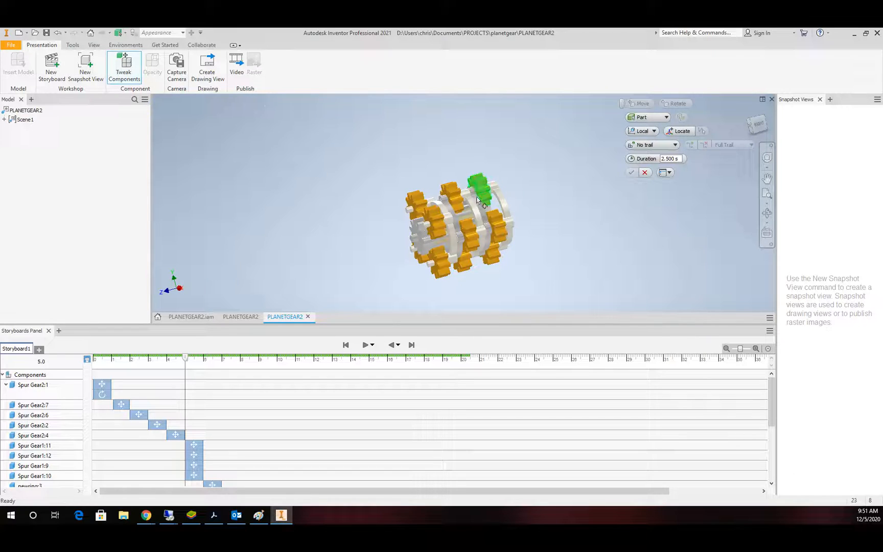
pyautogui.click(32, 446)
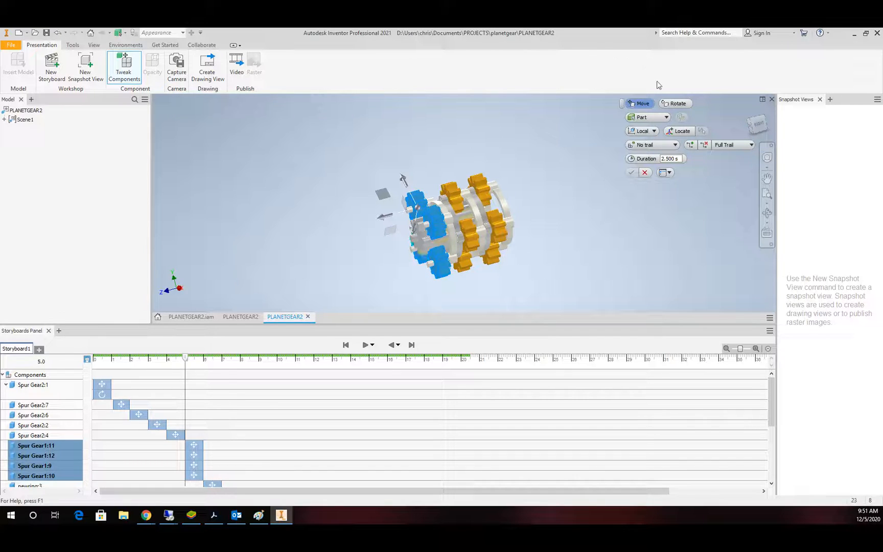
pyautogui.click(675, 103)
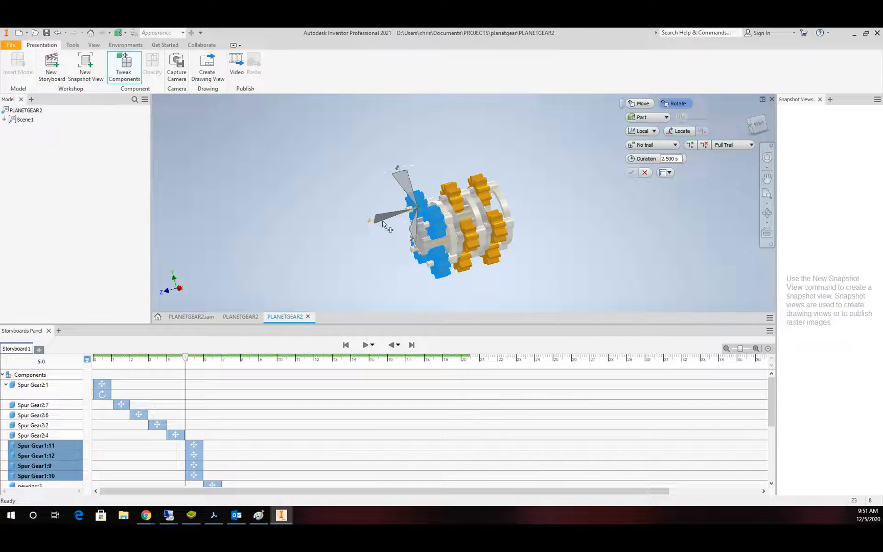
pyautogui.click(386, 217)
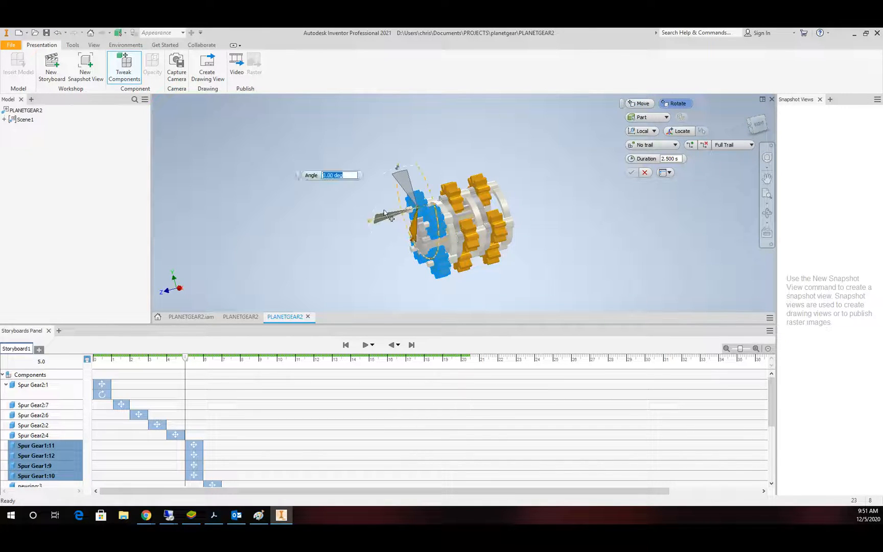
pyautogui.write('720')
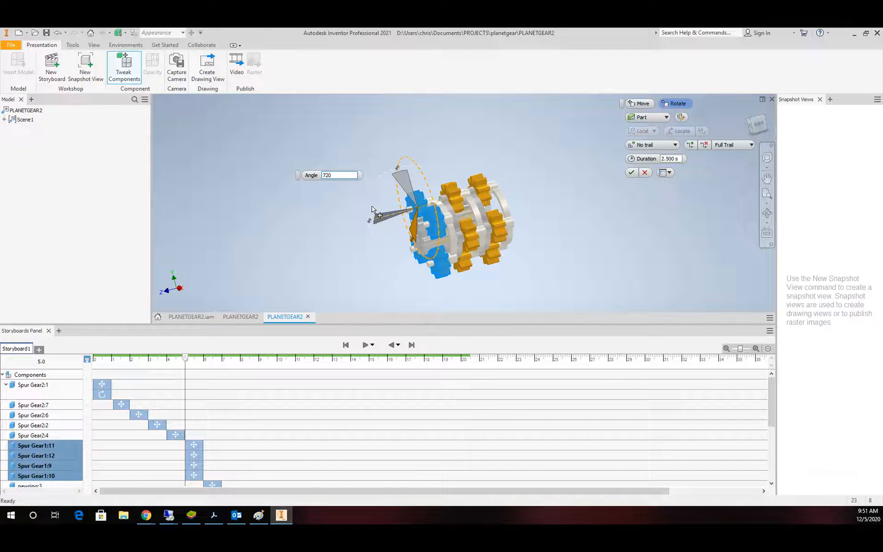
pyautogui.moveTo(610, 176)
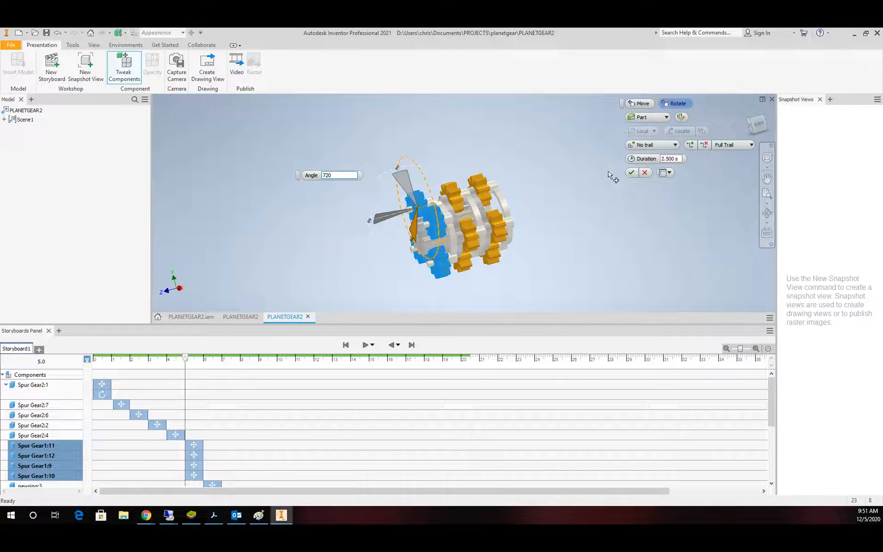
pyautogui.click(673, 159)
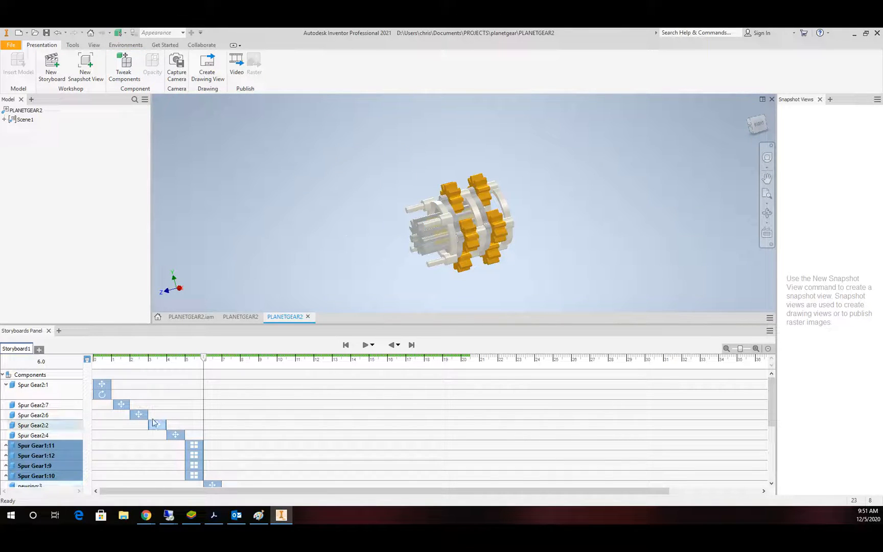
# - Expand Spur Gear1:11 in the storyboard to reveal its move and rotate actions
pyautogui.scroll(-3)
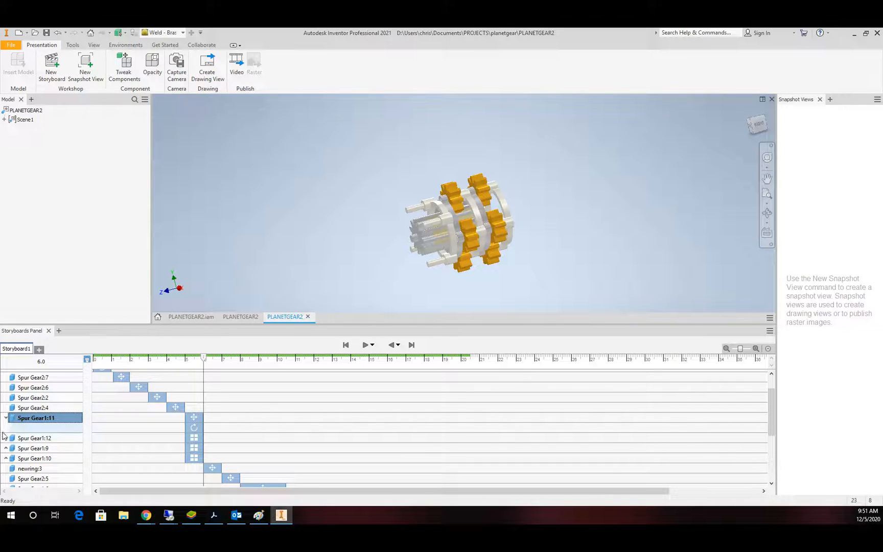
pyautogui.click(5, 448)
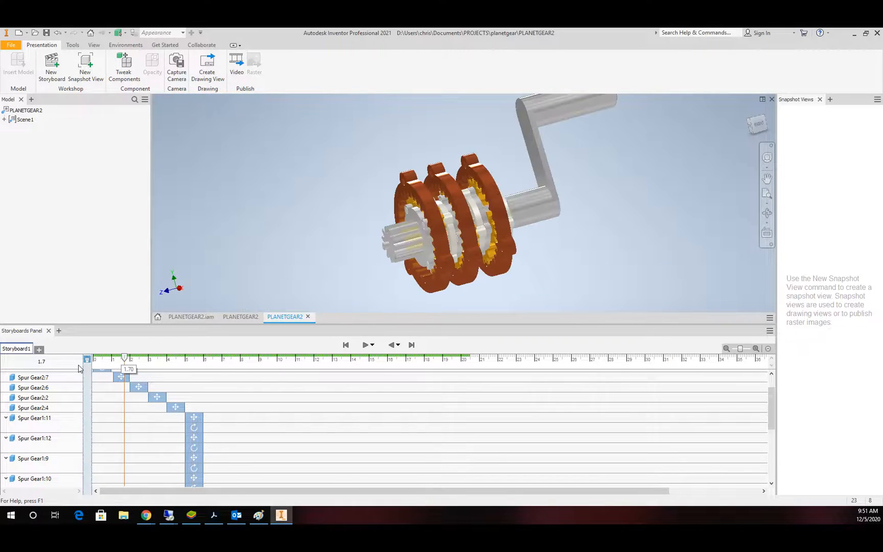
# - Replay the storyboard from the start to preview the planet gears spinning outward
pyautogui.moveTo(124, 357); pyautogui.dragTo(95, 357)
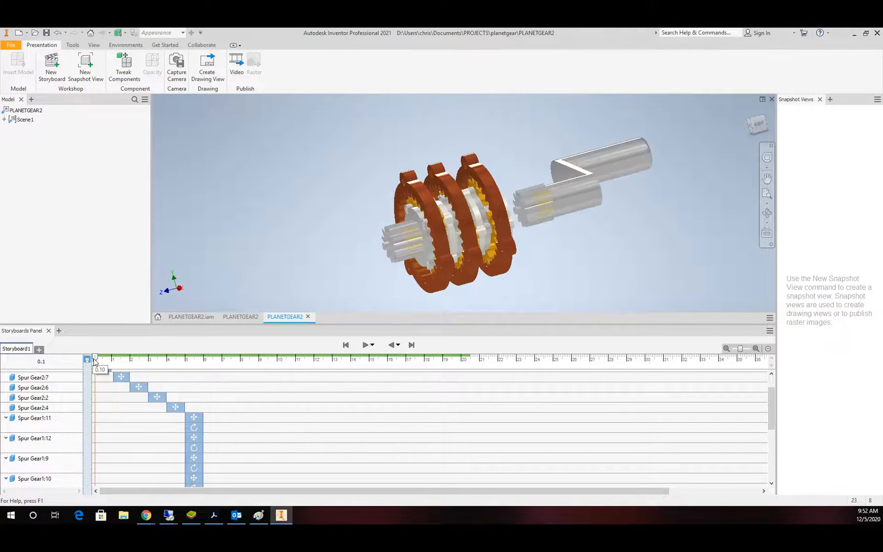
pyautogui.click(346, 345)
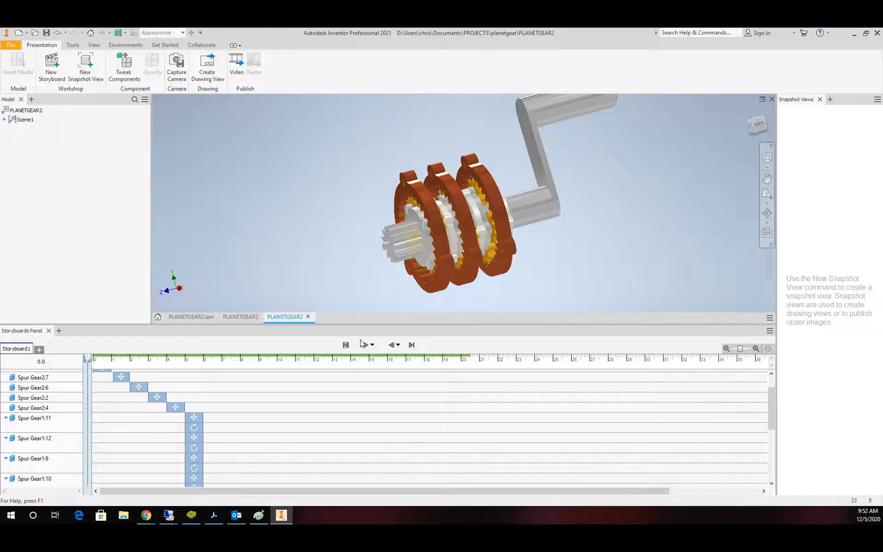
pyautogui.click(364, 345)
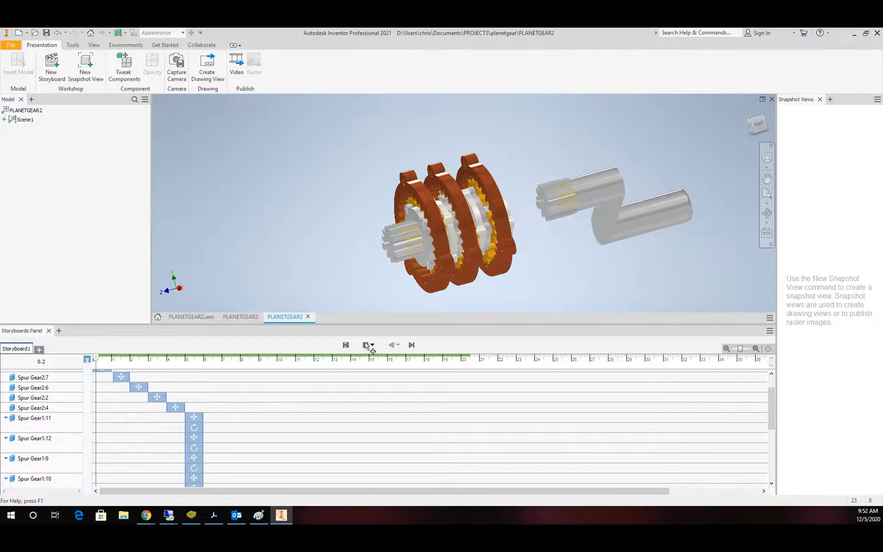
pyautogui.click(365, 345)
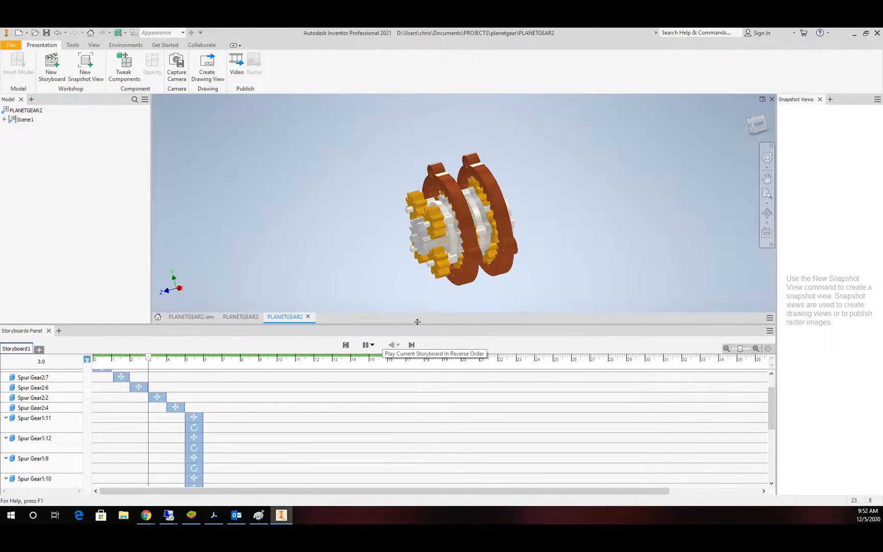
pyautogui.click(391, 345)
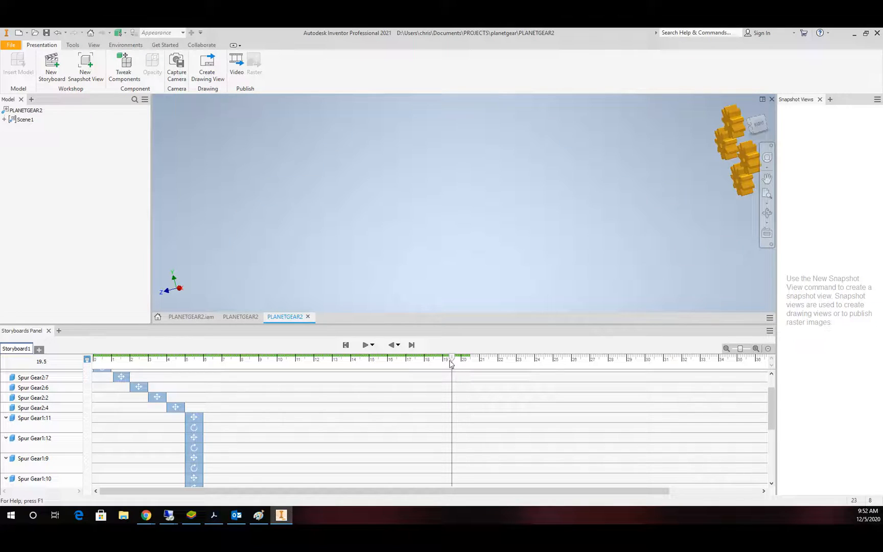
# - Scrub the storyboard time back to about 4.9 seconds, just before the gear tweaks
pyautogui.moveTo(451, 358); pyautogui.dragTo(185, 357)
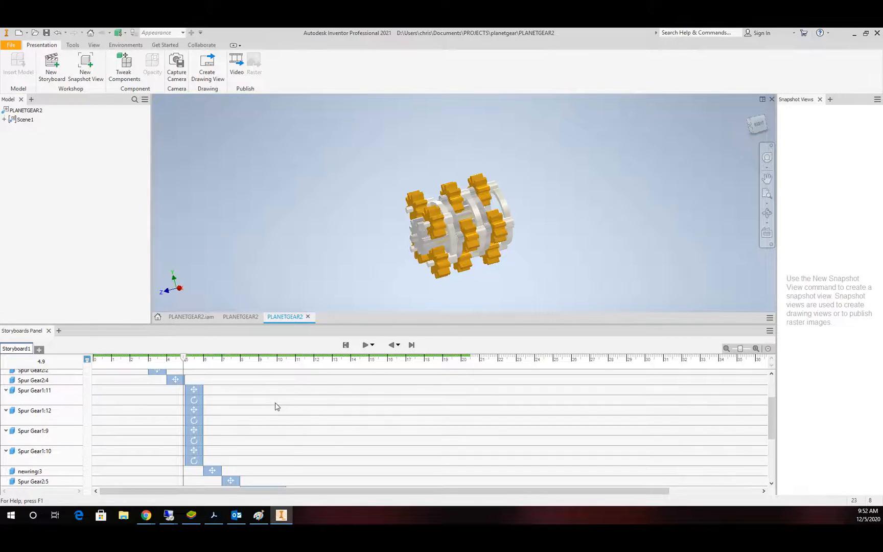
# - Add a rotate tweak to Spur Gear1:11 about its axis, then scrub back to about 4.8 seconds
pyautogui.click(31, 390)
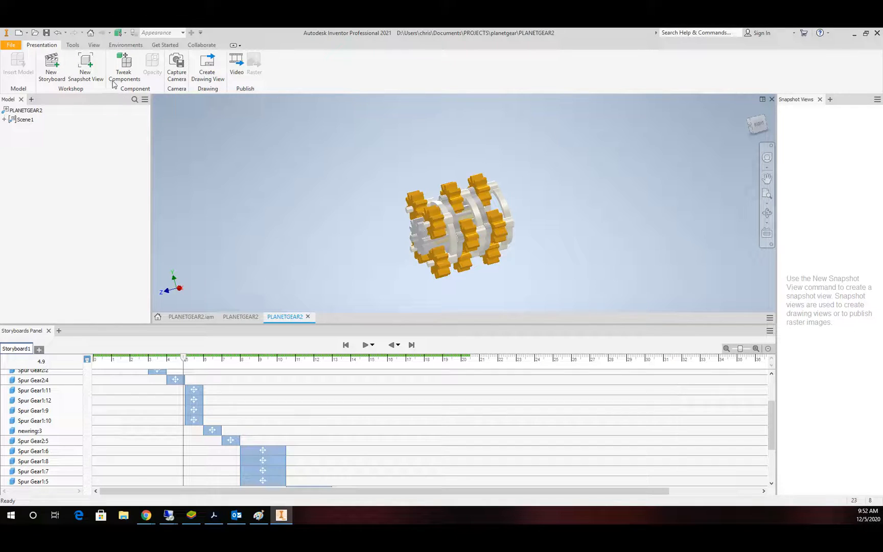
pyautogui.click(125, 64)
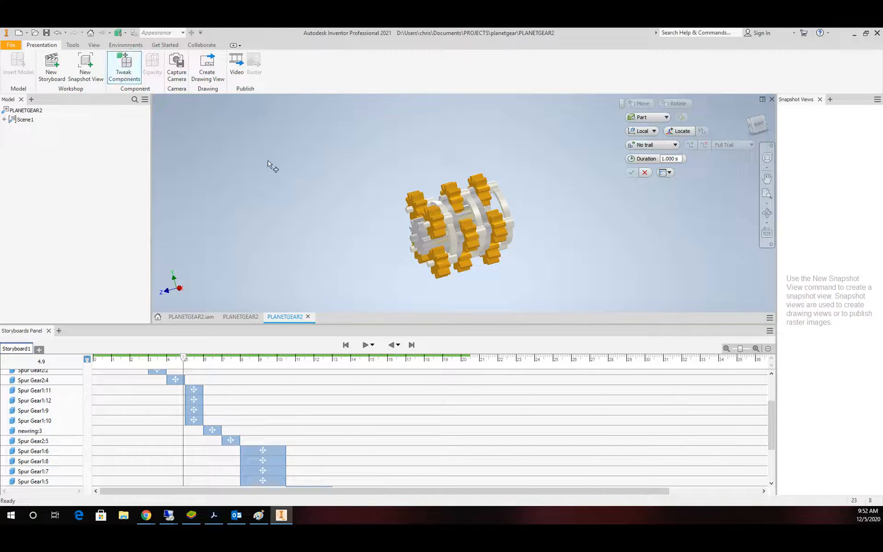
pyautogui.click(28, 431)
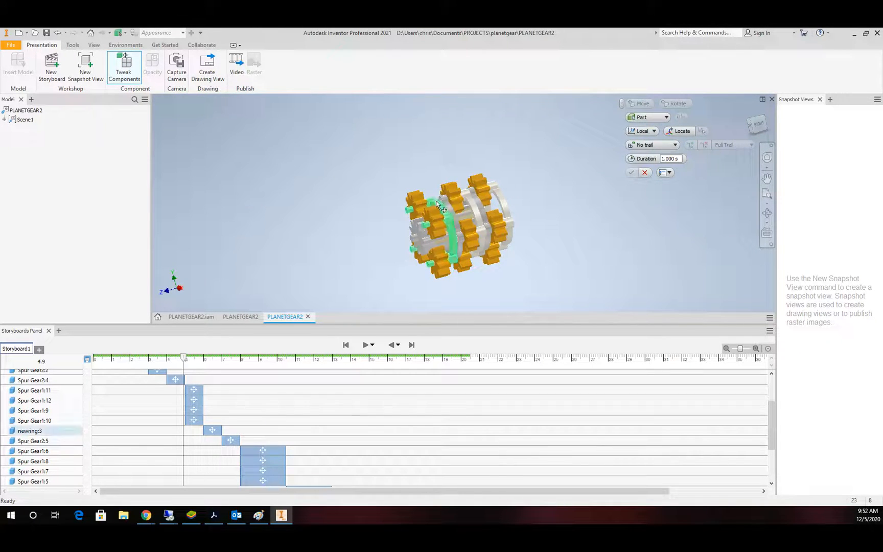
pyautogui.click(675, 103)
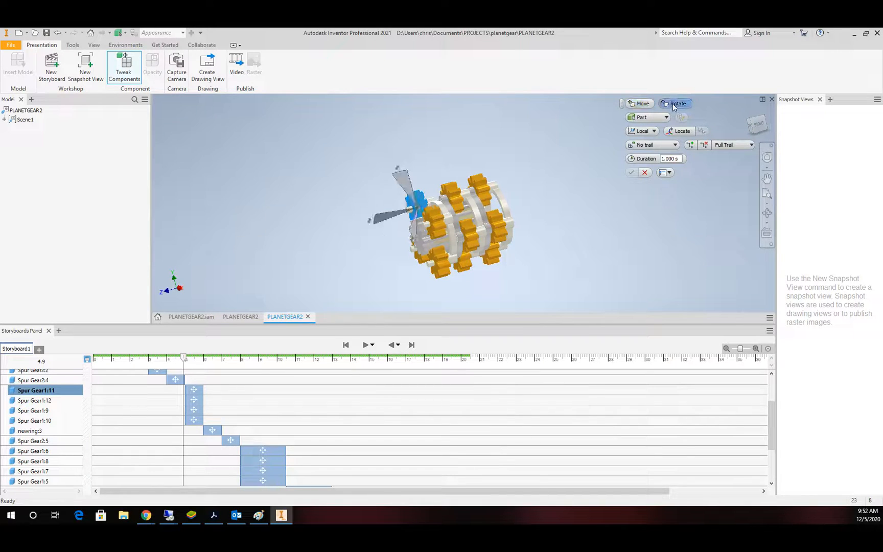
pyautogui.click(677, 103)
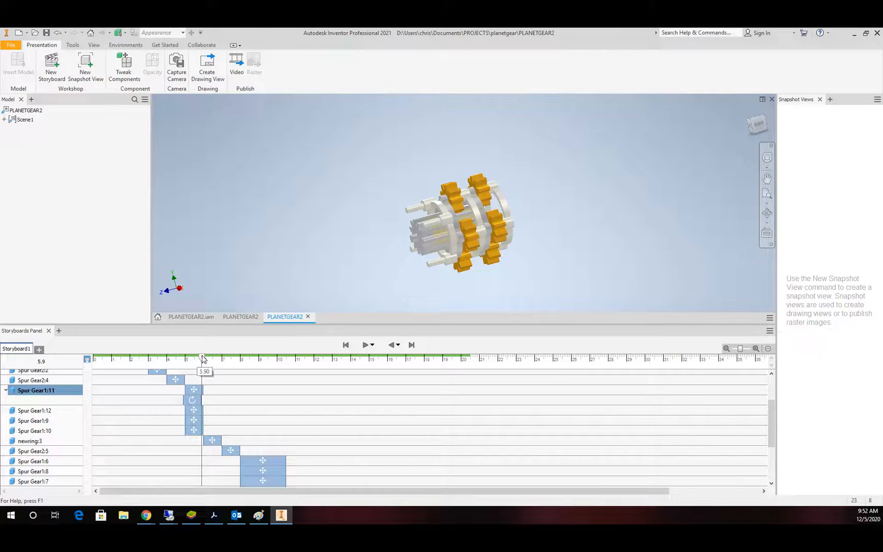
pyautogui.moveTo(203, 360); pyautogui.dragTo(181, 360)
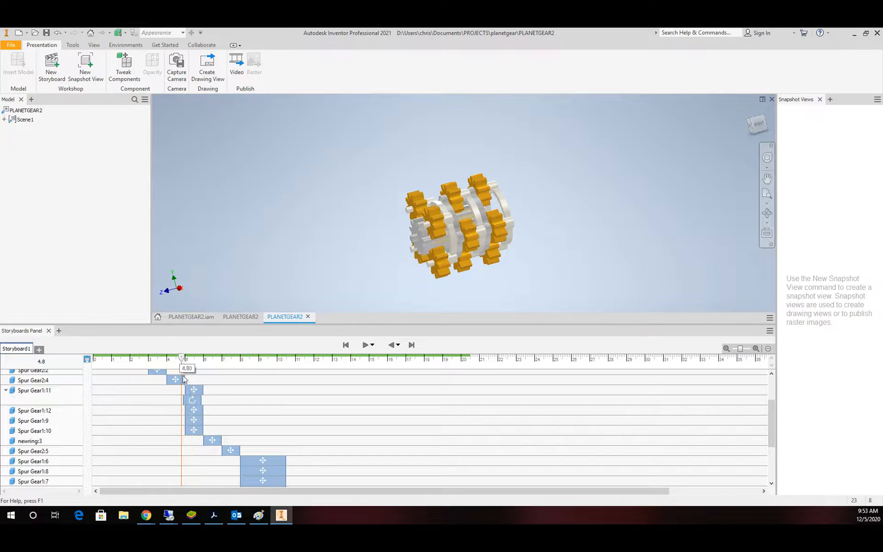
pyautogui.moveTo(201, 378)
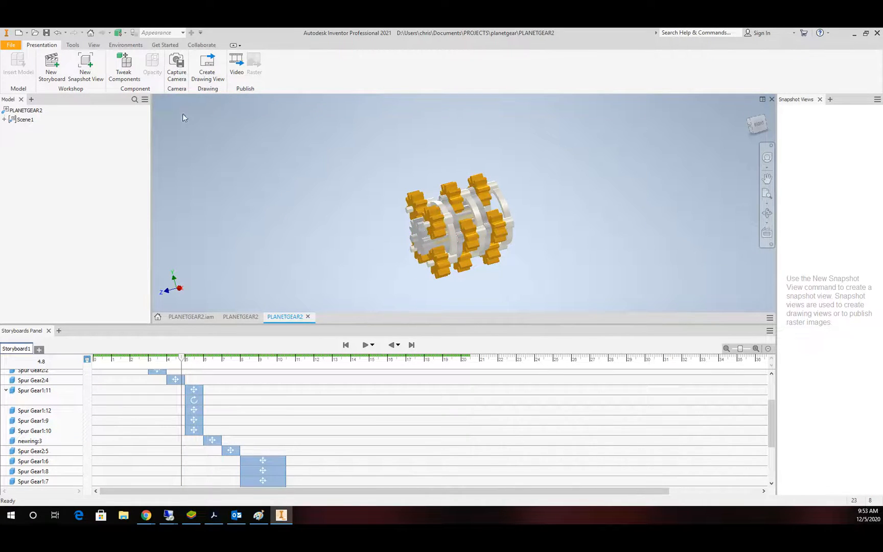
# - Give Spur Gear1:12 a 720-degree rotate tweak about its axis
pyautogui.click(124, 65)
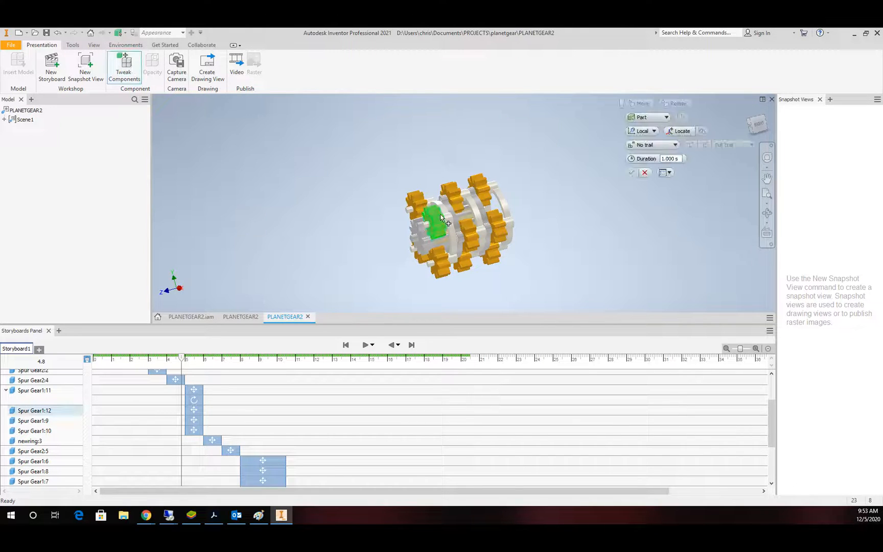
pyautogui.click(37, 411)
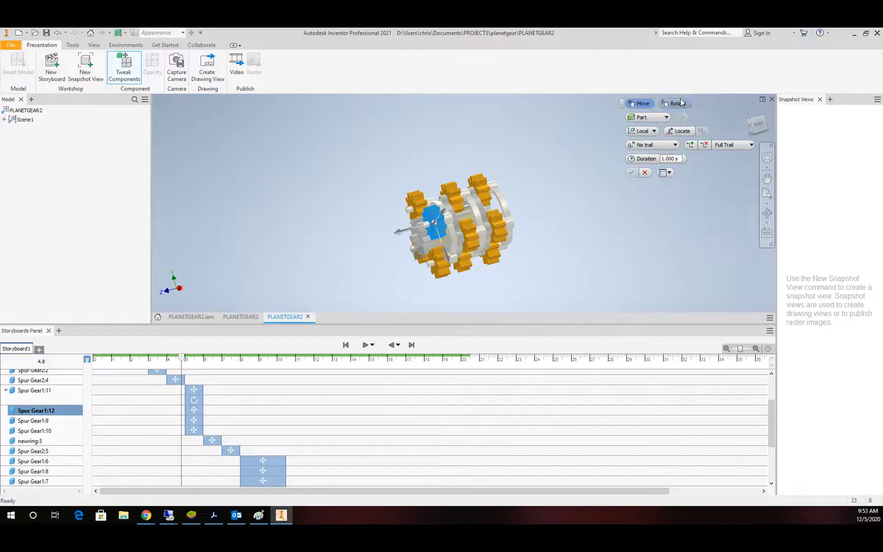
pyautogui.click(675, 103)
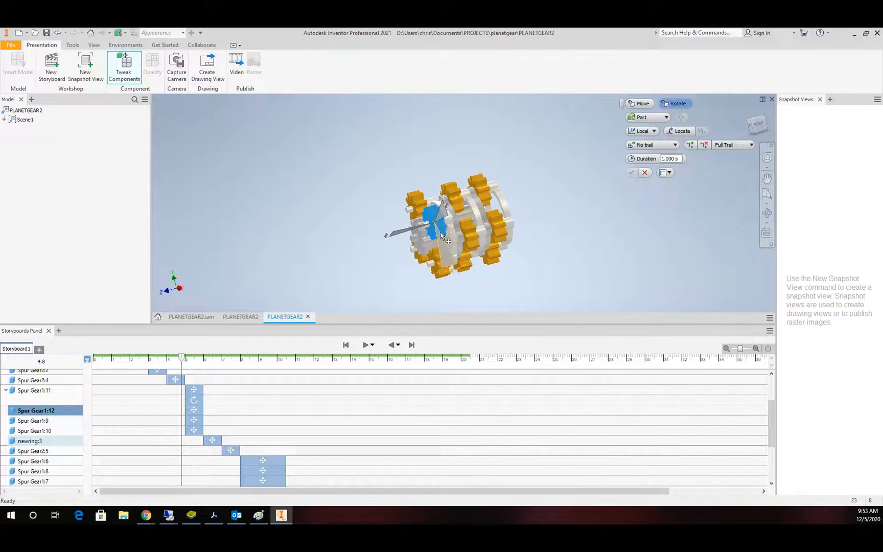
pyautogui.click(442, 231)
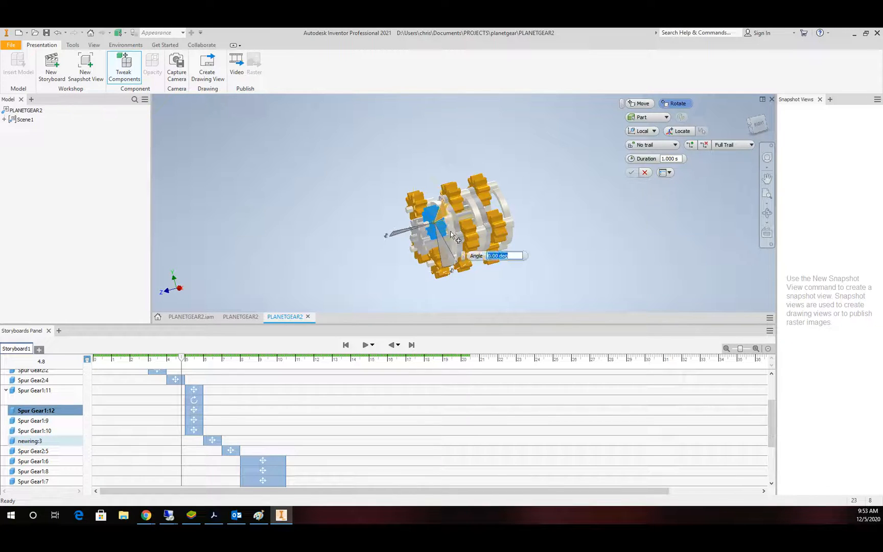
pyautogui.write('720')
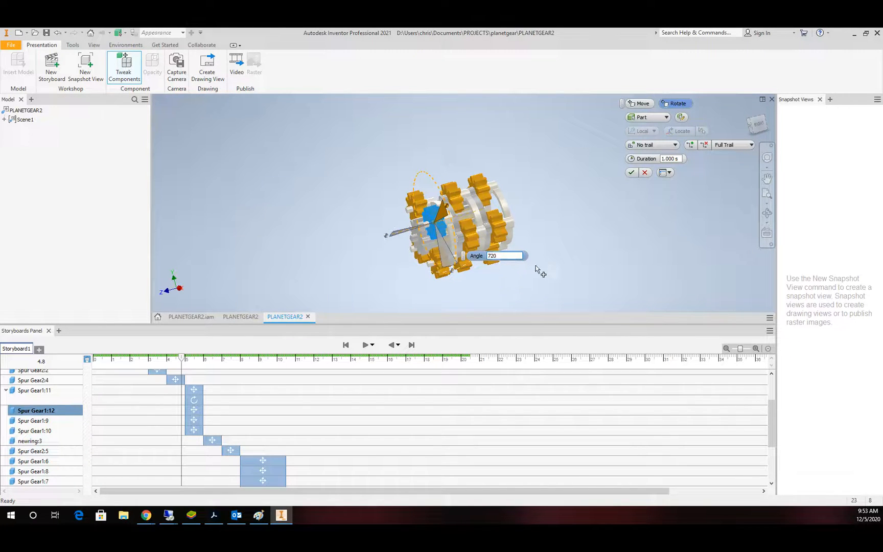
pyautogui.moveTo(624, 190)
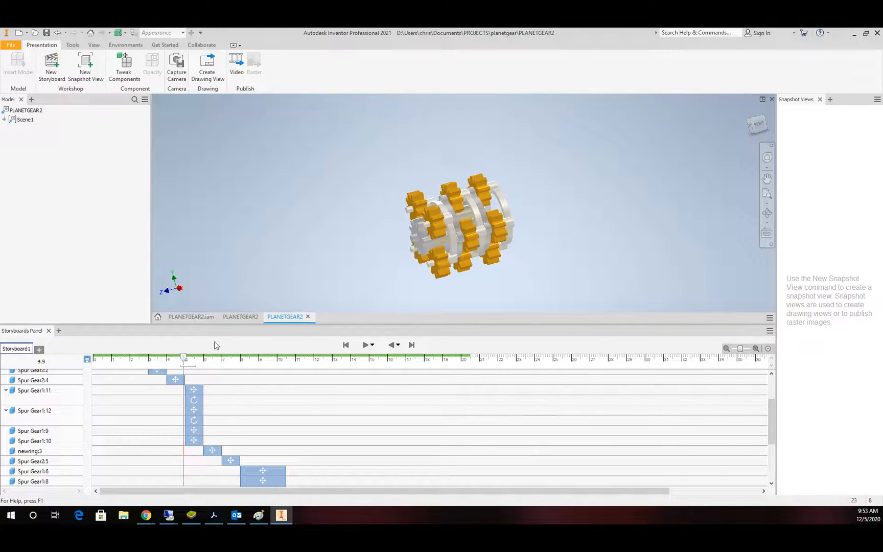
# - Add a rotate tweak to Spur Gear1:9 and set the storyboard time to 5 seconds
pyautogui.click(31, 430)
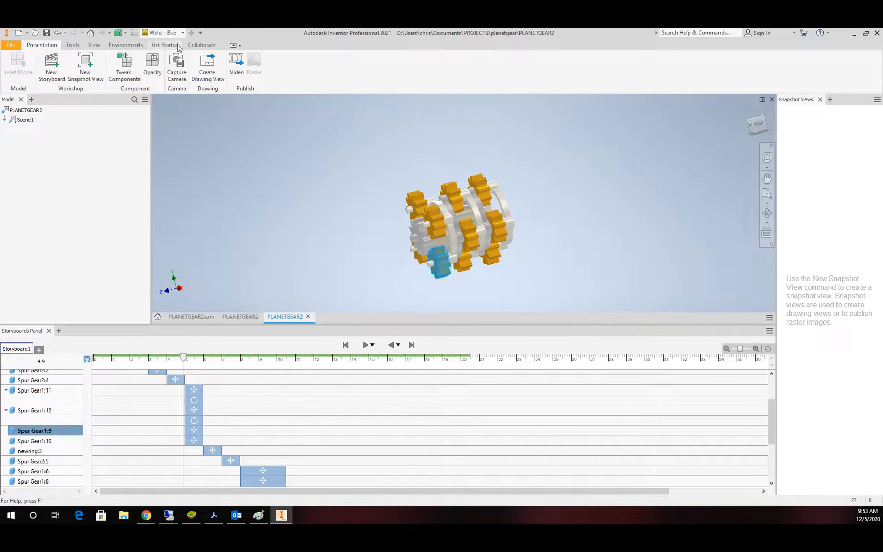
pyautogui.click(123, 64)
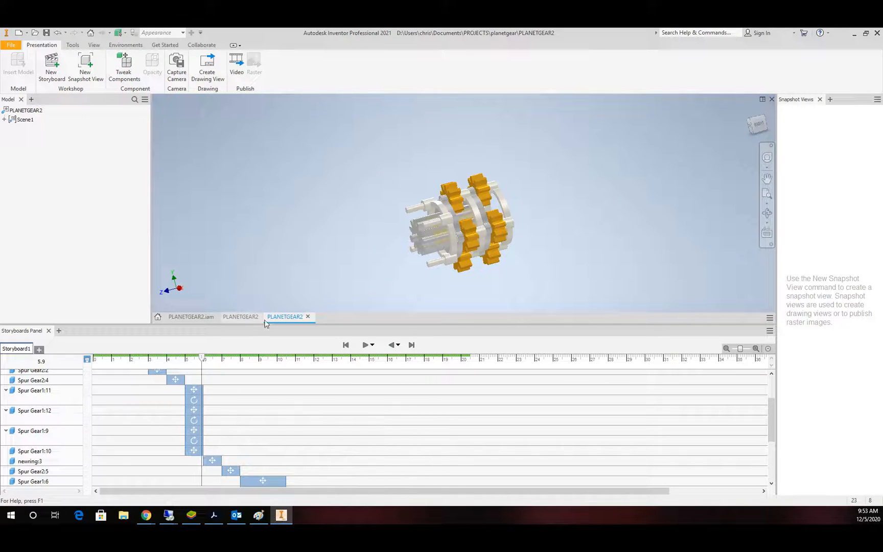
pyautogui.click(202, 358)
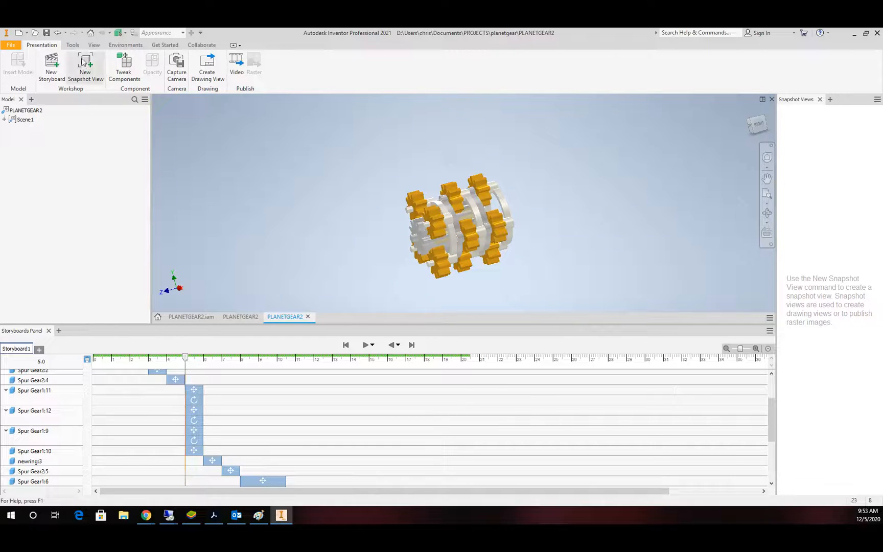
# - Give Spur Gear1:10 a rotate tweak, correcting the angle from 700 to 720 degrees
pyautogui.click(124, 65)
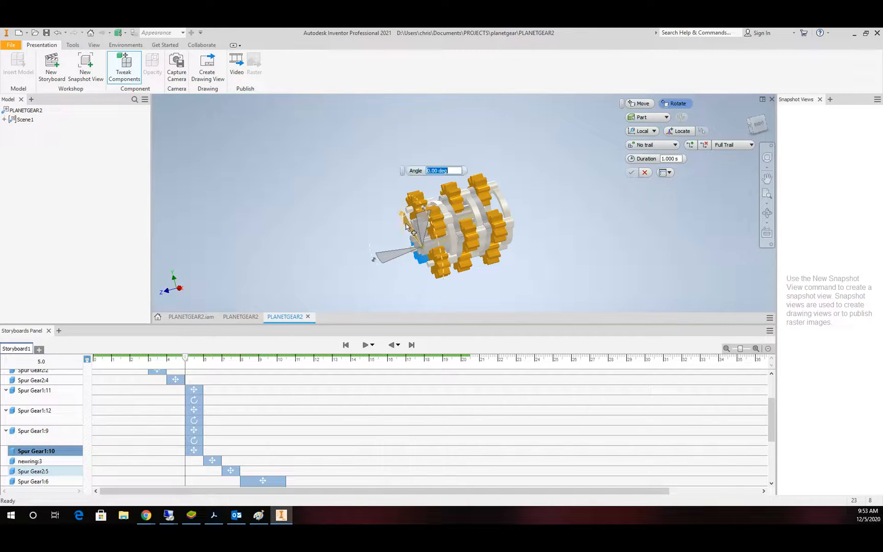
pyautogui.write('700')
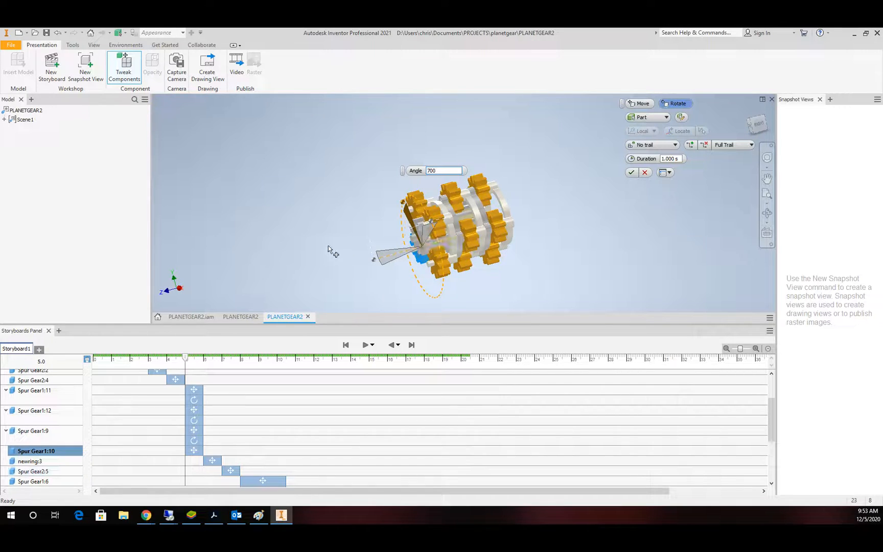
pyautogui.click(445, 169)
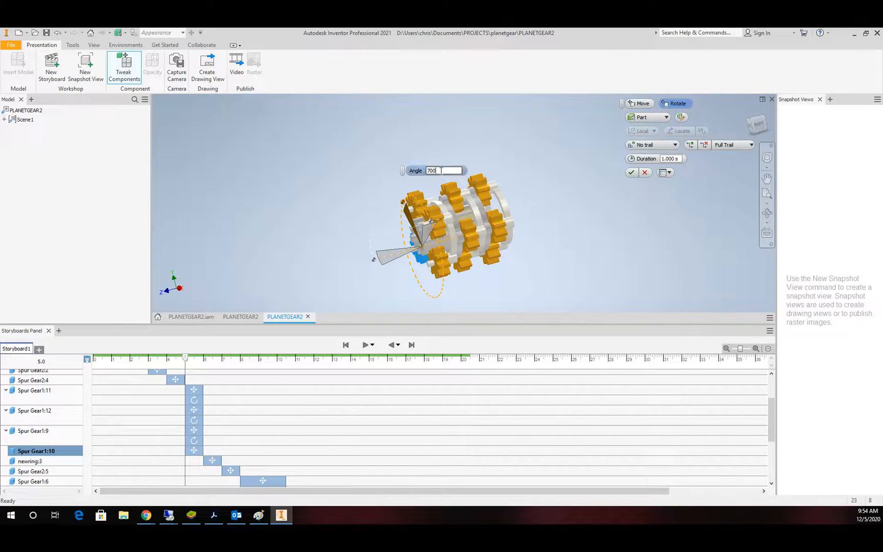
pyautogui.write('720')
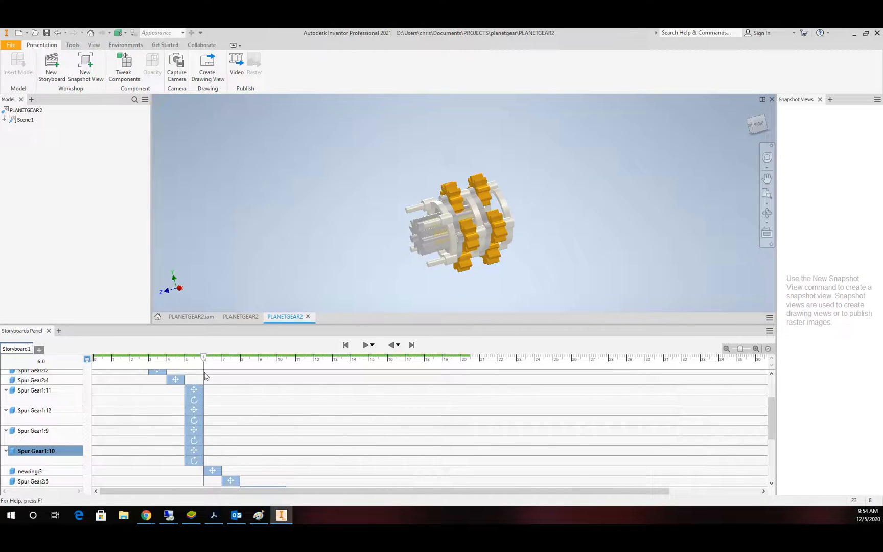
# - Scrub to time zero, play the storyboard through to about 10 seconds, then rewind to the start
pyautogui.moveTo(203, 357); pyautogui.dragTo(106, 358)
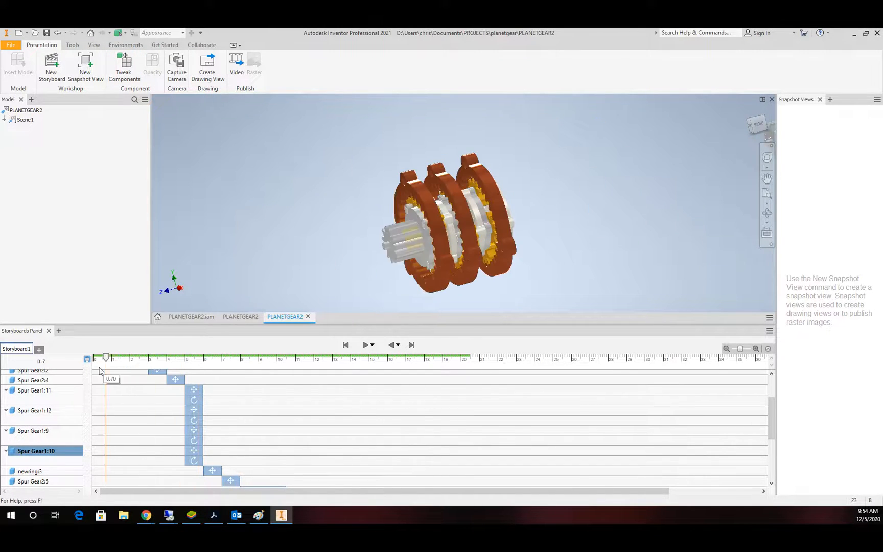
pyautogui.moveTo(106, 358); pyautogui.dragTo(95, 358)
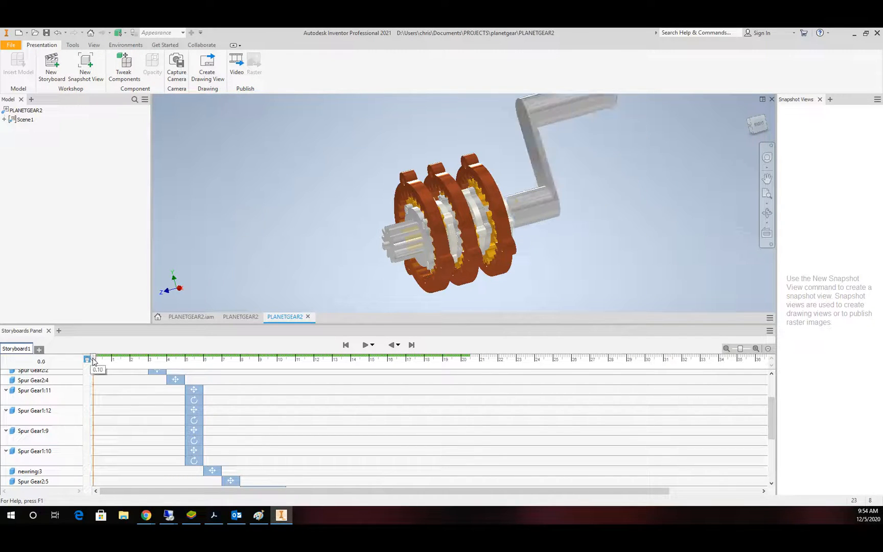
pyautogui.click(365, 345)
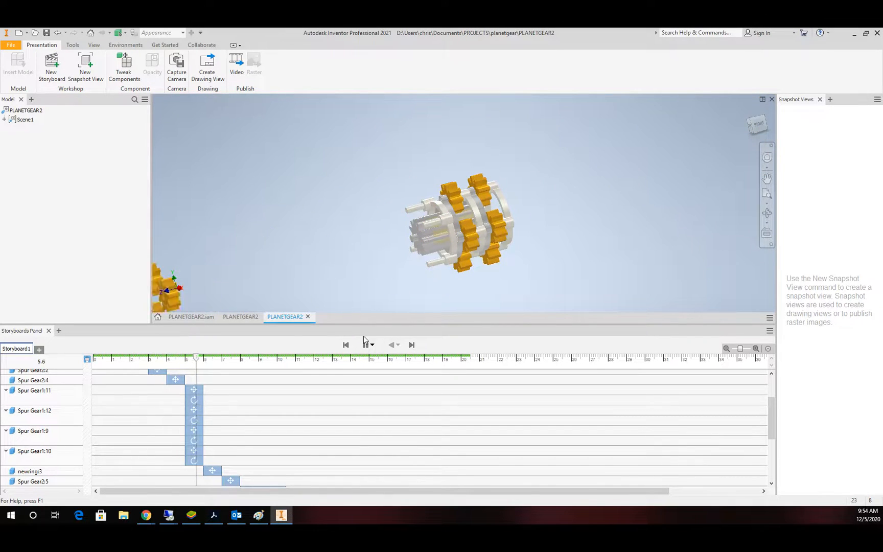
pyautogui.click(365, 345)
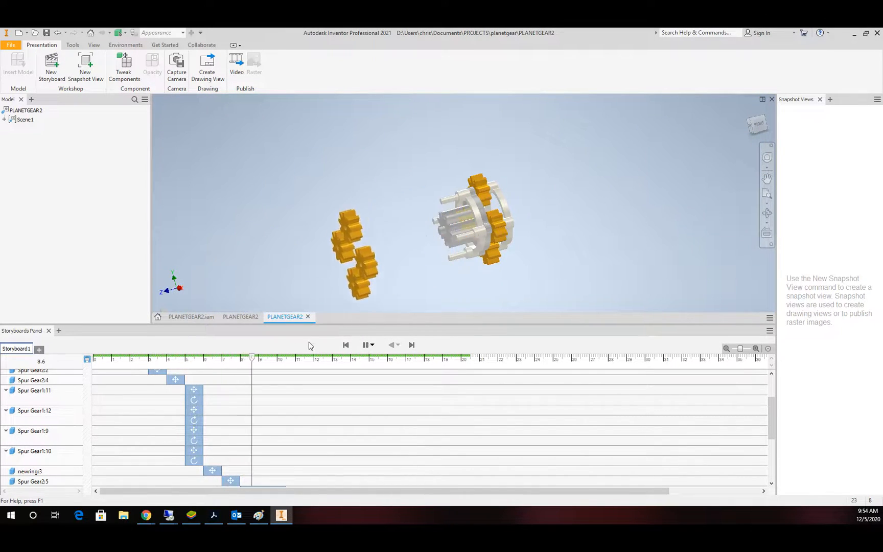
pyautogui.click(365, 346)
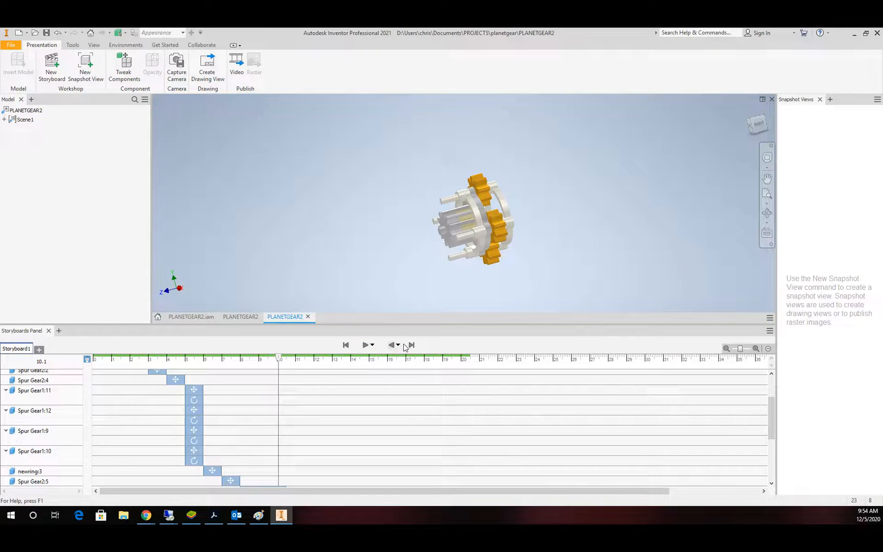
pyautogui.click(364, 346)
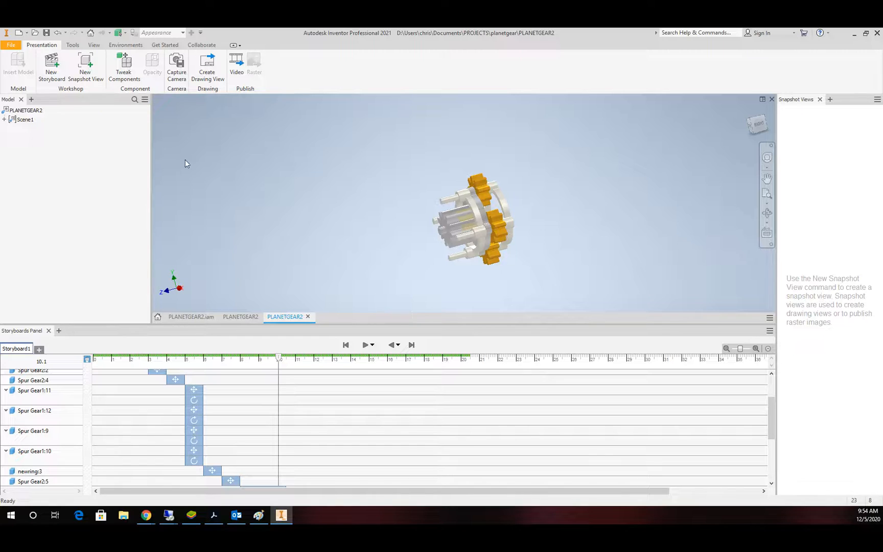
pyautogui.click(454, 222)
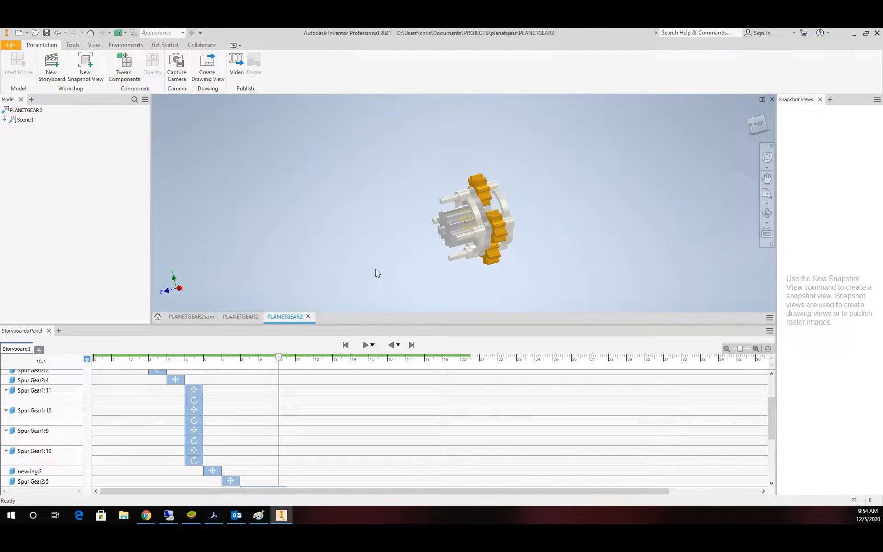
pyautogui.moveTo(401, 264)
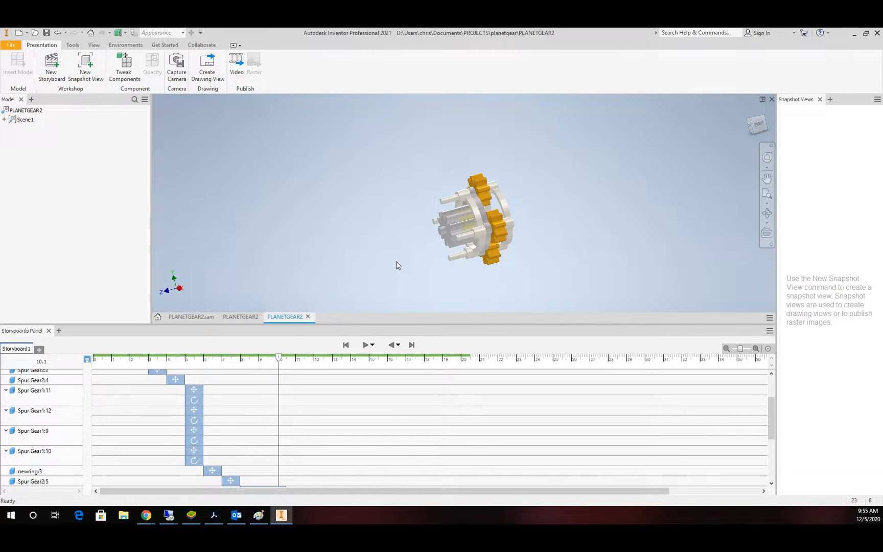
pyautogui.moveTo(410, 268)
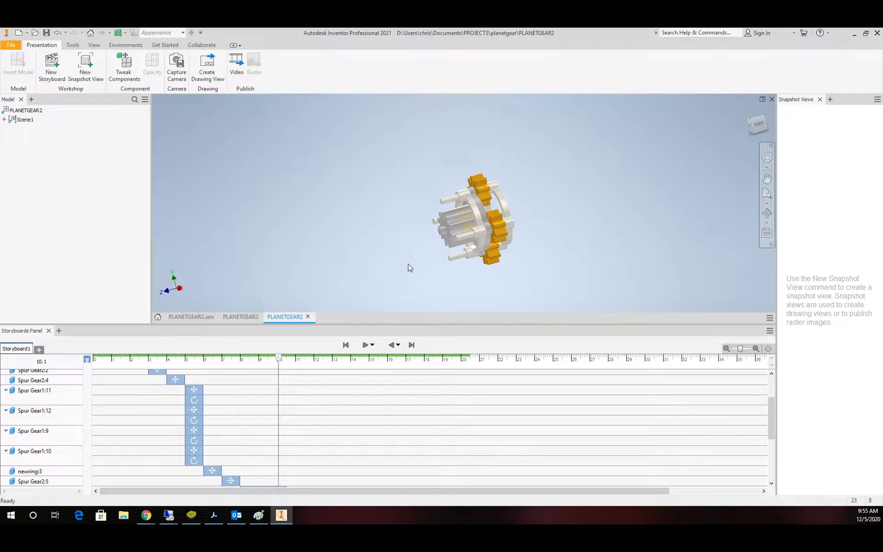
pyautogui.moveTo(528, 204)
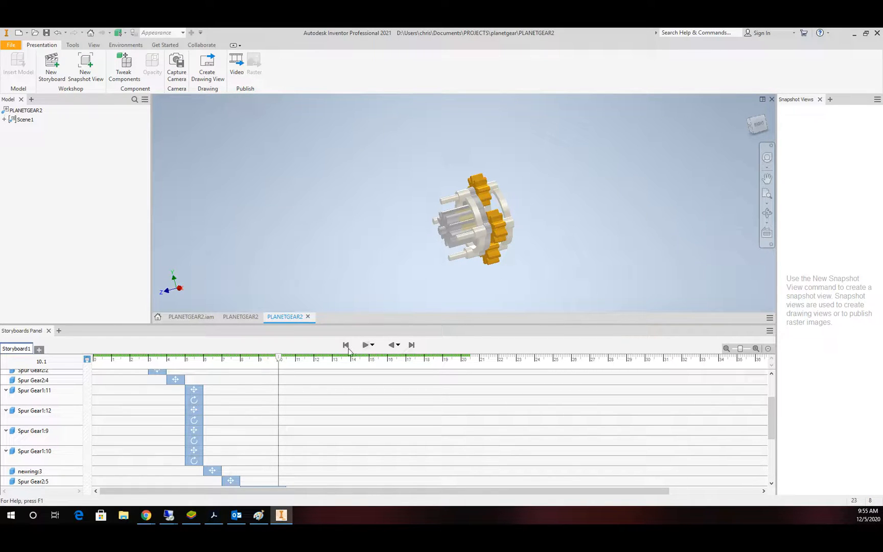
pyautogui.click(346, 345)
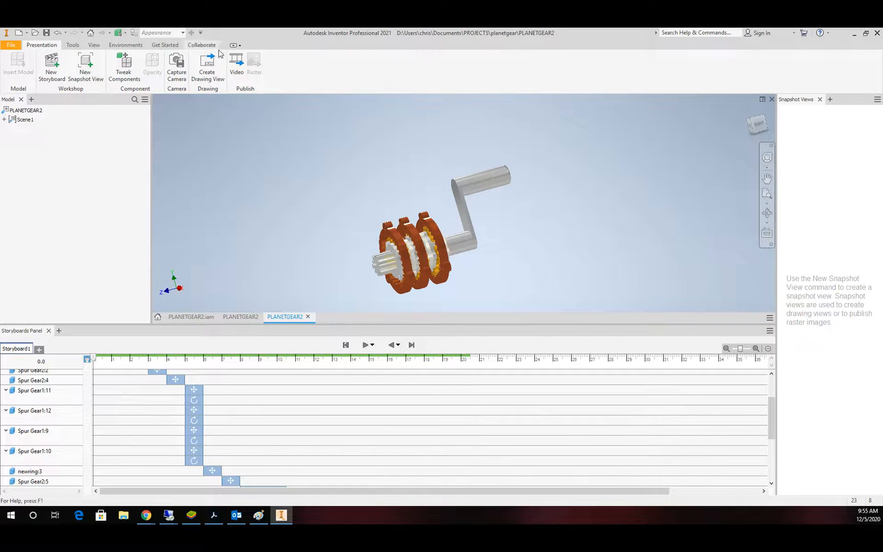
pyautogui.moveTo(237, 64)
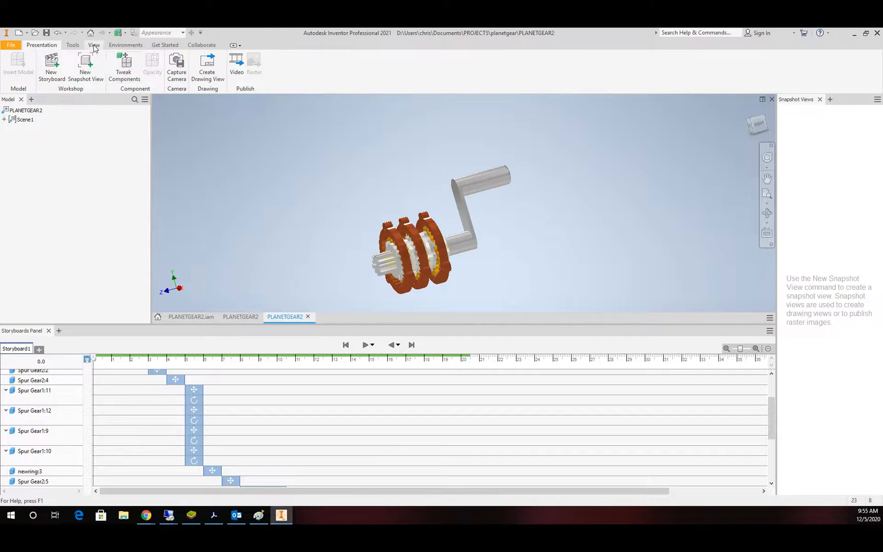
# - Switch the view to perspective with ground shadows and reflections enabled
pyautogui.click(94, 45)
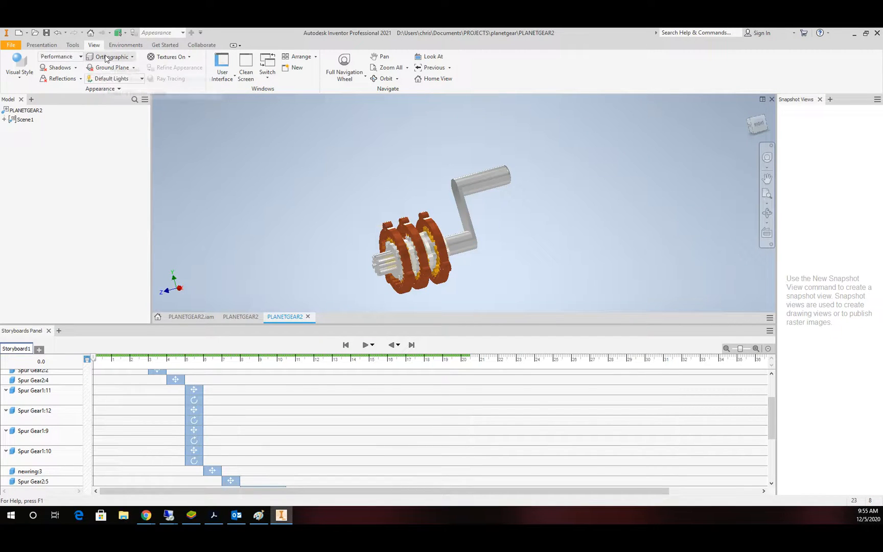
pyautogui.click(107, 56)
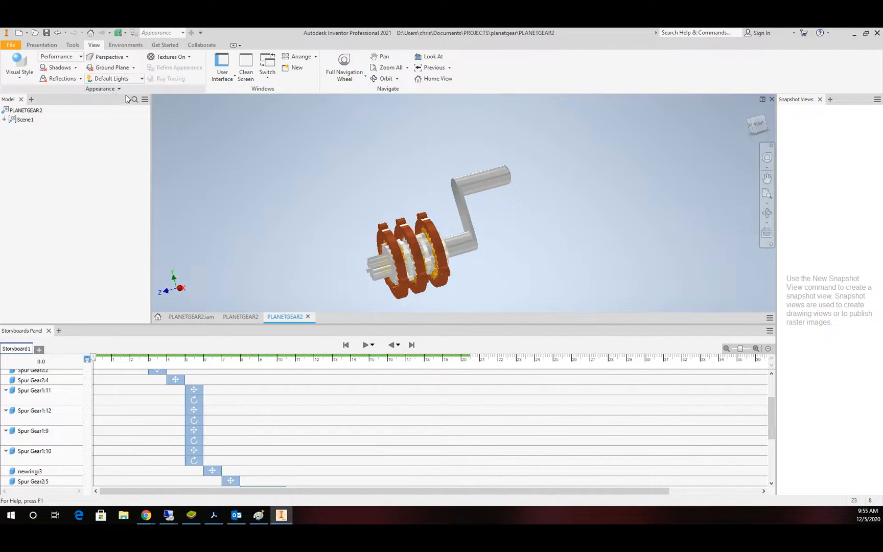
pyautogui.click(59, 67)
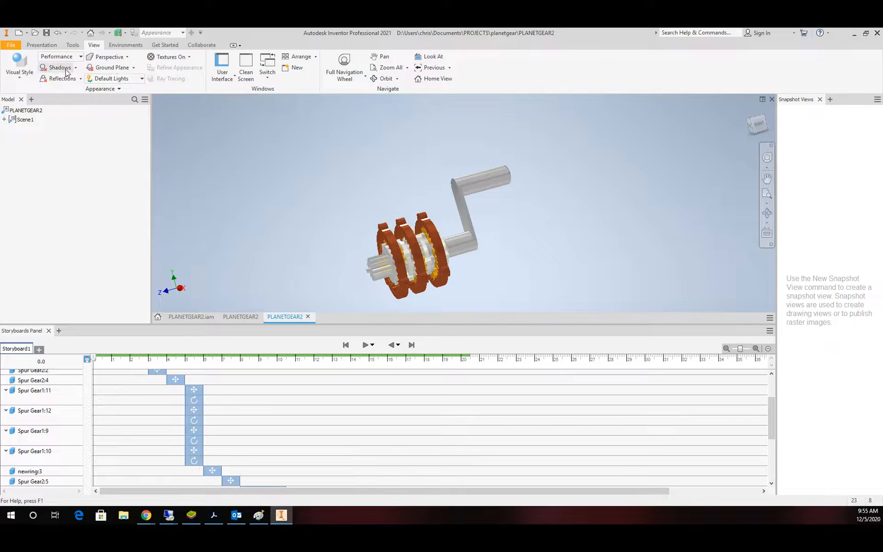
pyautogui.click(57, 68)
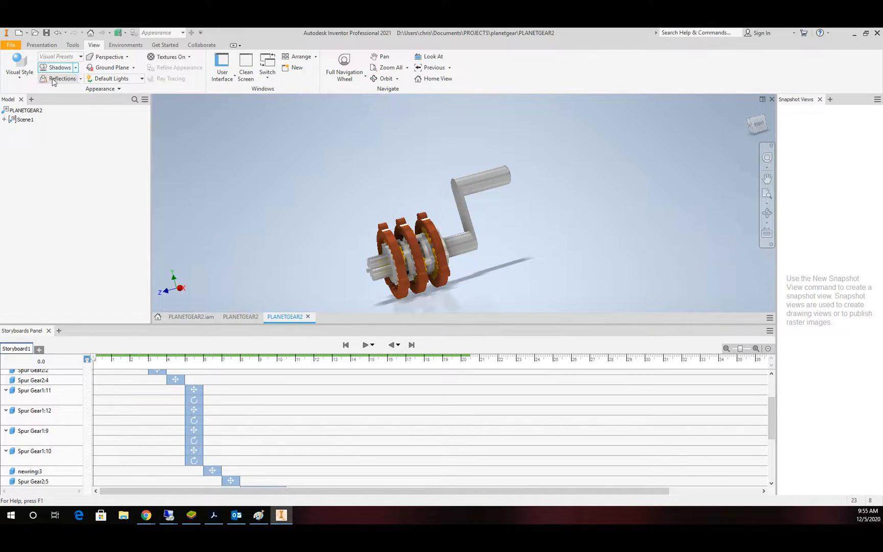
pyautogui.click(60, 77)
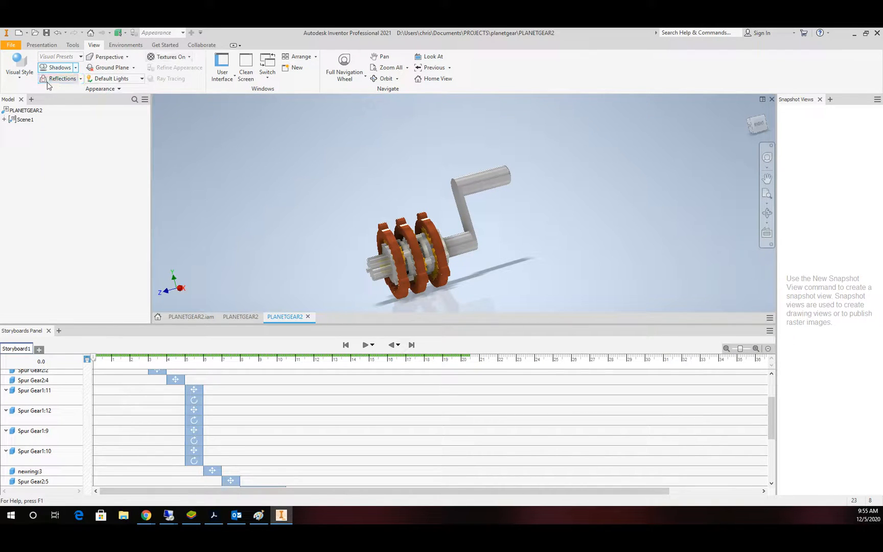
# - Apply the Realistic visual style and orbit the assembly to a more head-on view
pyautogui.click(16, 67)
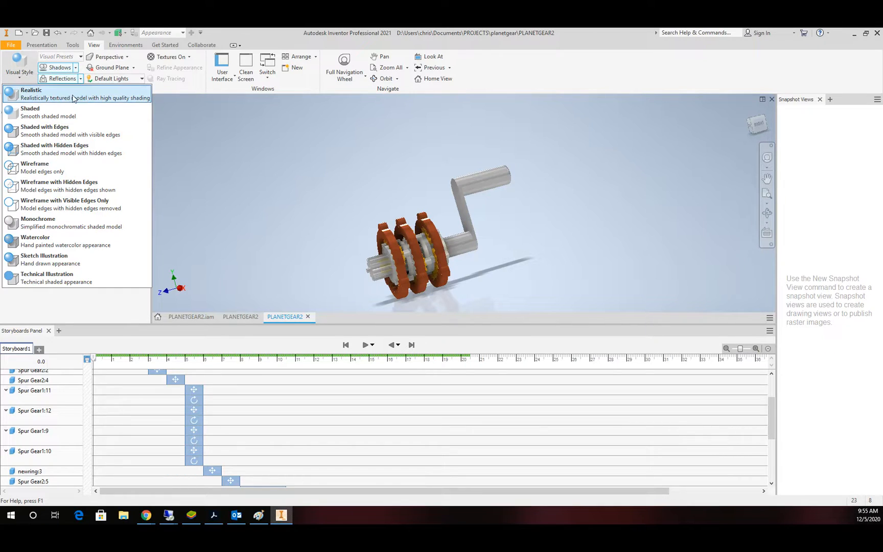
pyautogui.click(439, 256)
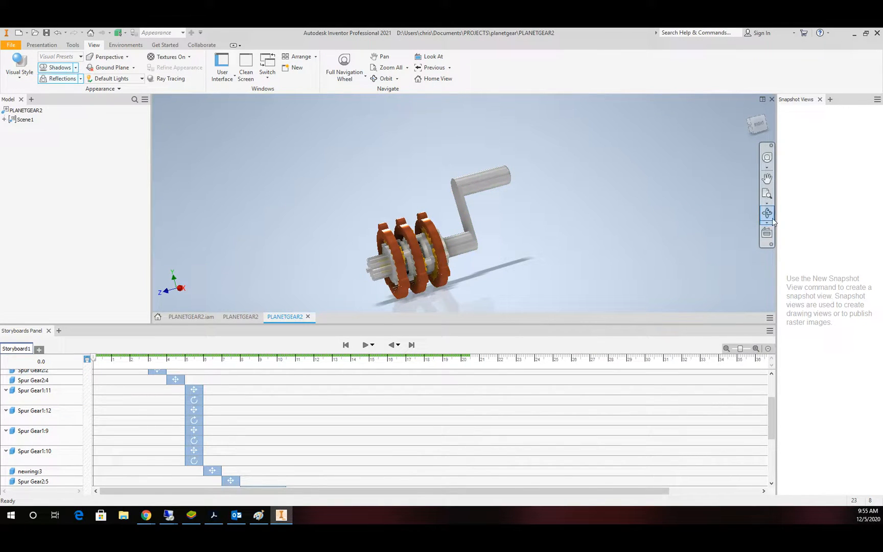
pyautogui.click(384, 78)
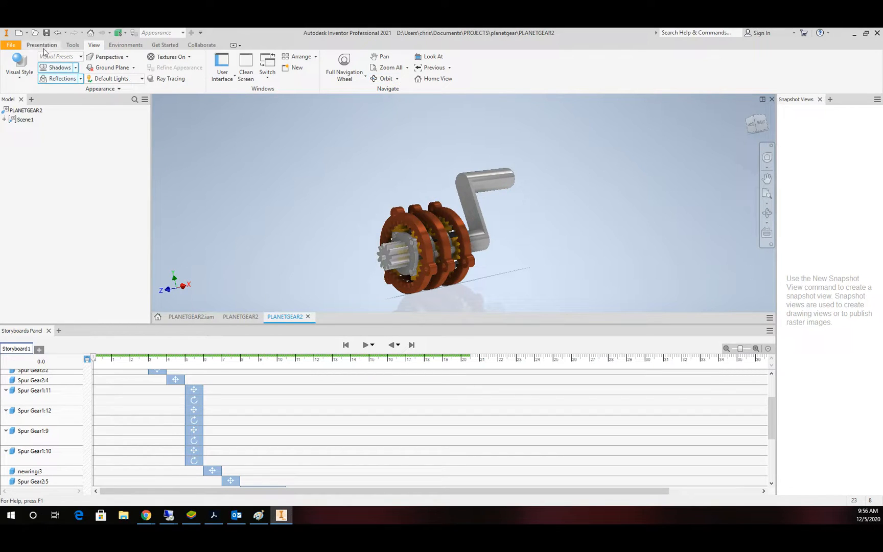
# - Set up a reversed video of the storyboard in AVI file format and confirm
pyautogui.click(42, 45)
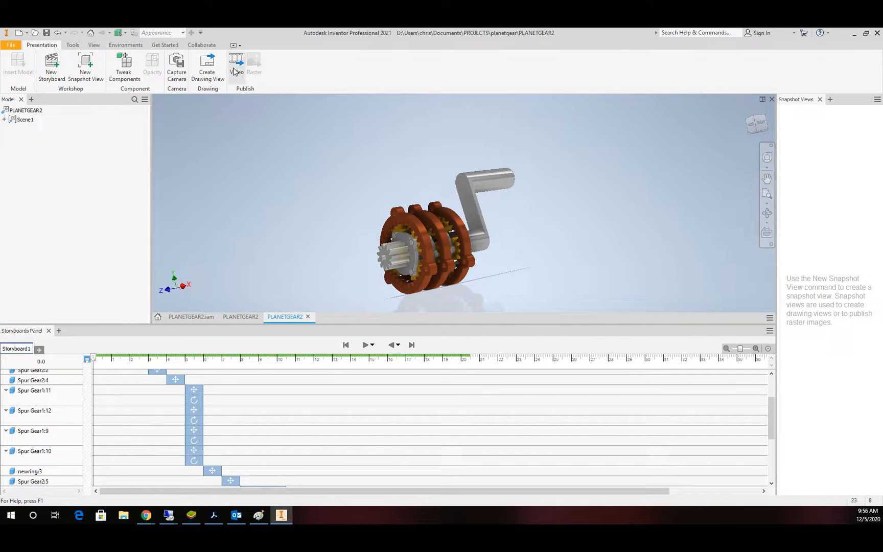
pyautogui.click(236, 62)
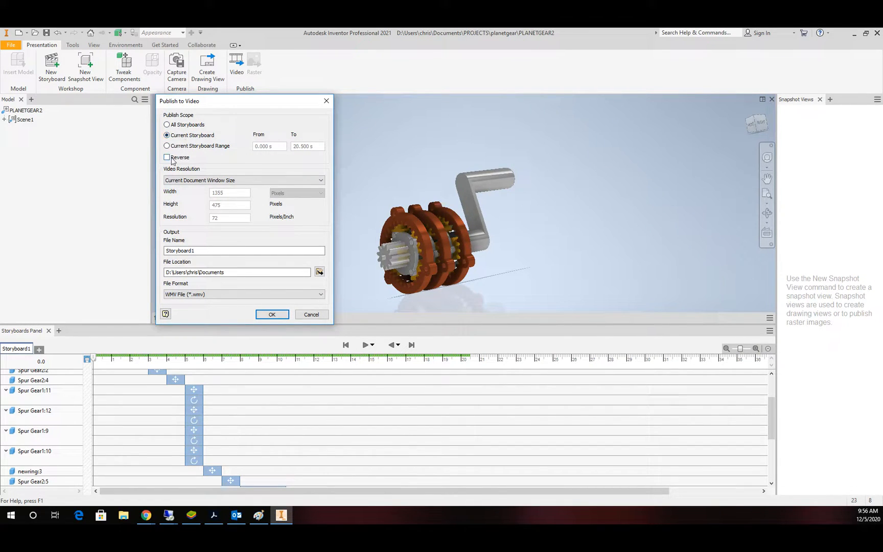
pyautogui.click(167, 158)
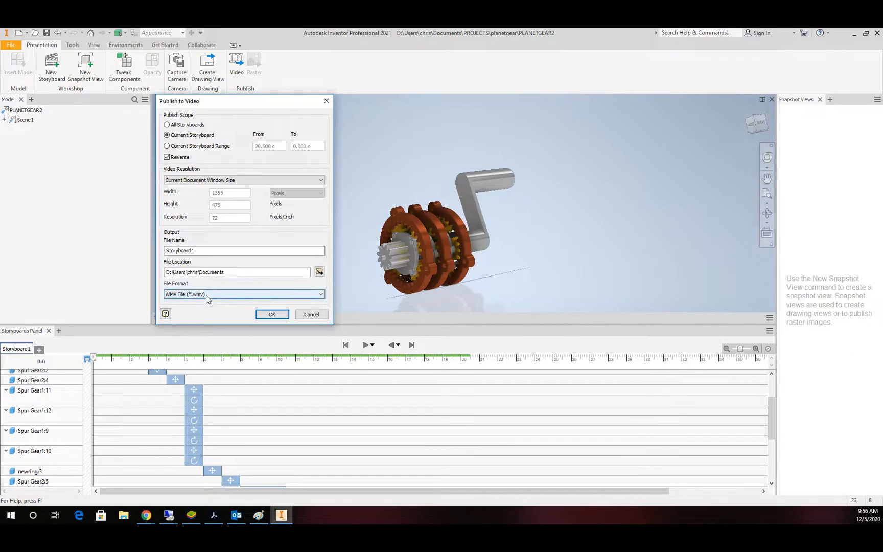
pyautogui.click(243, 294)
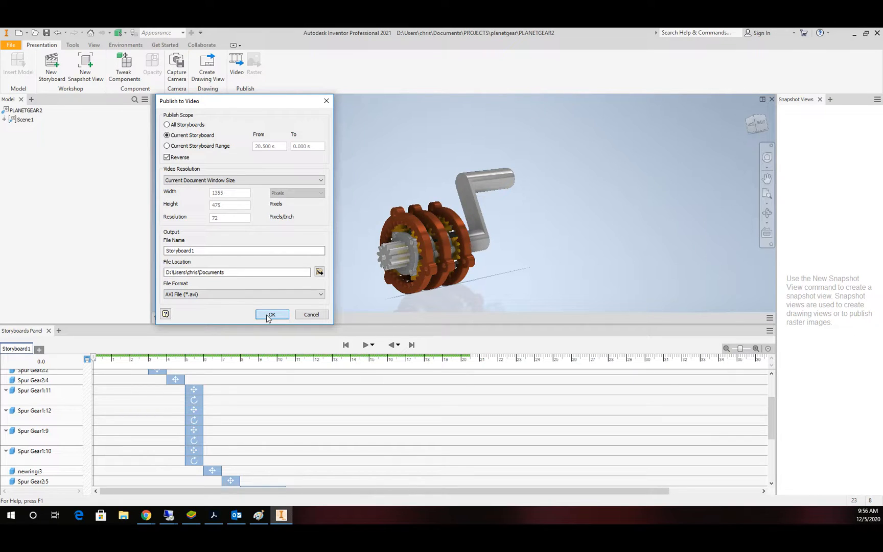
pyautogui.click(272, 314)
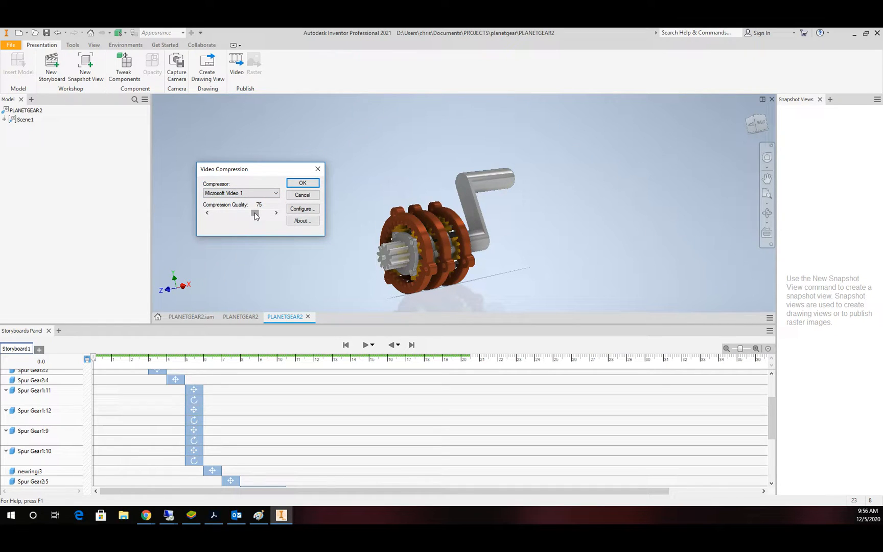
# - Set compression quality to 50 and publish the video as Storyboard1.avi
pyautogui.moveTo(255, 212); pyautogui.dragTo(249, 213)
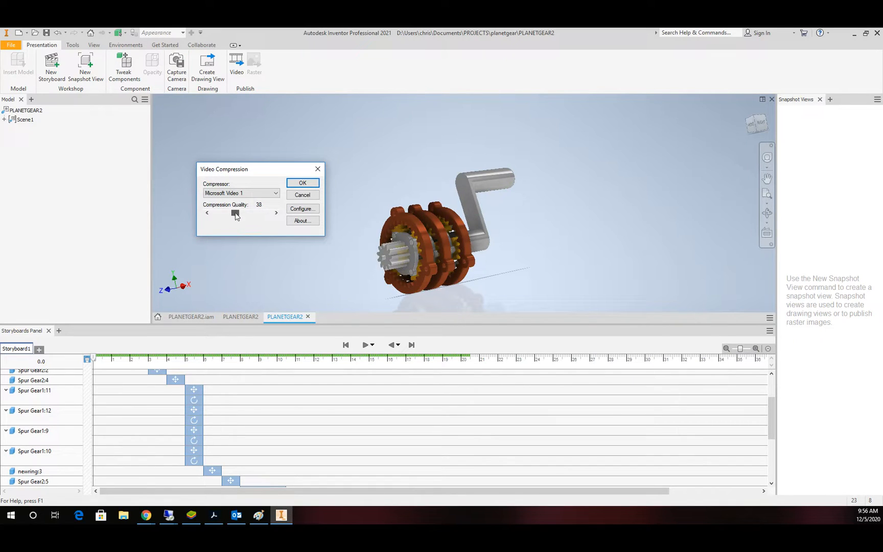
pyautogui.moveTo(235, 213); pyautogui.dragTo(242, 213)
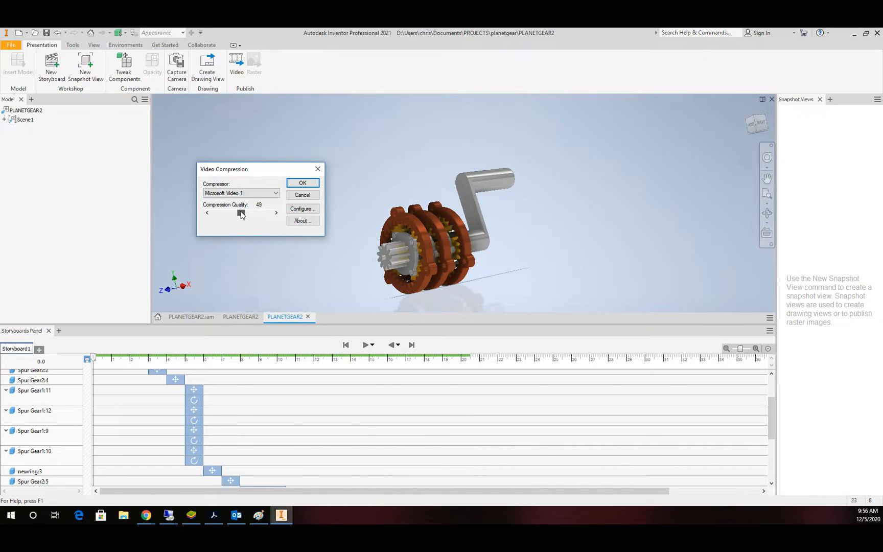
pyautogui.click(276, 213)
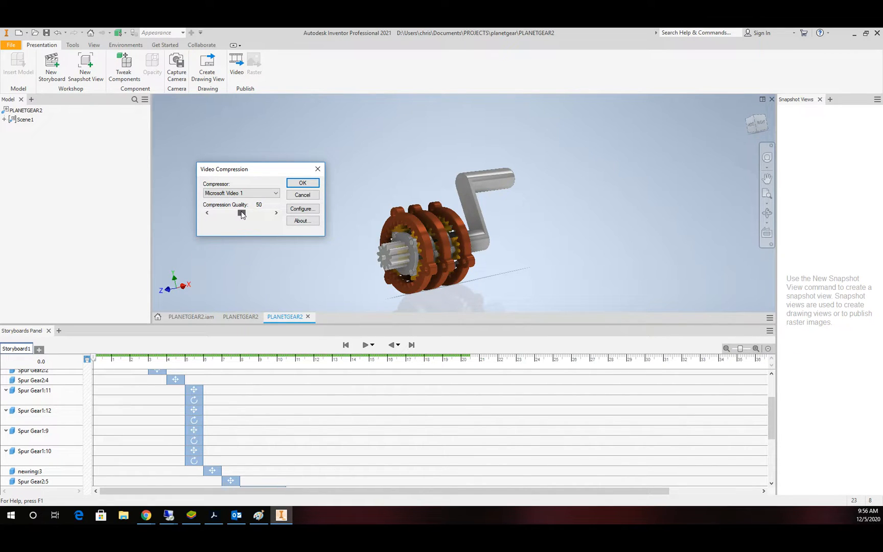
pyautogui.click(303, 183)
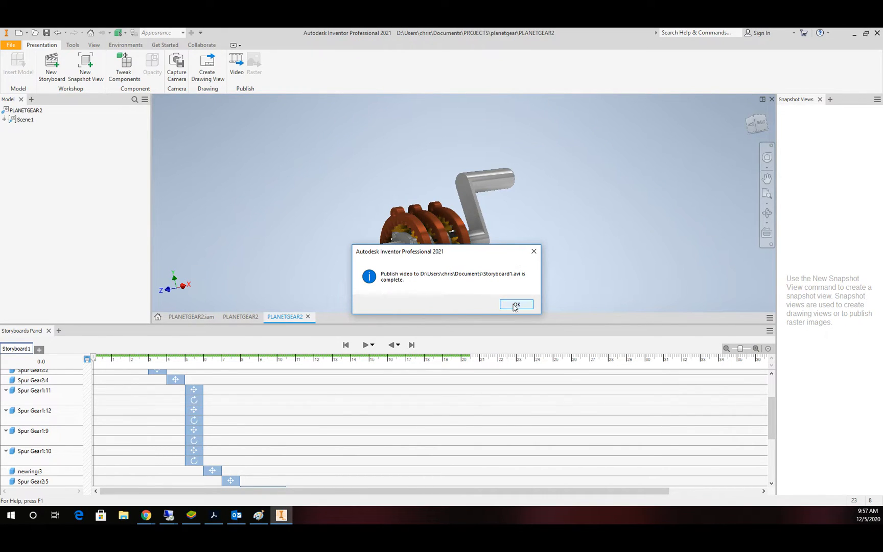
# - Dismiss the publish-complete message, returning to the realistic gear presentation
pyautogui.click(516, 304)
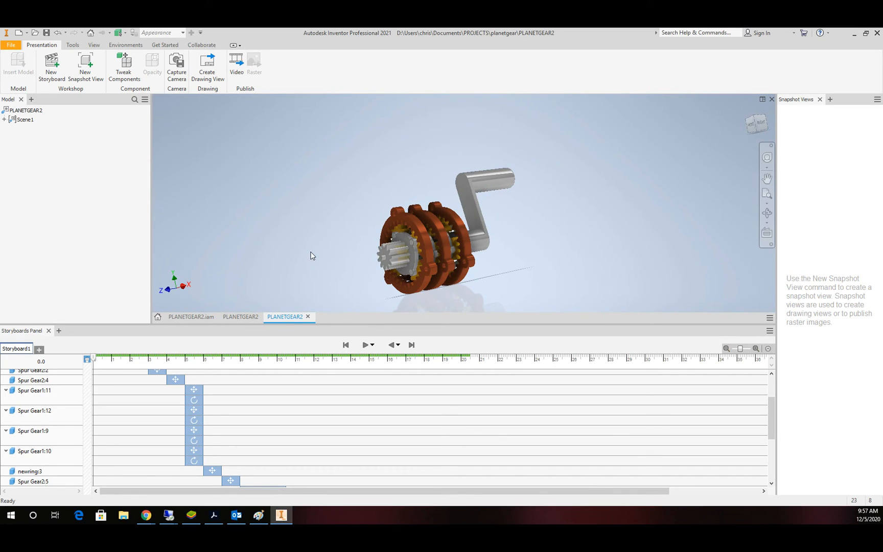
pyautogui.moveTo(337, 261)
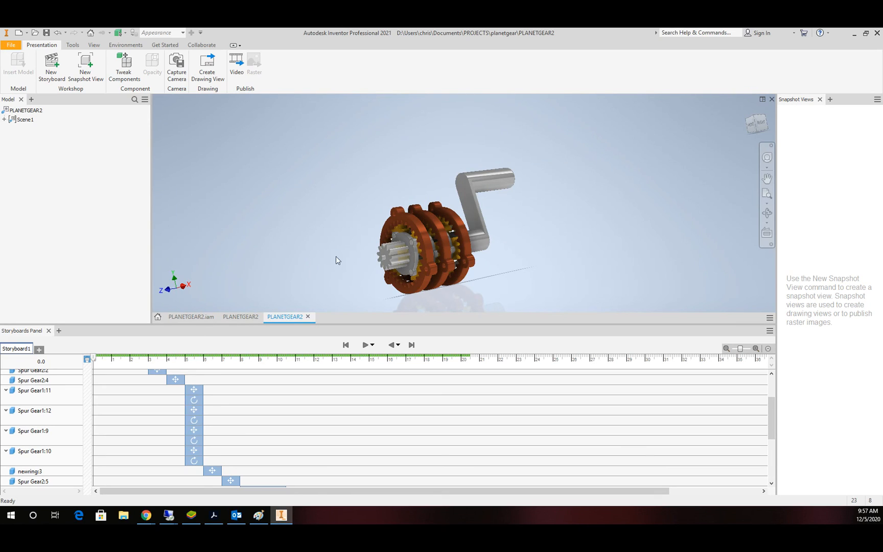